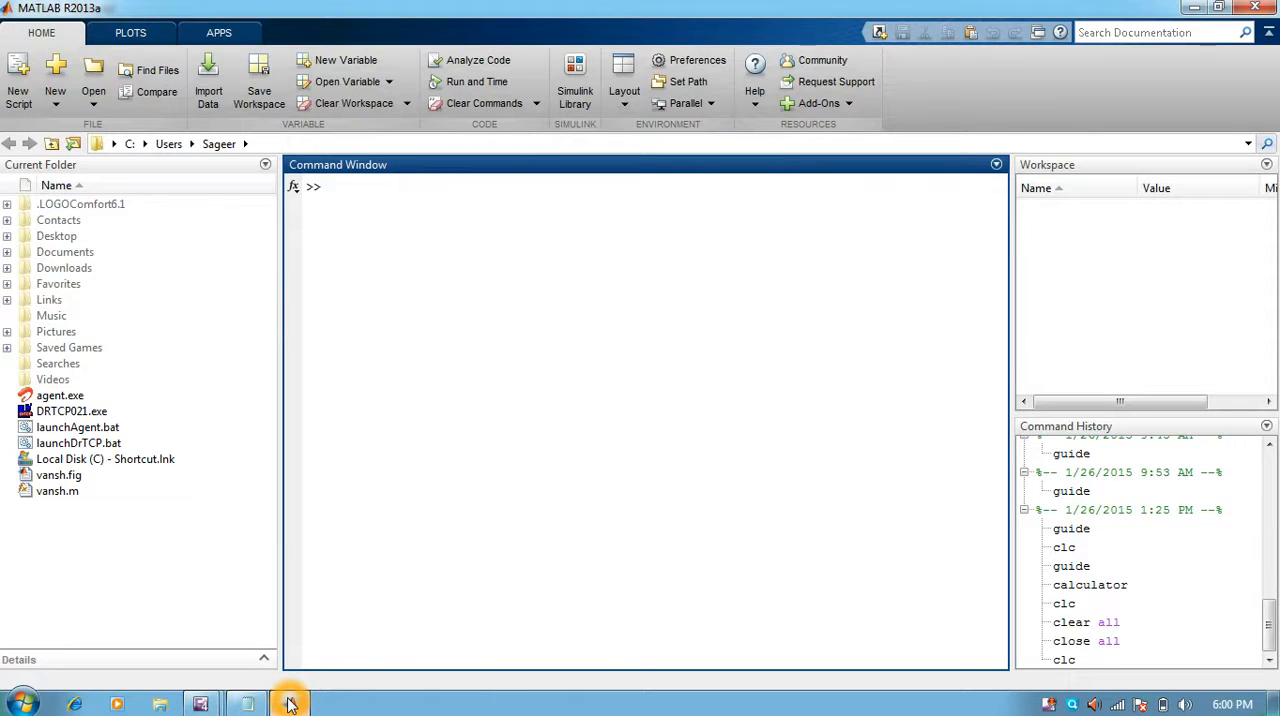
# Run guide and create a Blank GUI (Default) layout for the calculator
pyautogui.write('gui')
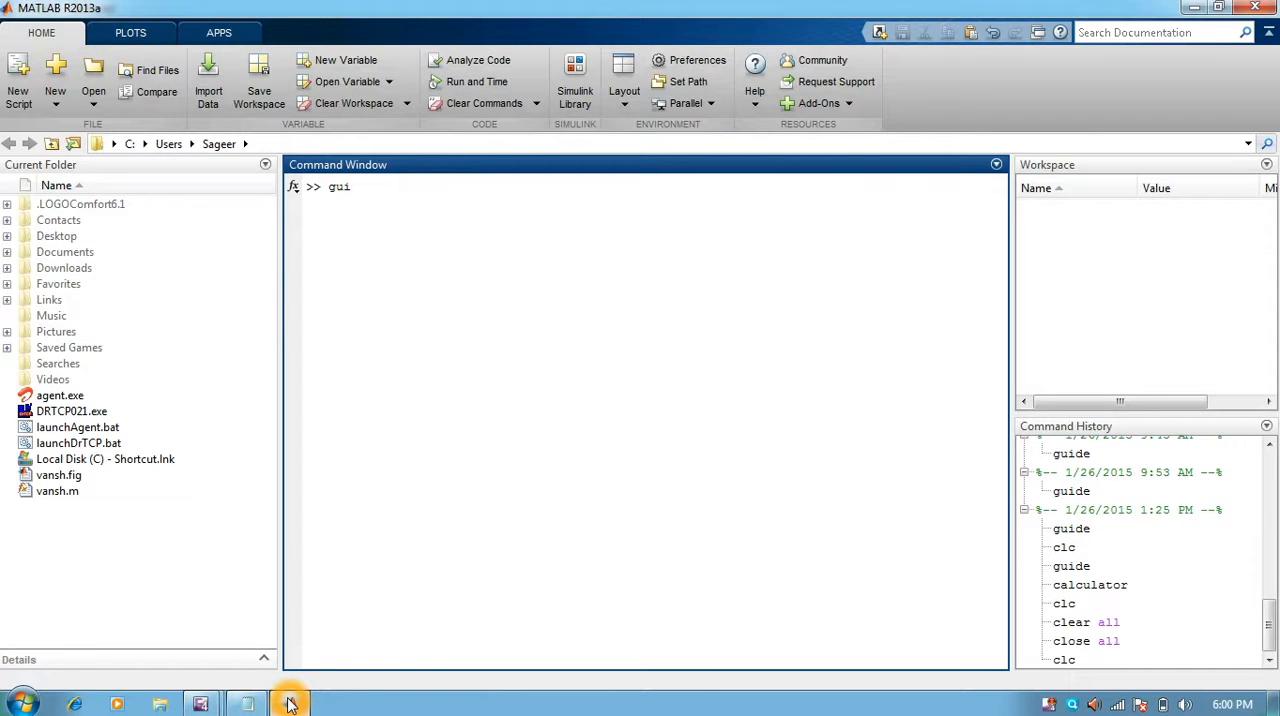
pyautogui.write('de')
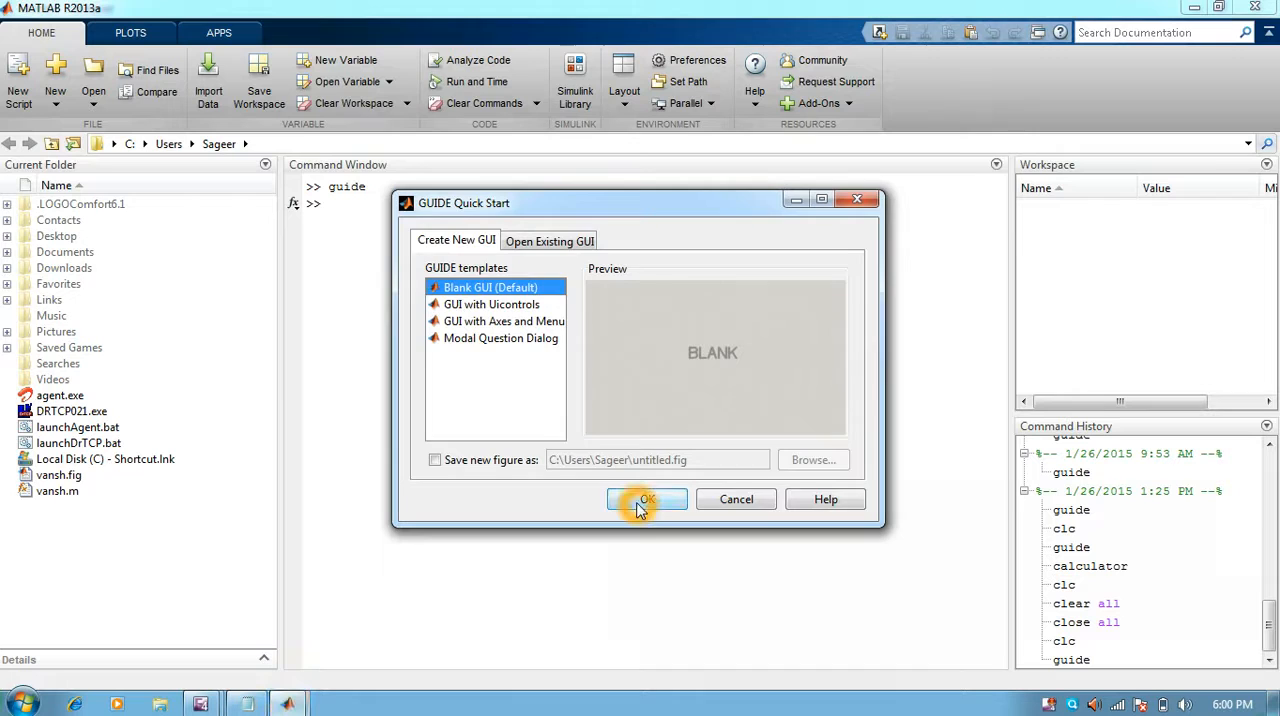
pyautogui.click(646, 500)
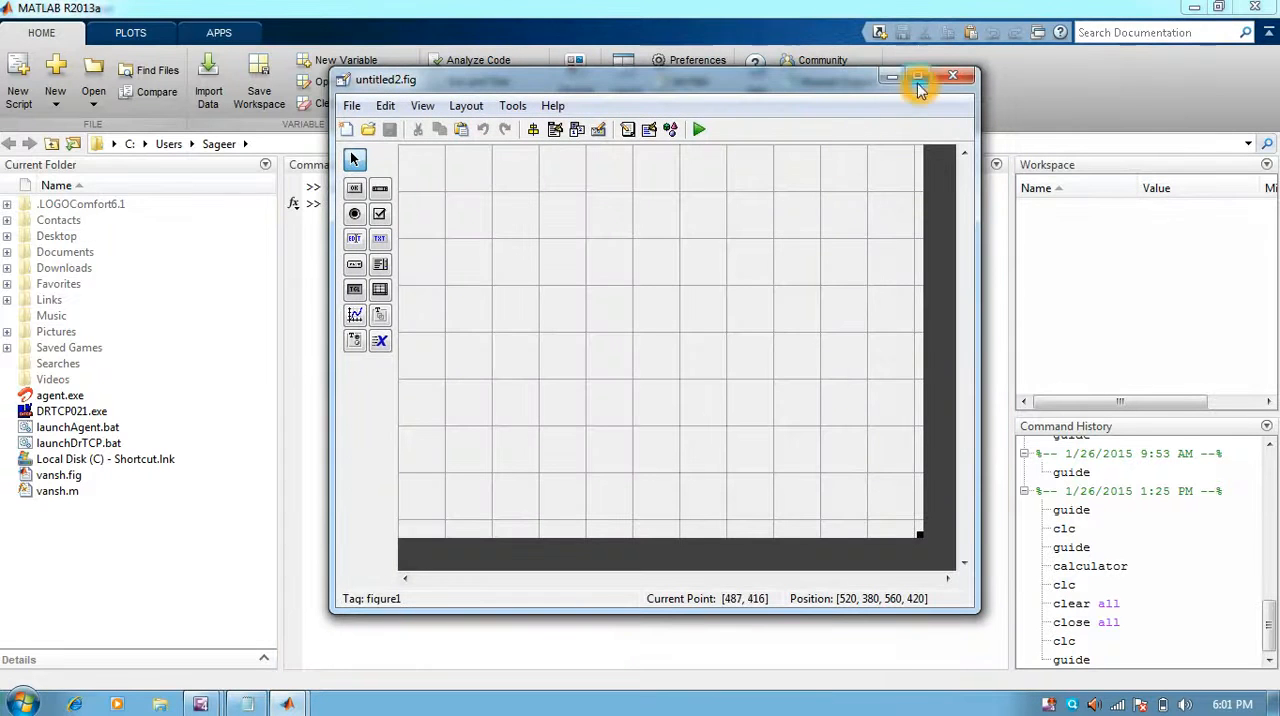
# Maximize GUIDE, enlarge the canvas, and place an Edit Text box with a Push Button below it
pyautogui.click(918, 76)
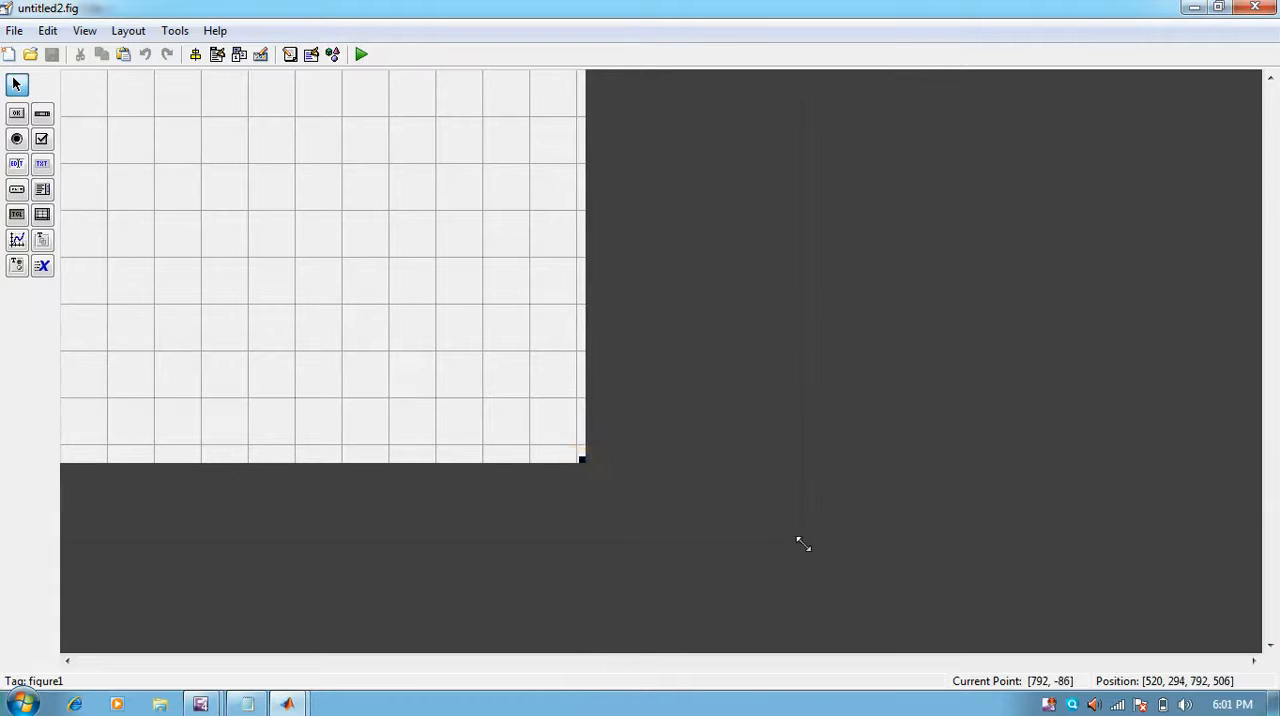
pyautogui.moveTo(584, 458); pyautogui.dragTo(932, 588)
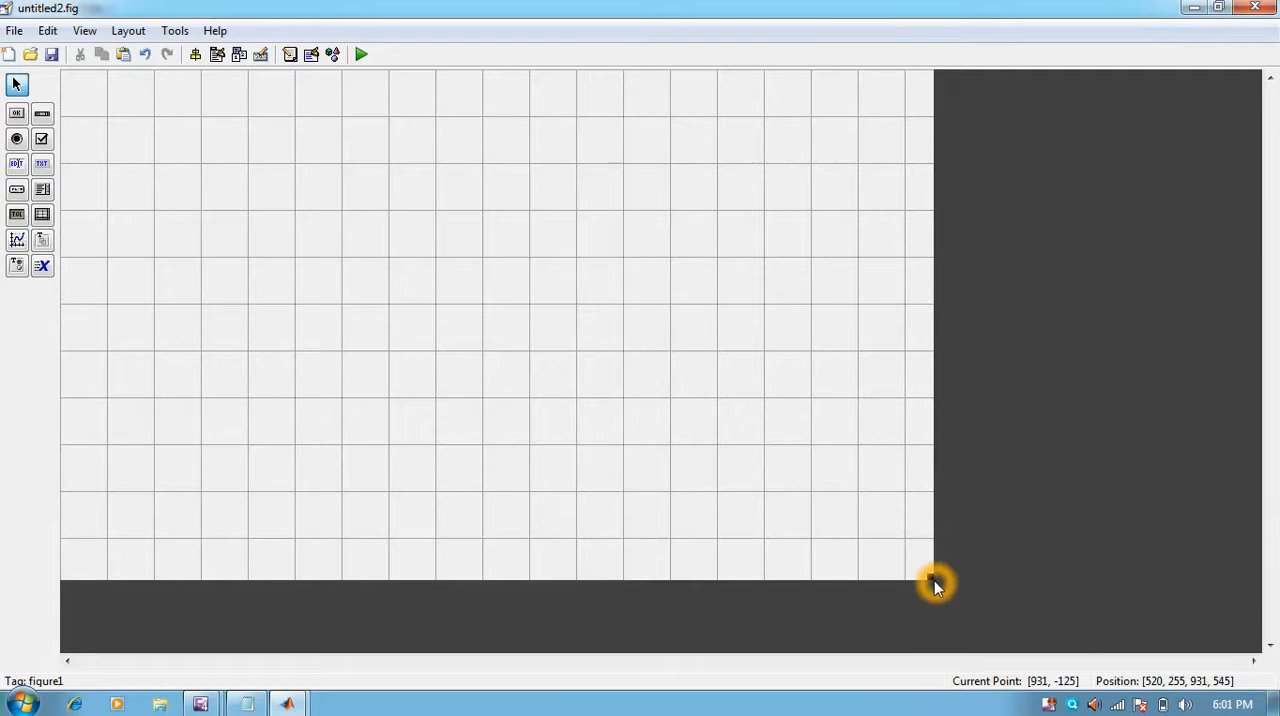
pyautogui.moveTo(320, 120)
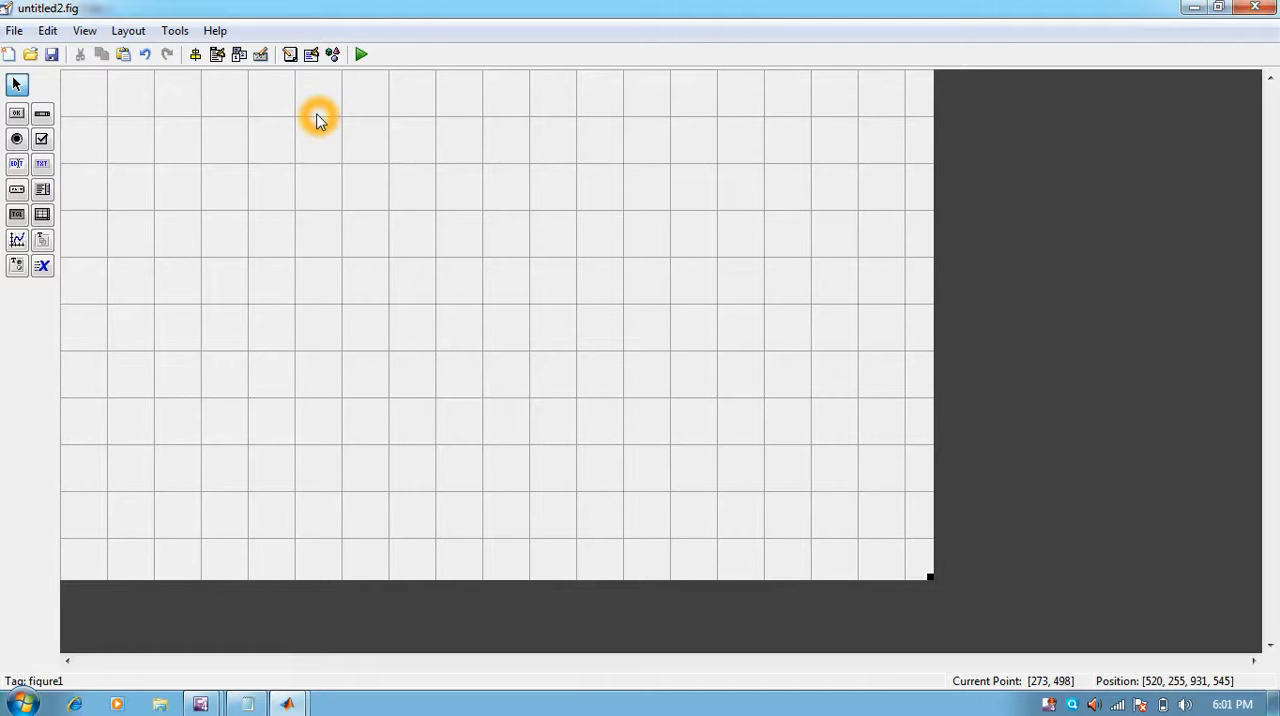
pyautogui.moveTo(126, 210)
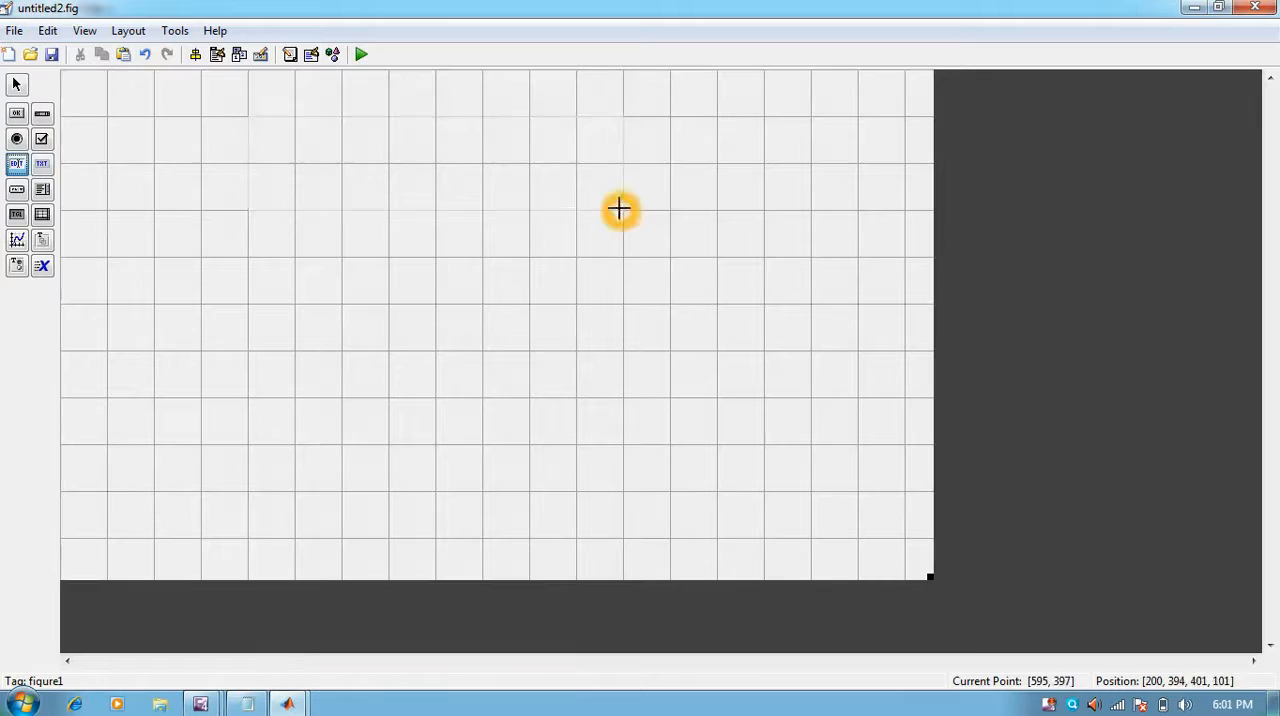
pyautogui.moveTo(668, 208)
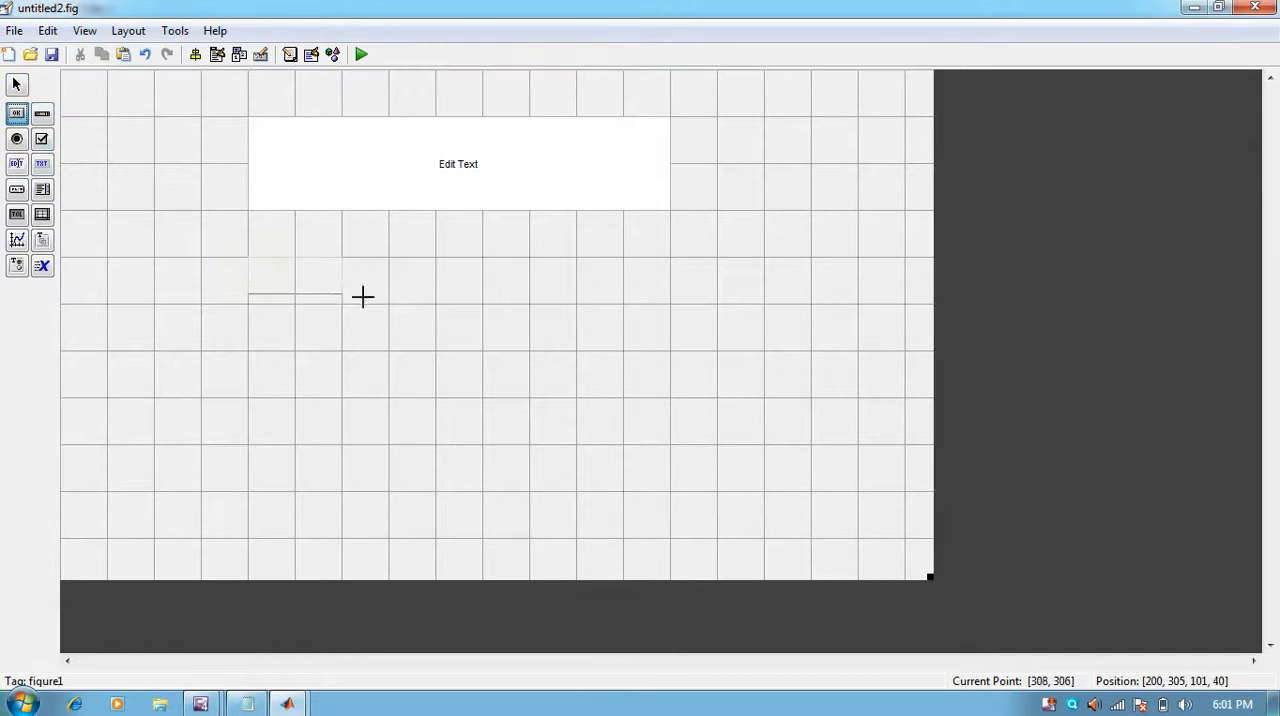
pyautogui.click(348, 296)
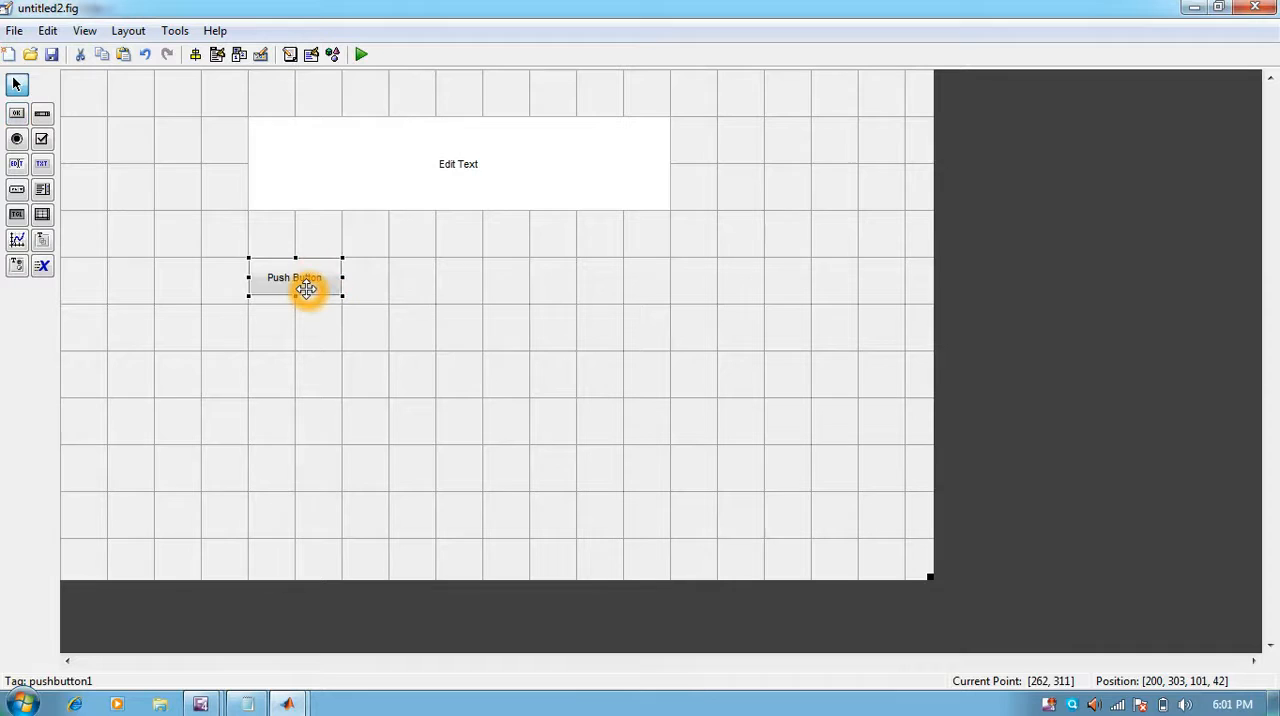
pyautogui.moveTo(372, 304)
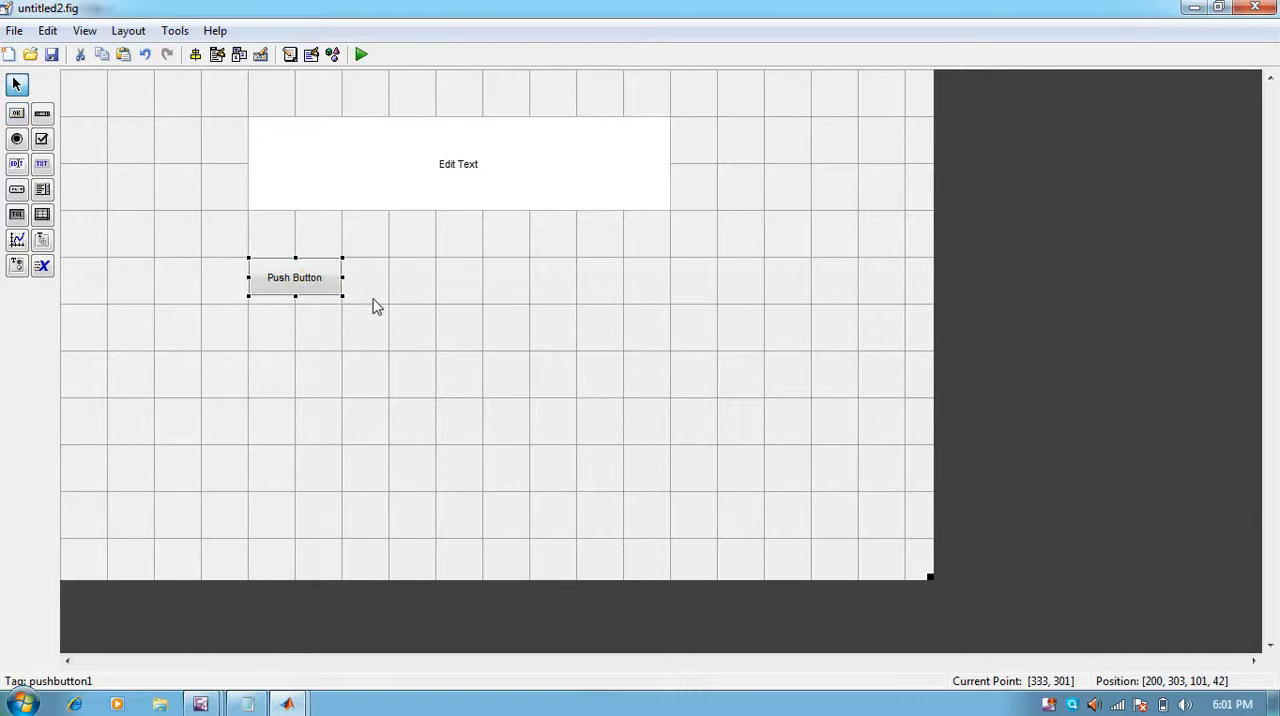
pyautogui.click(376, 304)
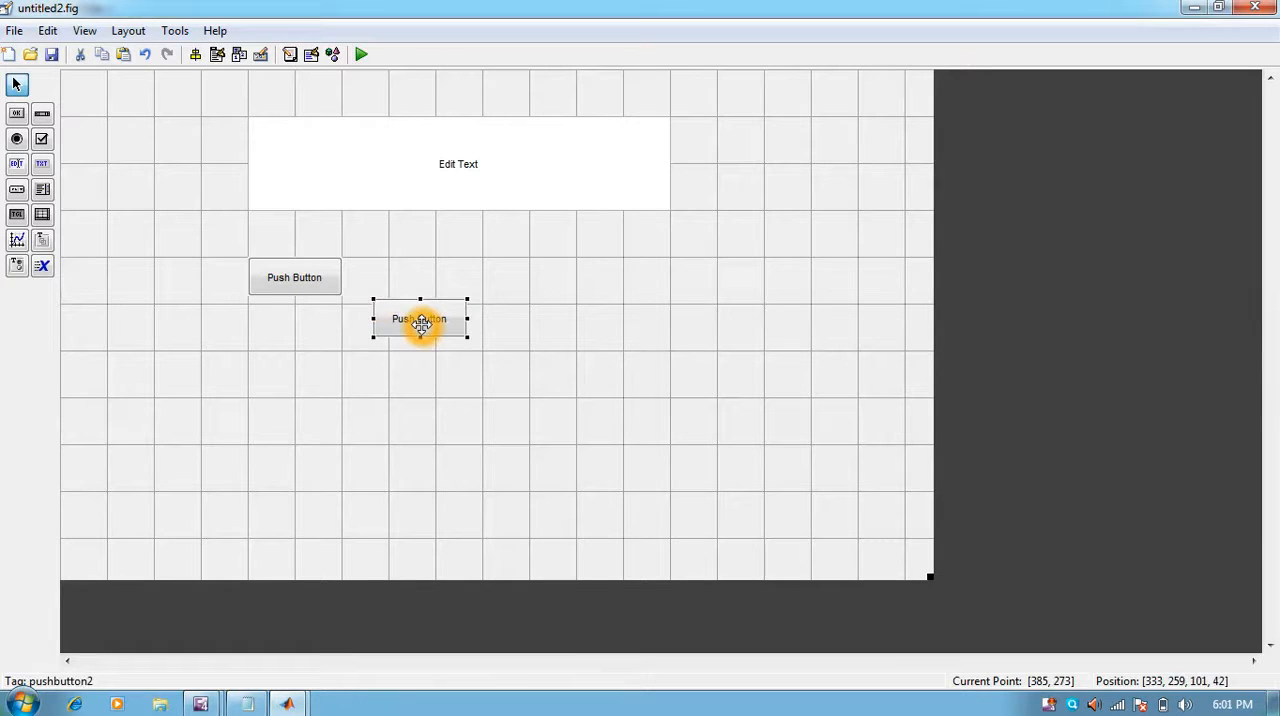
pyautogui.click(458, 164)
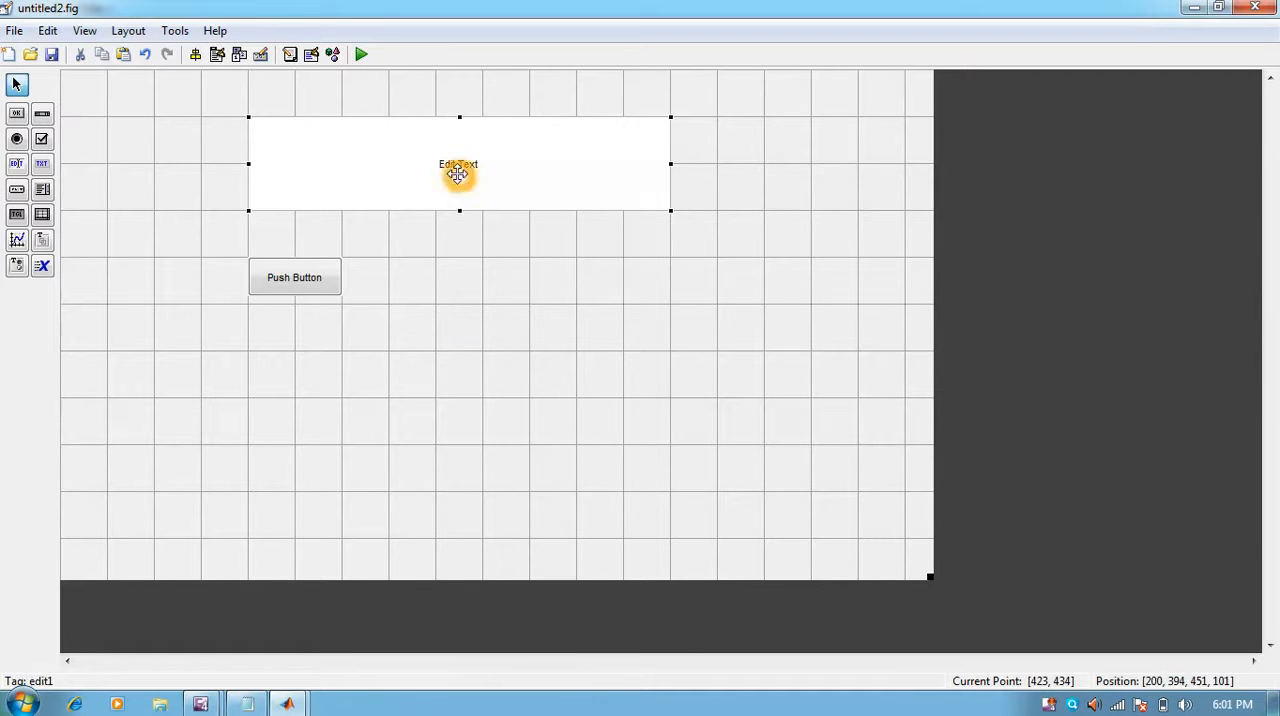
pyautogui.click(490, 318)
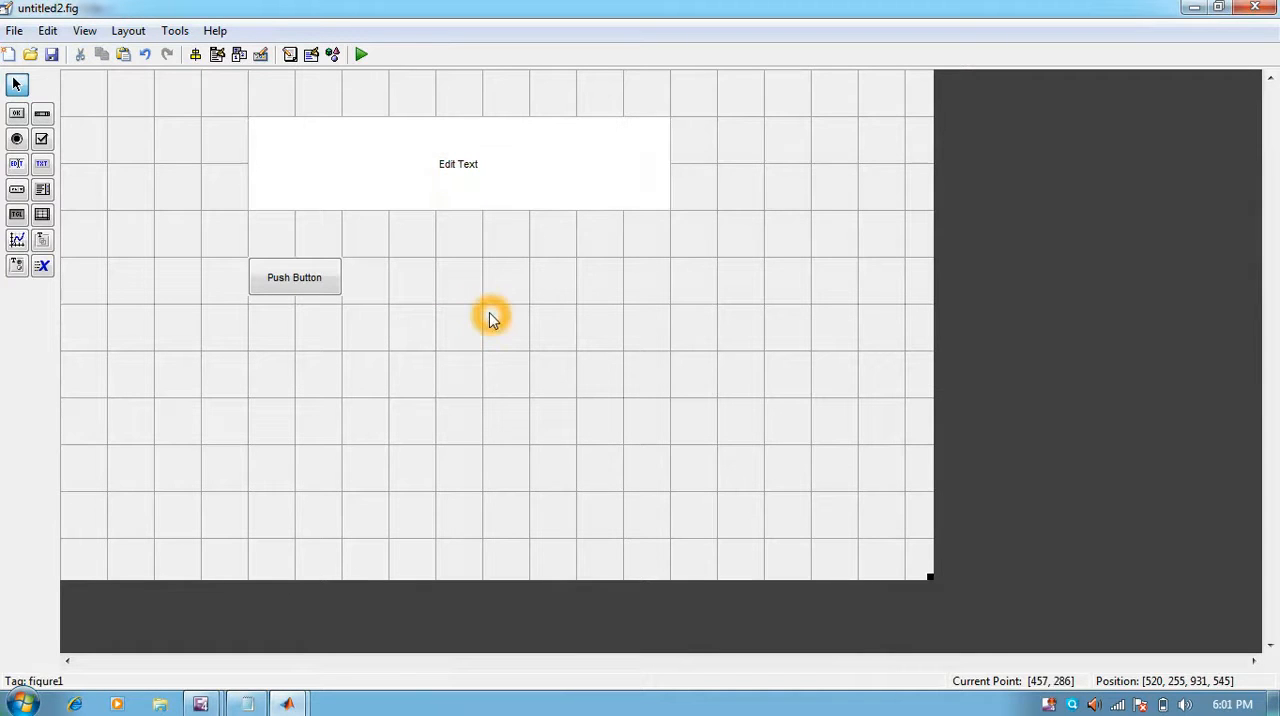
pyautogui.moveTo(520, 268)
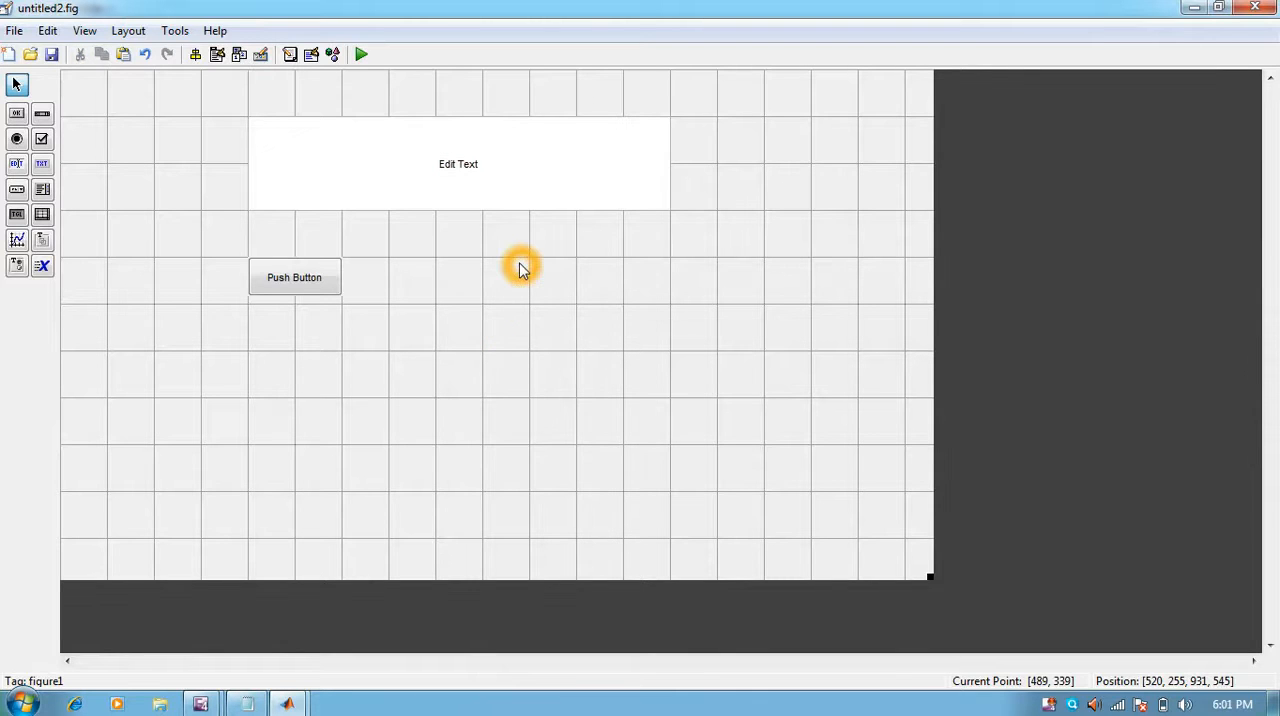
# Set the figure's background Color to light blue via the Property Inspector
pyautogui.rightClick(520, 262)
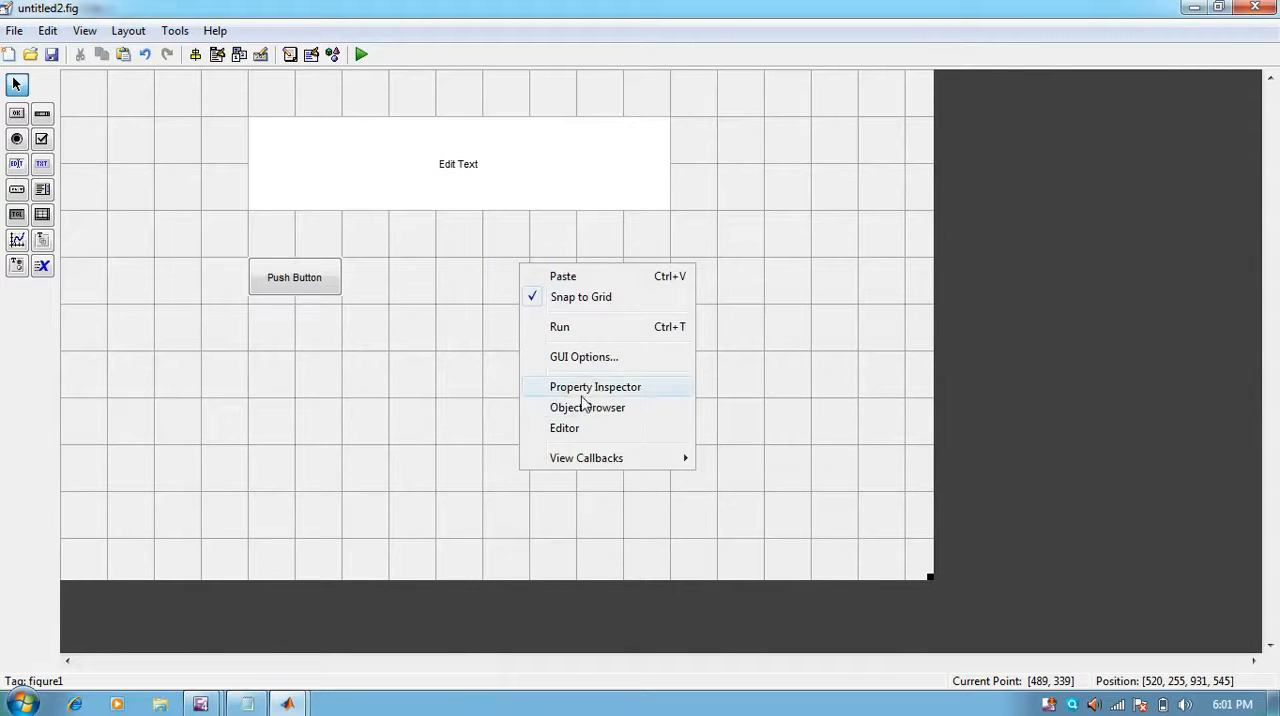
pyautogui.click(596, 388)
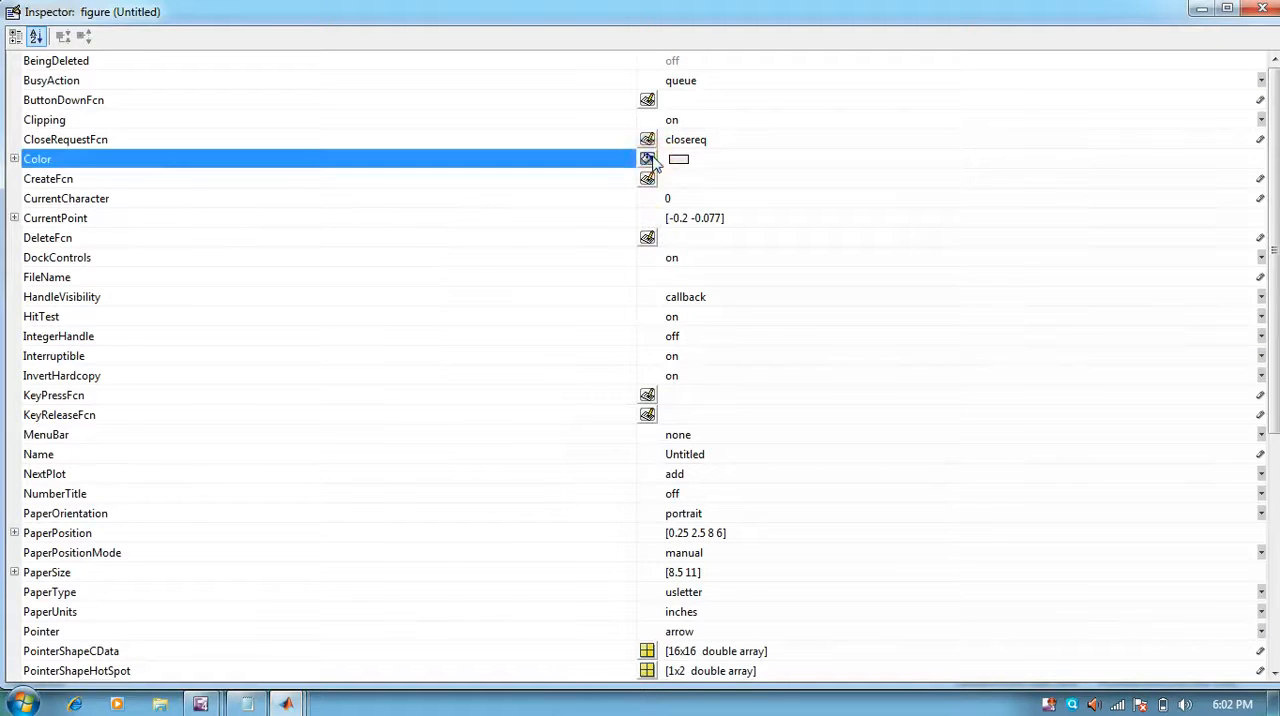
pyautogui.click(648, 160)
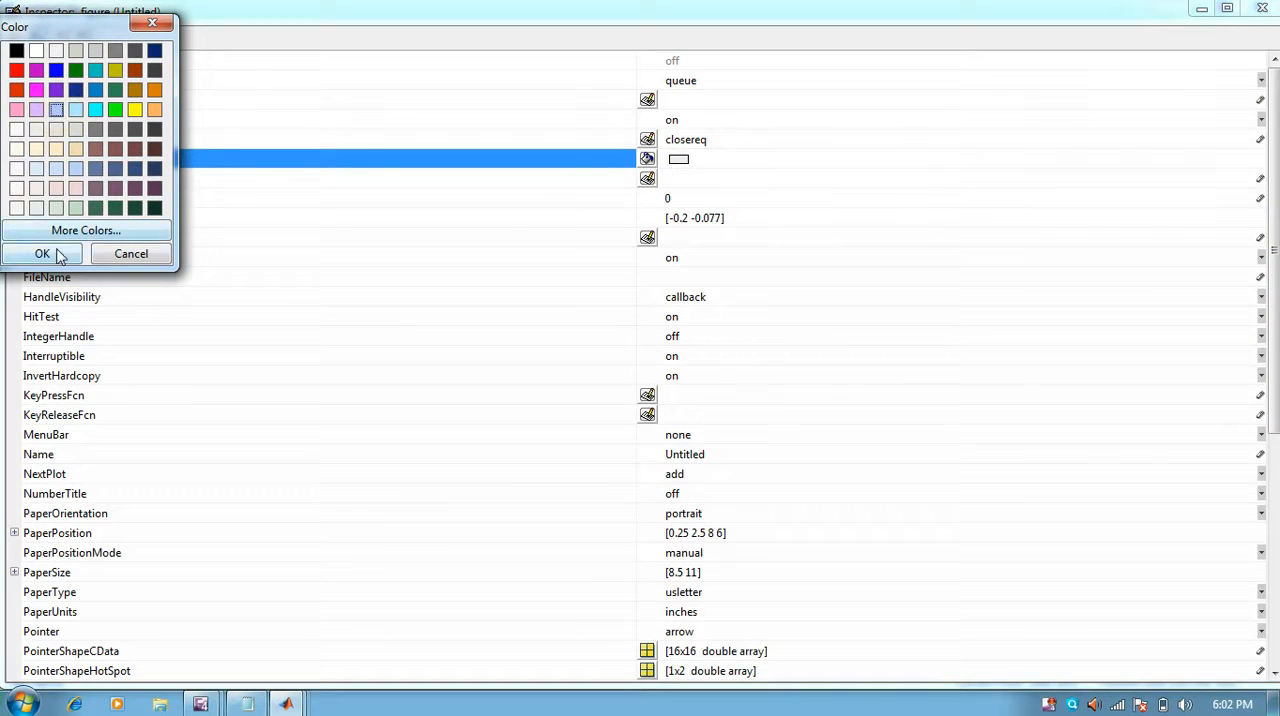
pyautogui.click(42, 252)
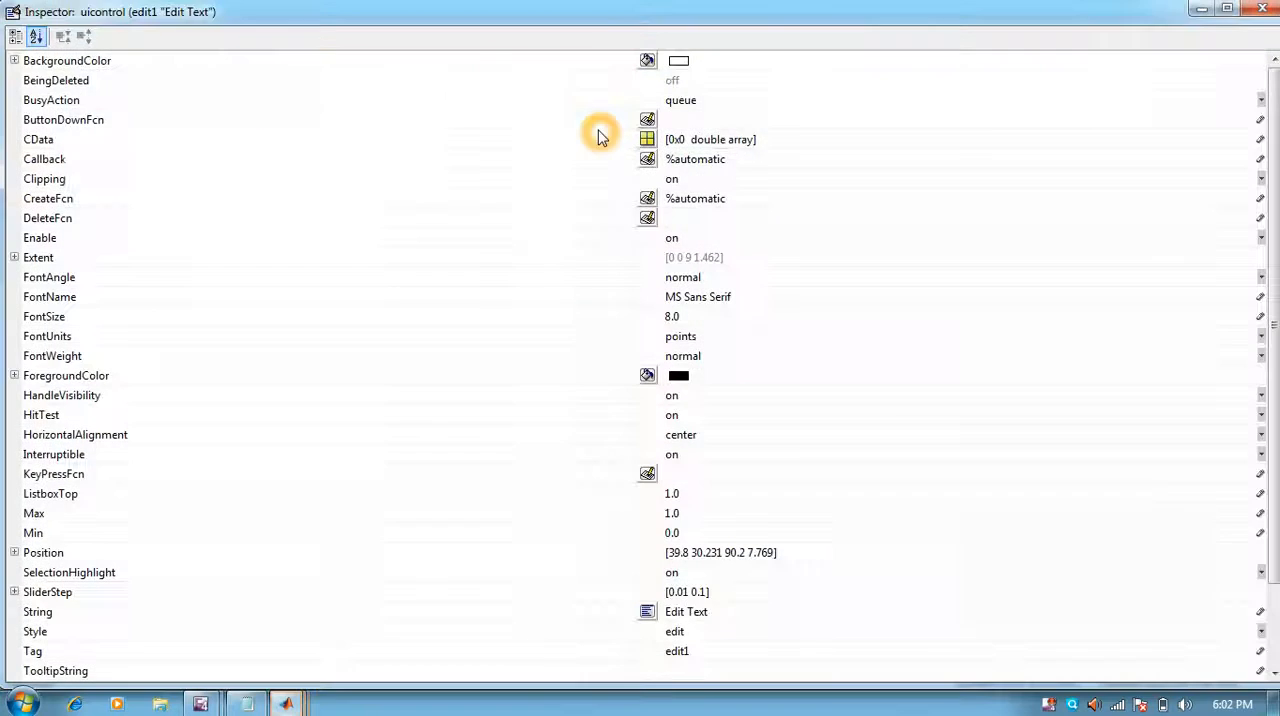
pyautogui.moveTo(650, 584)
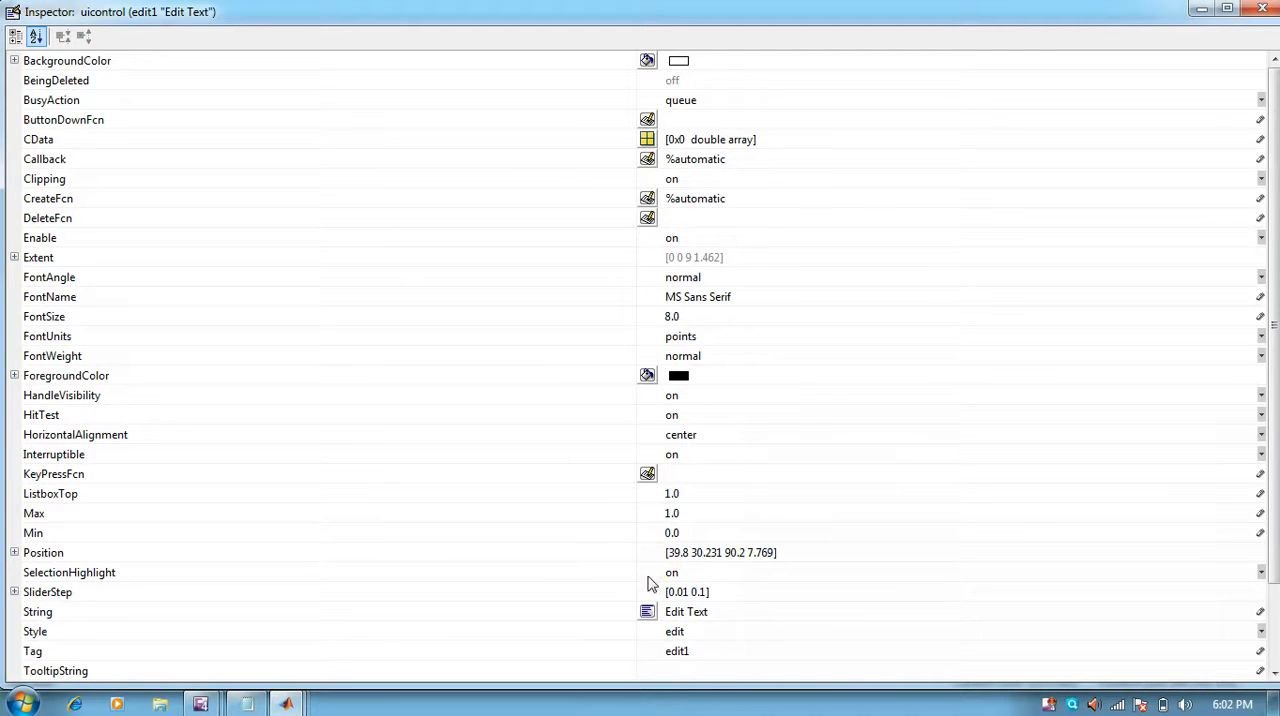
pyautogui.moveTo(210, 590)
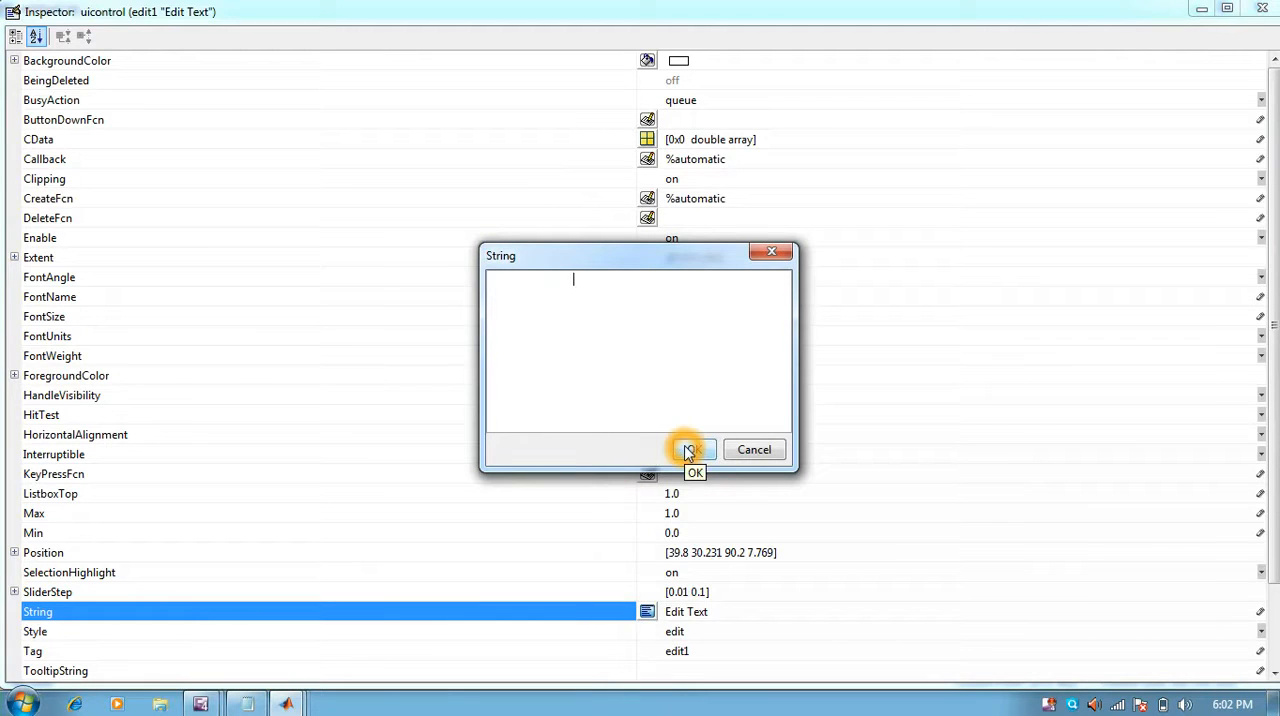
# Clear the edit box's String and set its Tag to display
pyautogui.click(688, 448)
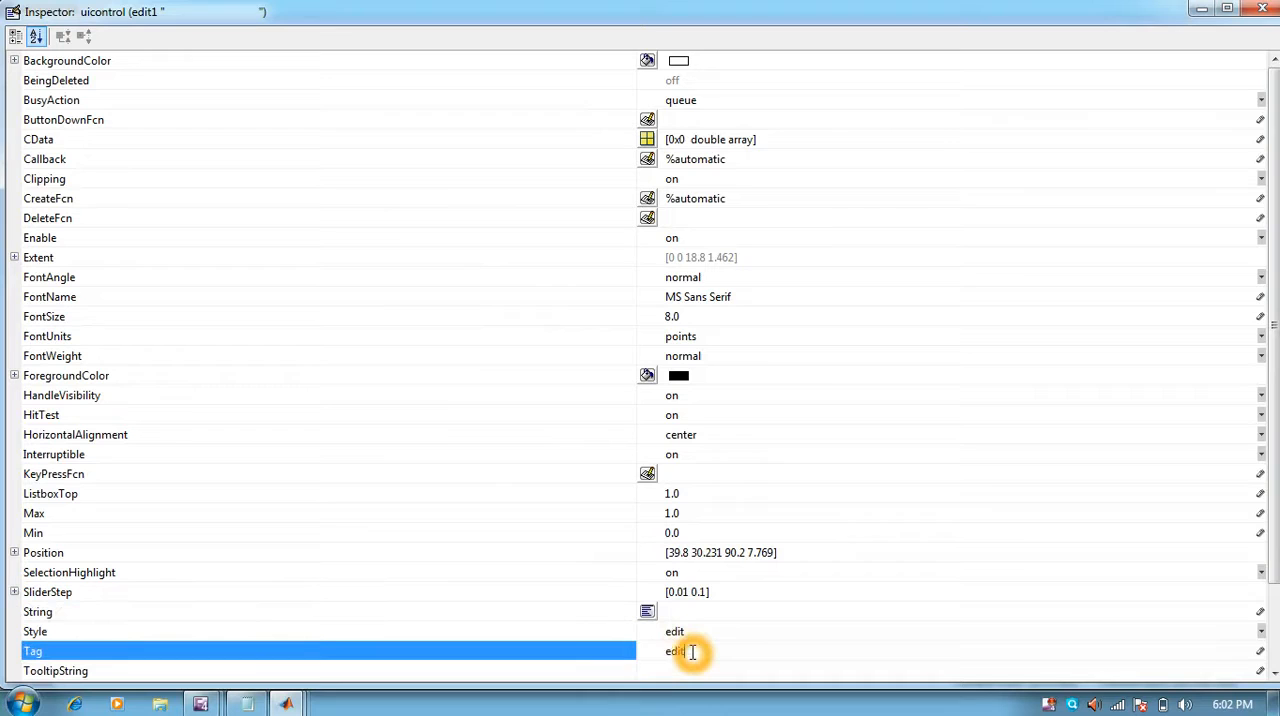
pyautogui.write('dis')
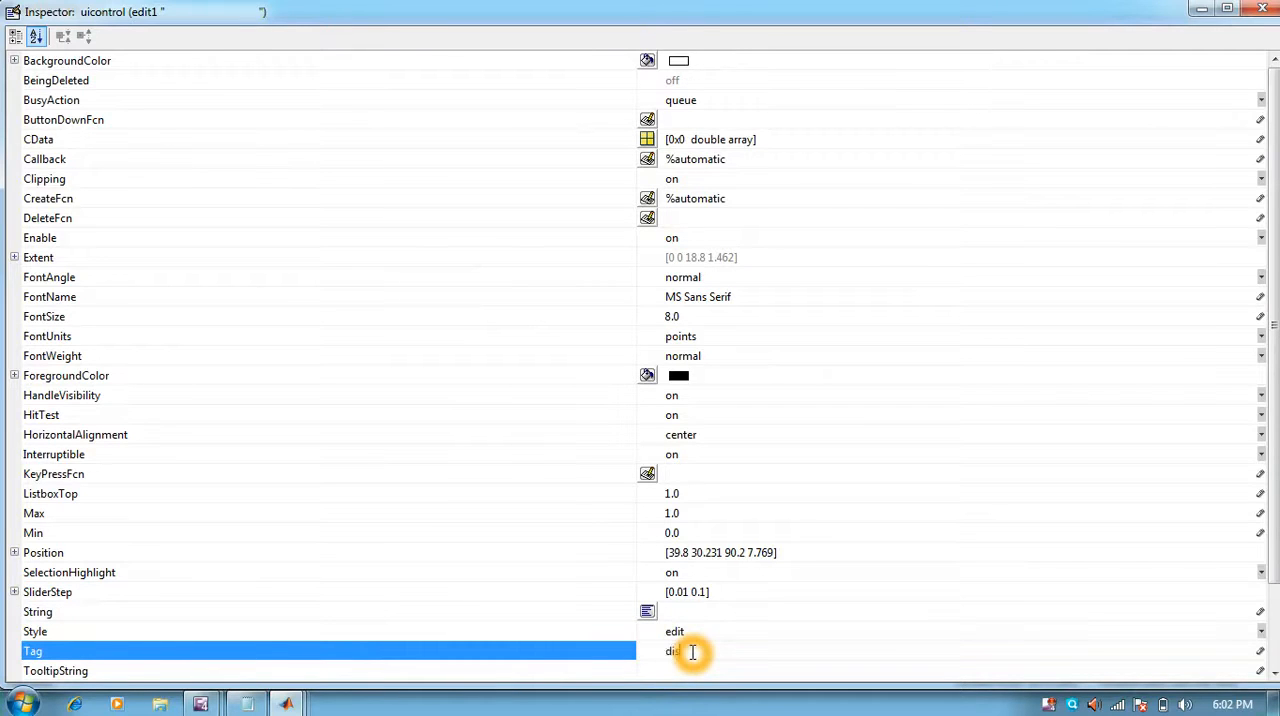
pyautogui.write('play')
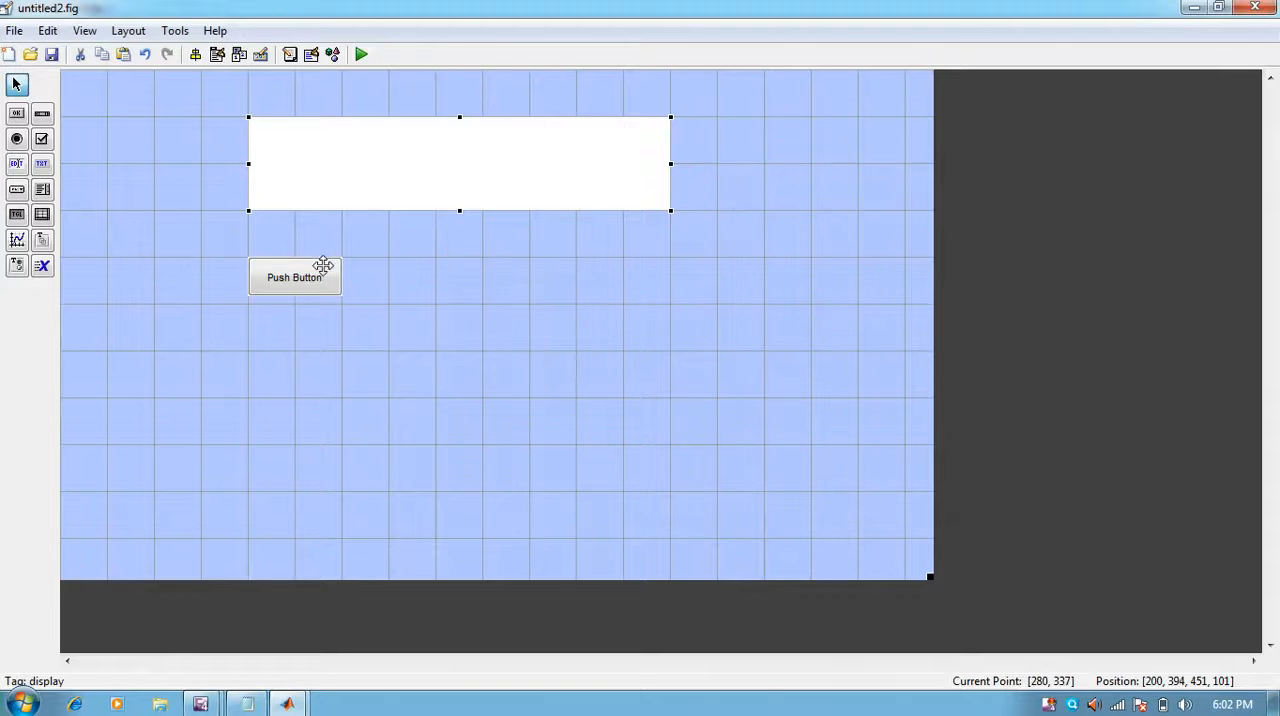
# Set the push button's String to 1, Tag to one, FontSize 18 and FontWeight bold
pyautogui.click(296, 276)
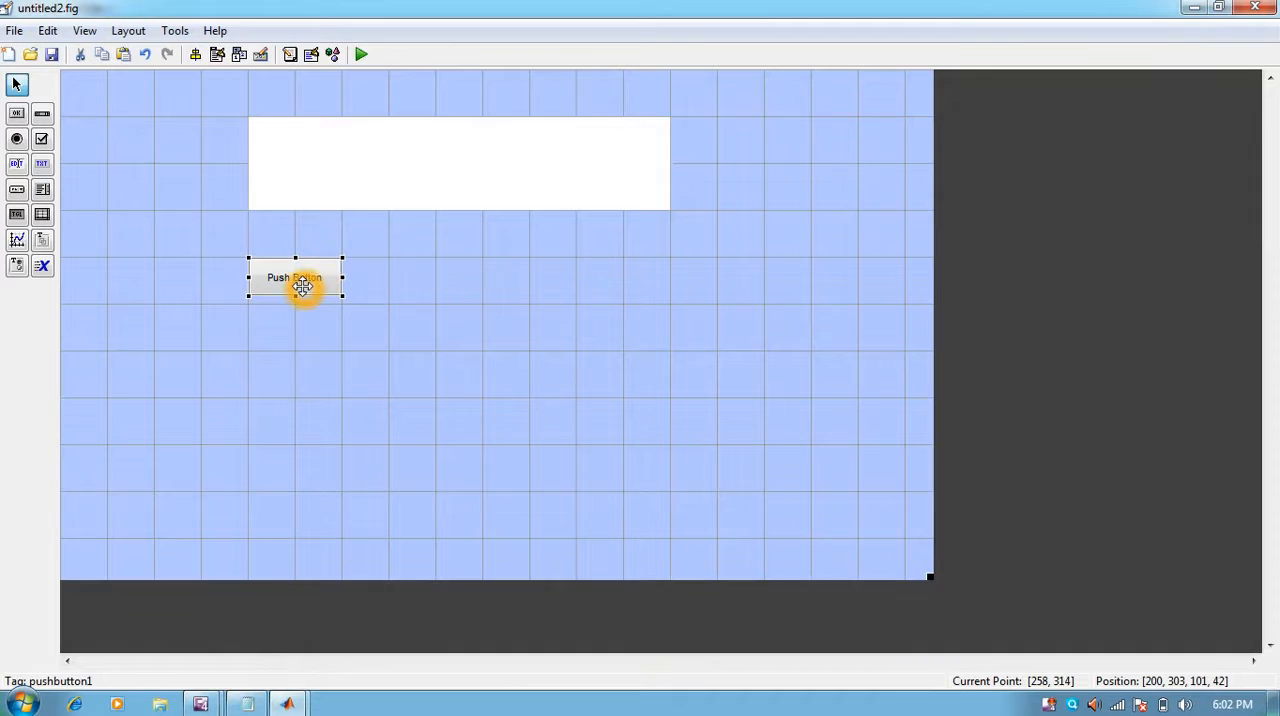
pyautogui.doubleClick(294, 276)
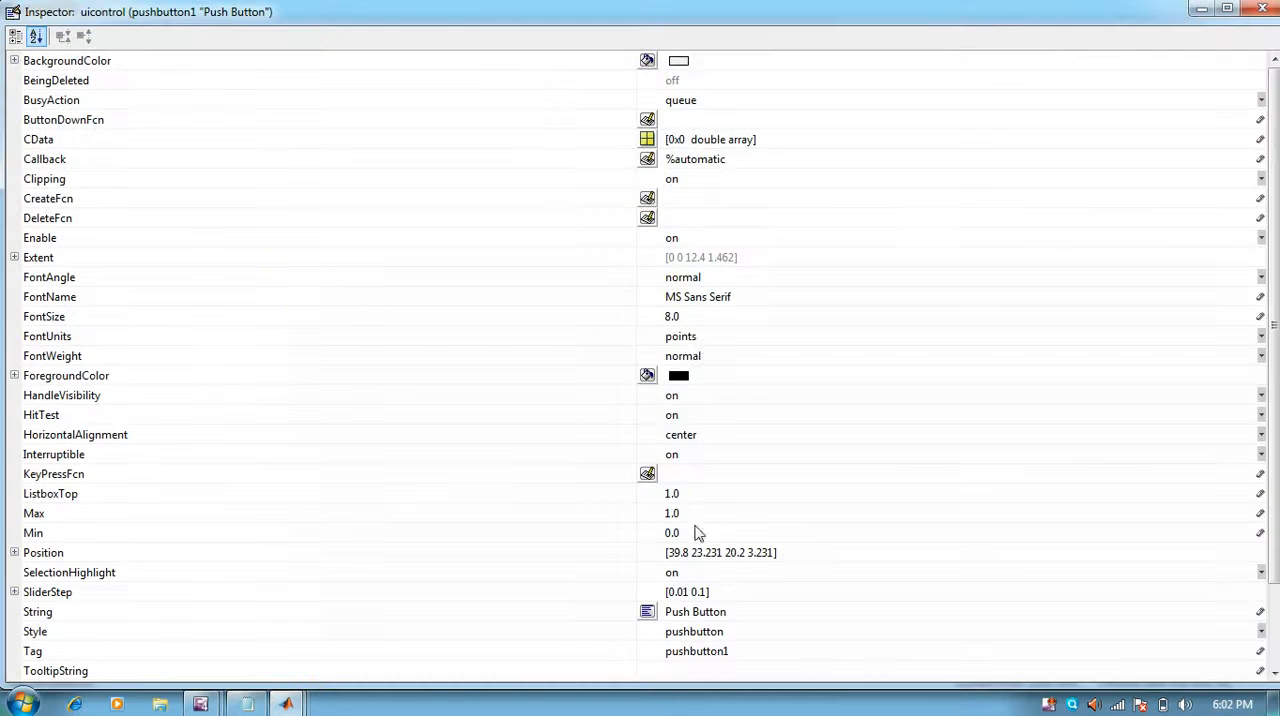
pyautogui.click(68, 60)
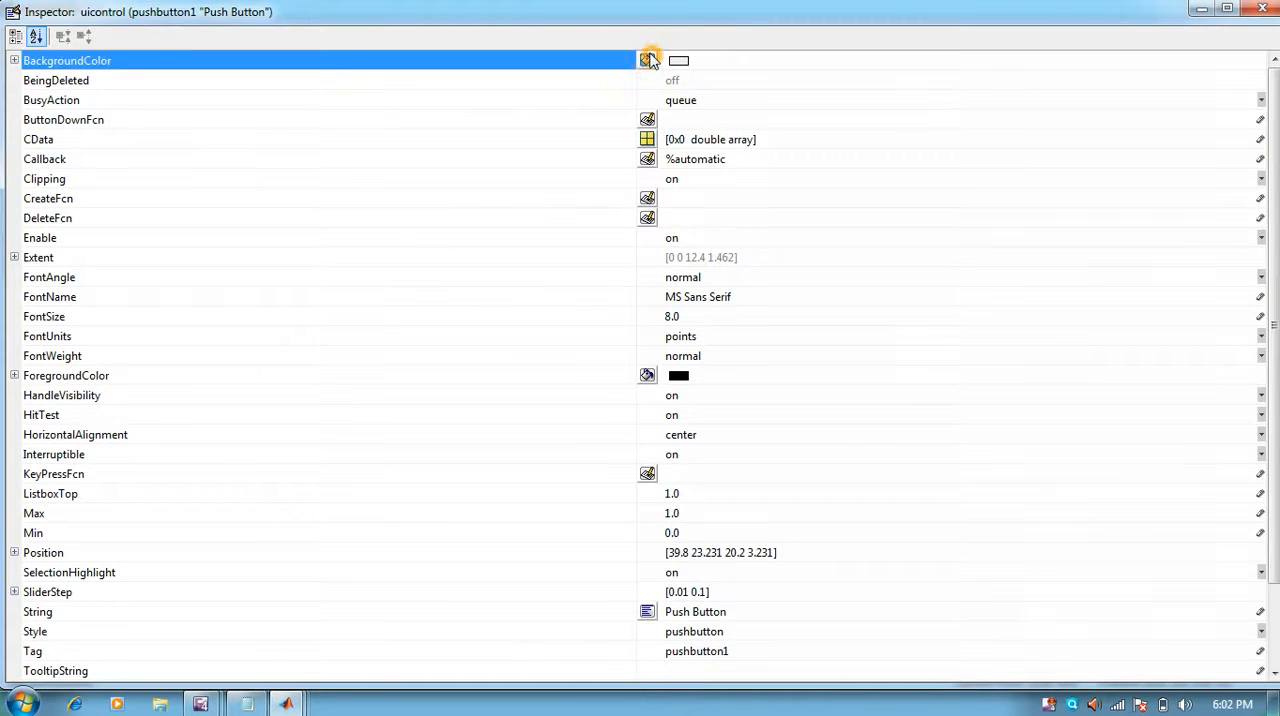
pyautogui.click(648, 60)
pyautogui.write('one')
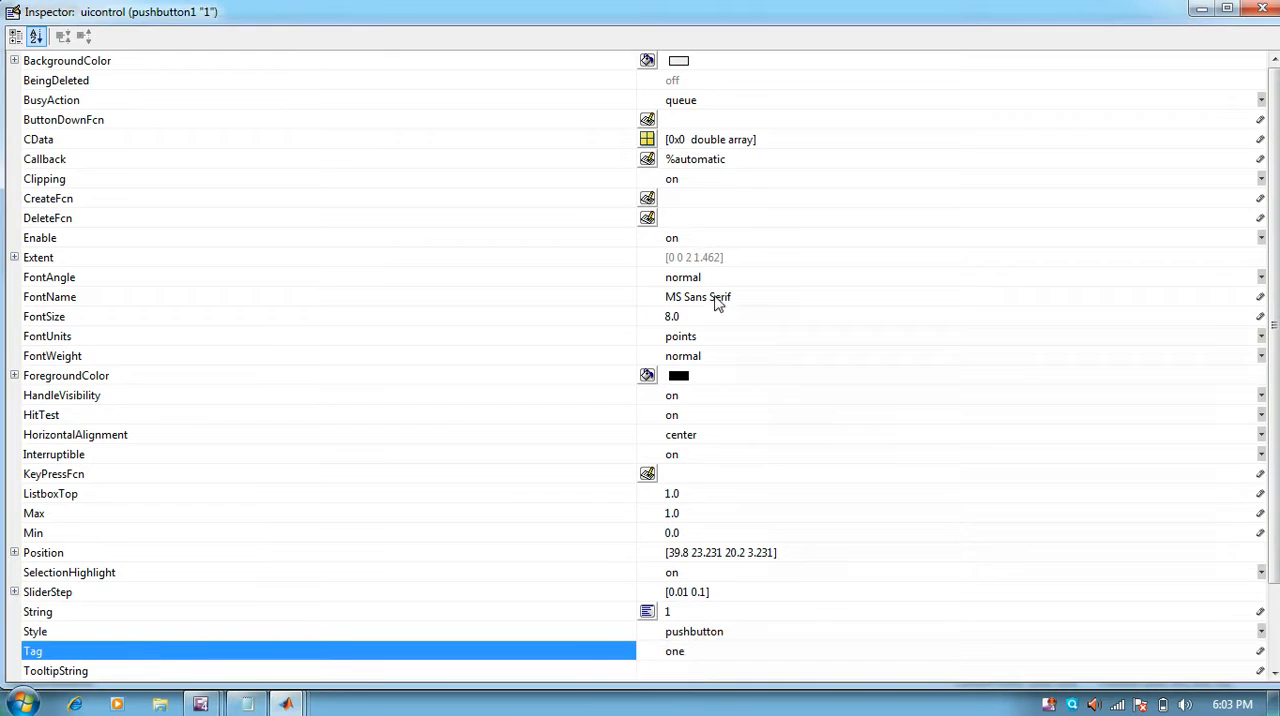
pyautogui.click(300, 316)
pyautogui.write('18')
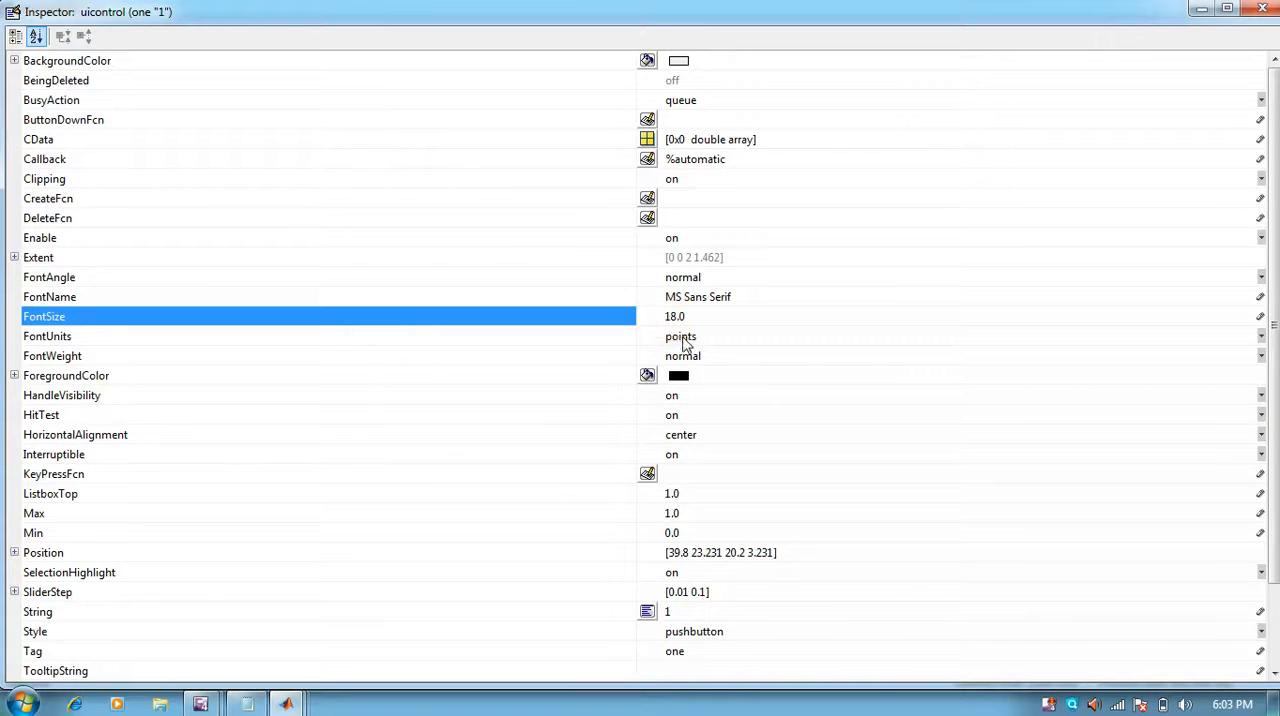
pyautogui.click(1260, 356)
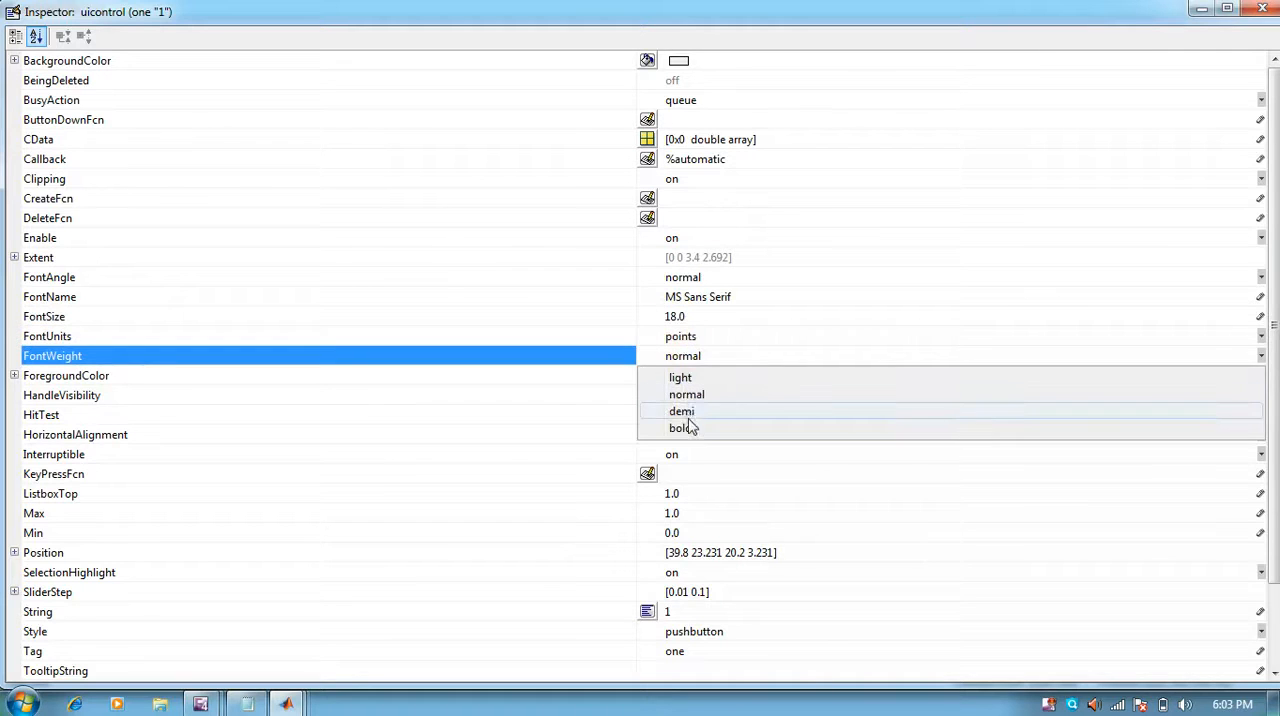
pyautogui.click(678, 428)
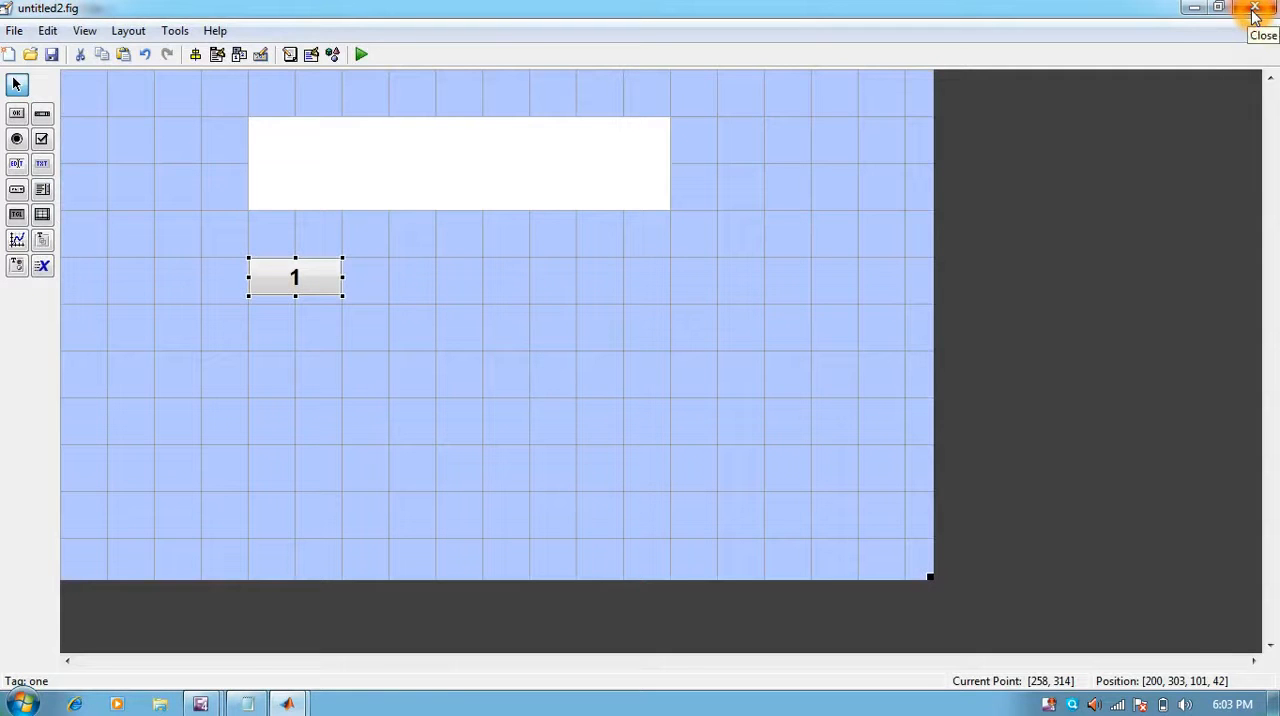
# Inspect the Tag values of the C and = keys in the Property Inspector and close it
pyautogui.click(416, 298)
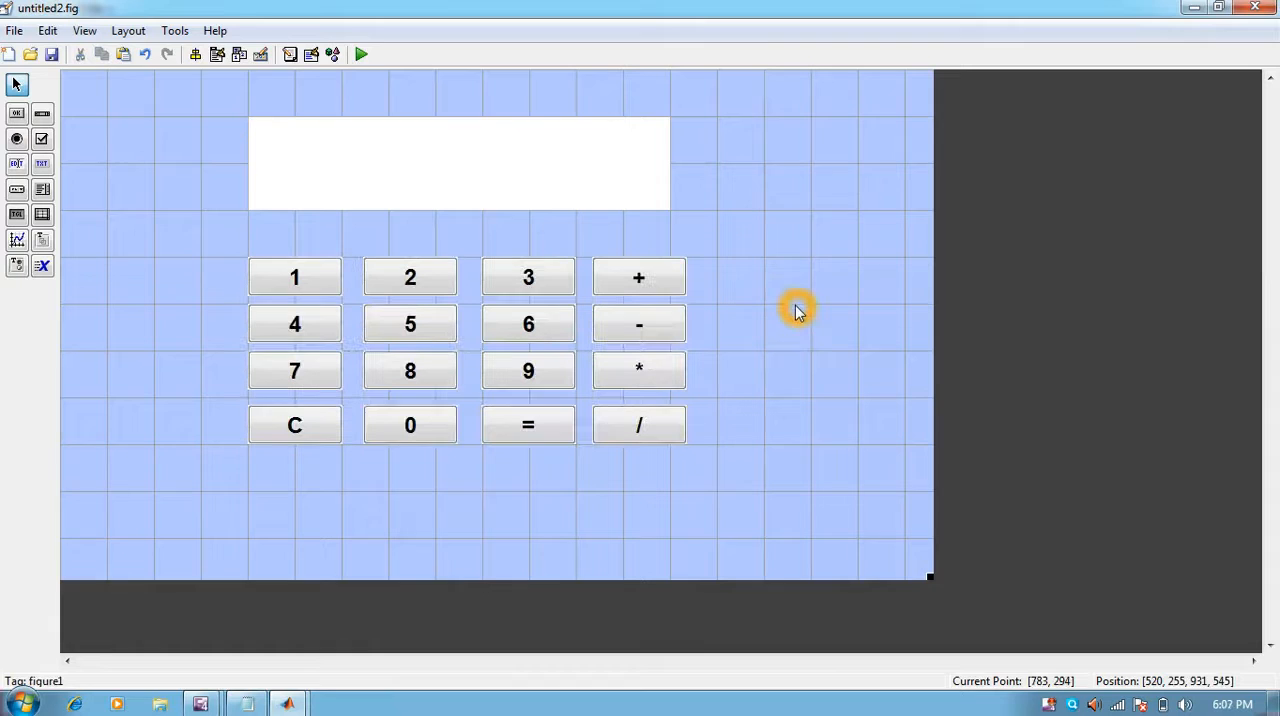
pyautogui.moveTo(488, 314)
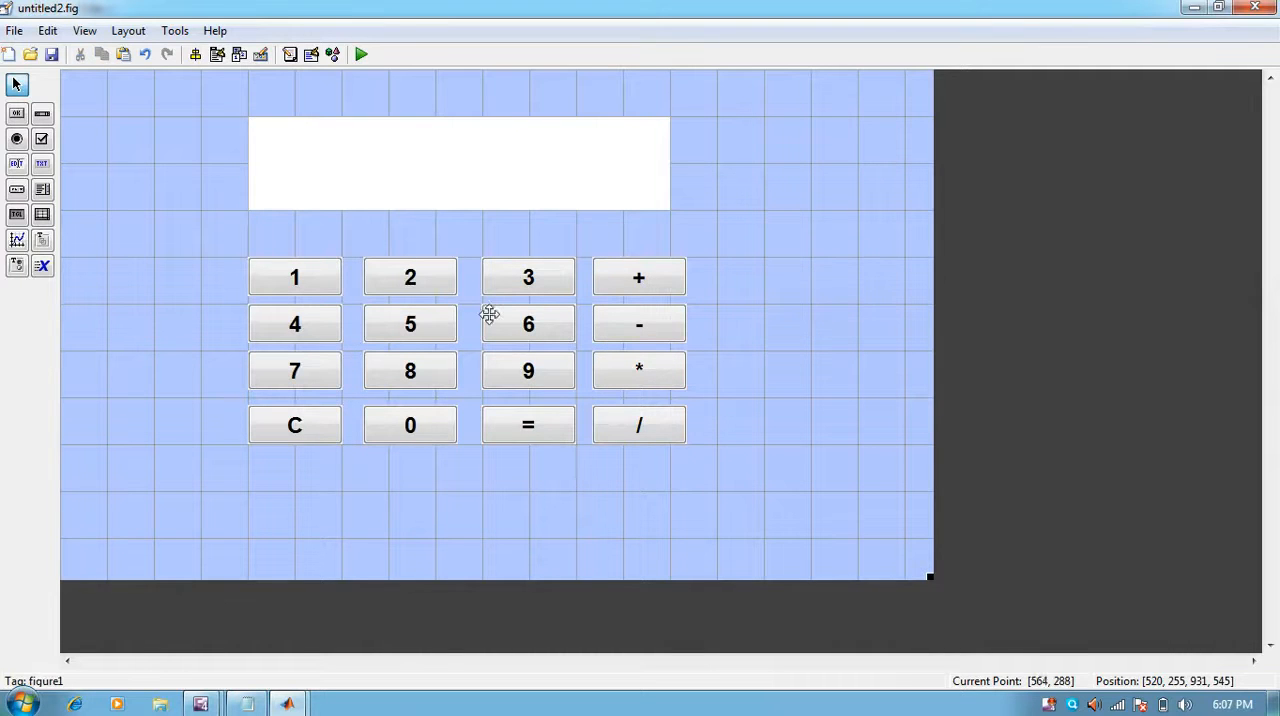
pyautogui.moveTo(450, 276)
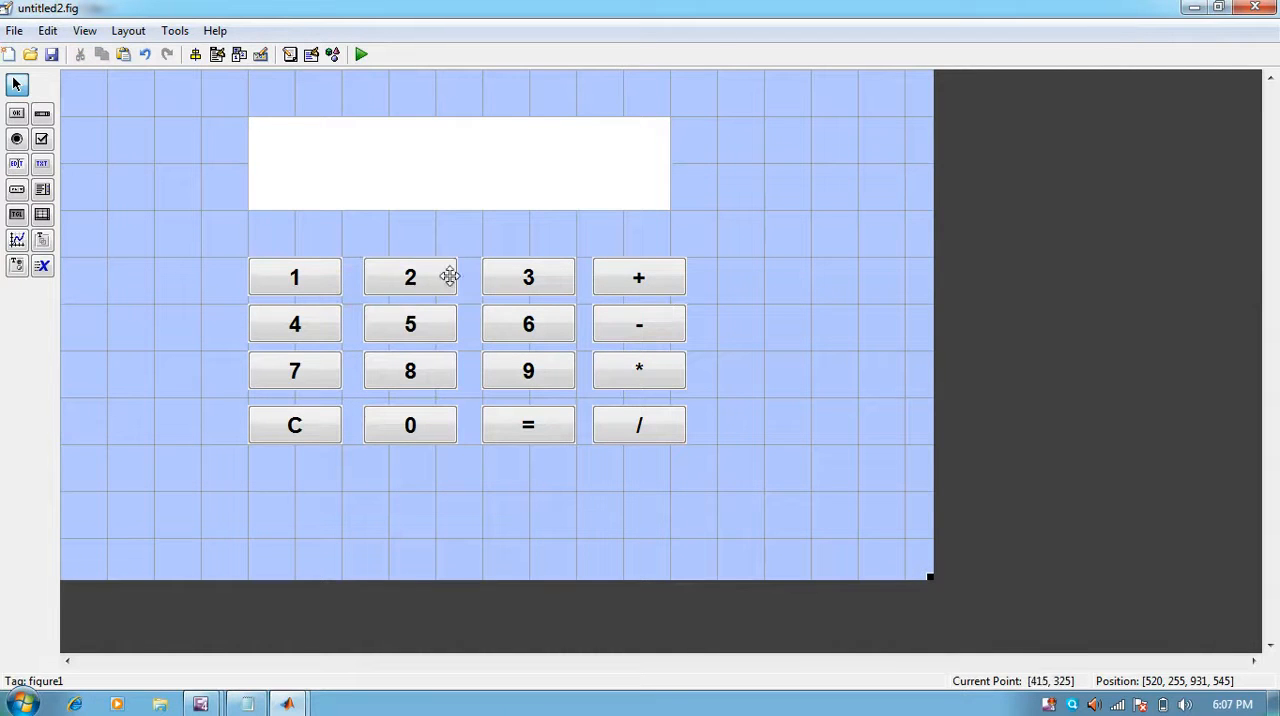
pyautogui.moveTo(512, 350)
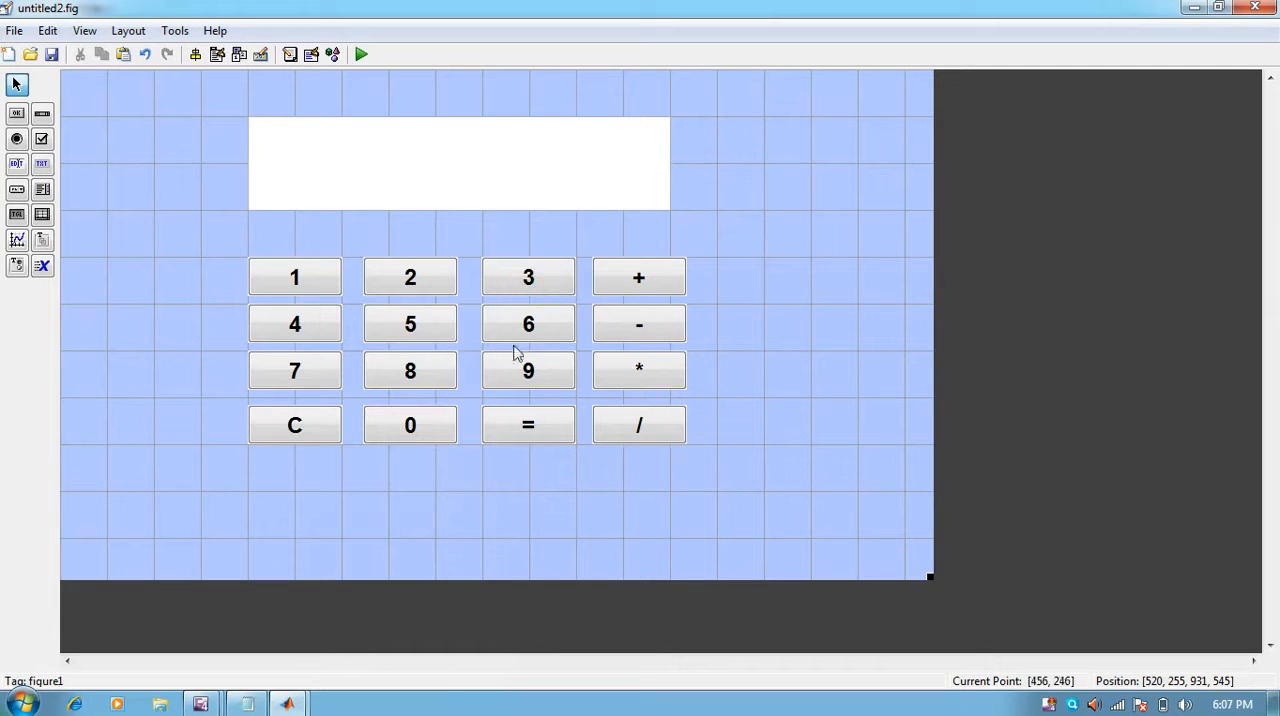
pyautogui.moveTo(364, 420)
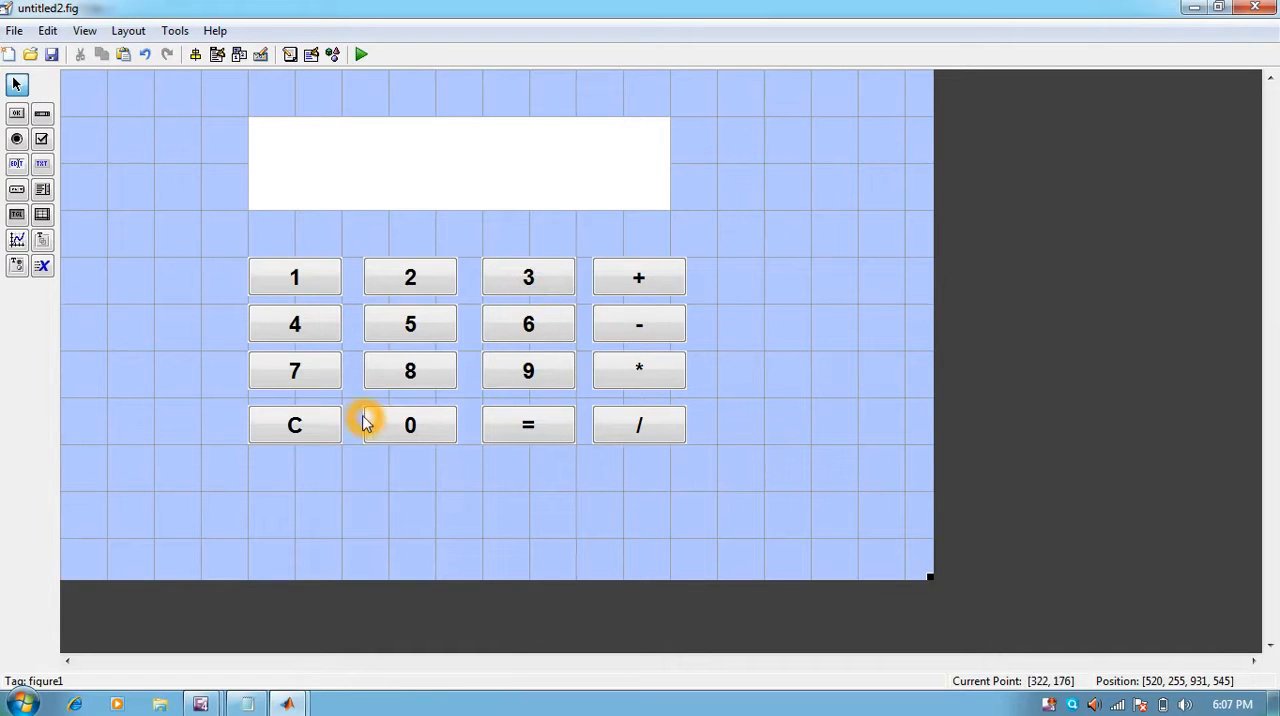
pyautogui.doubleClick(294, 424)
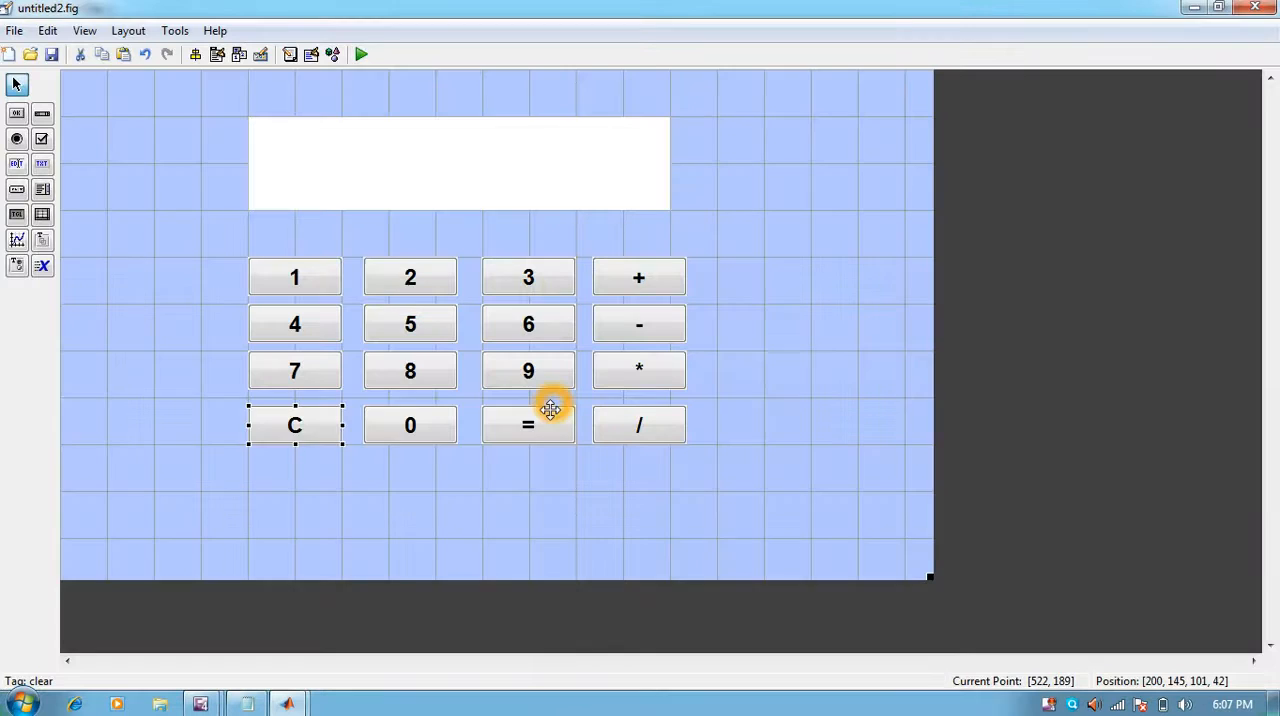
pyautogui.doubleClick(528, 424)
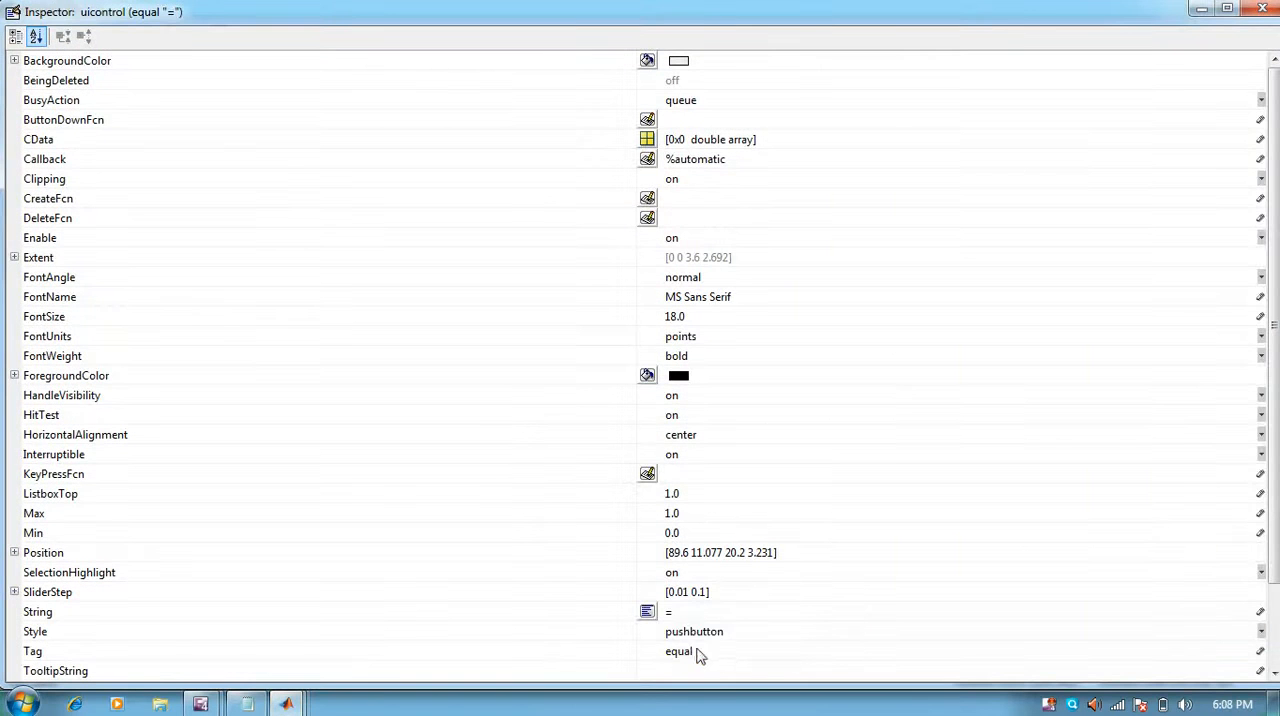
pyautogui.moveTo(1078, 222)
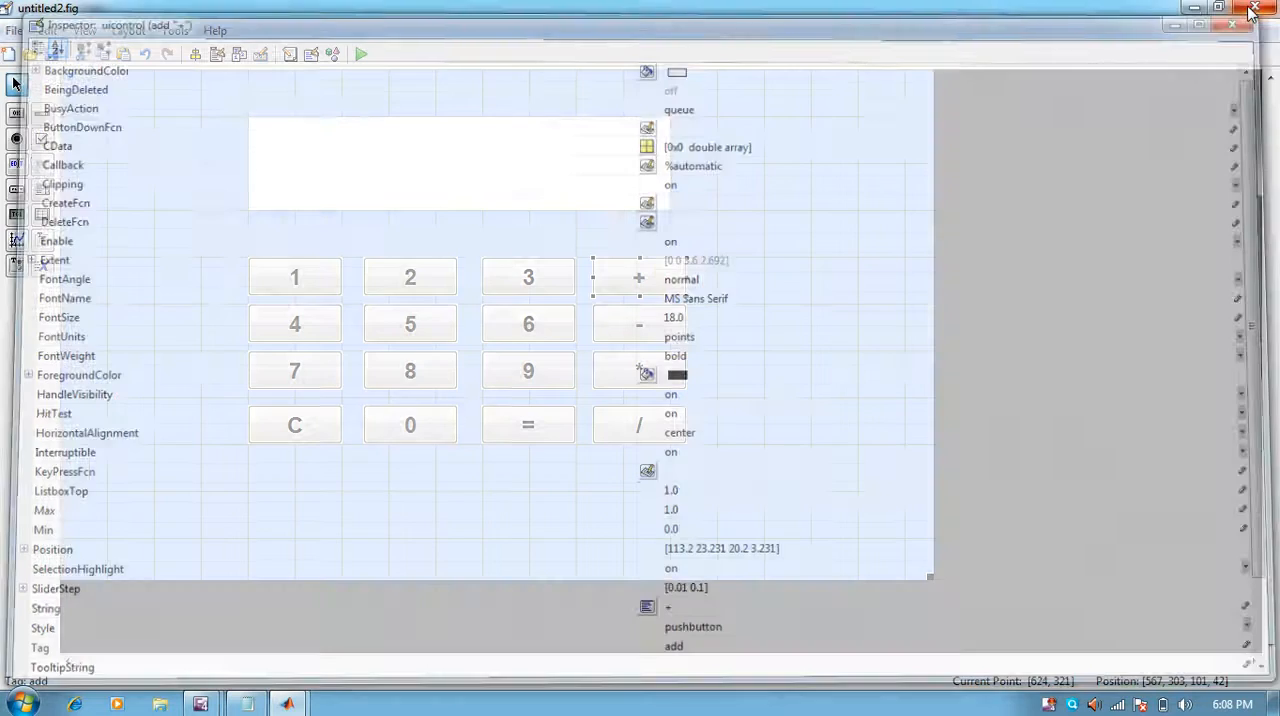
pyautogui.click(1232, 24)
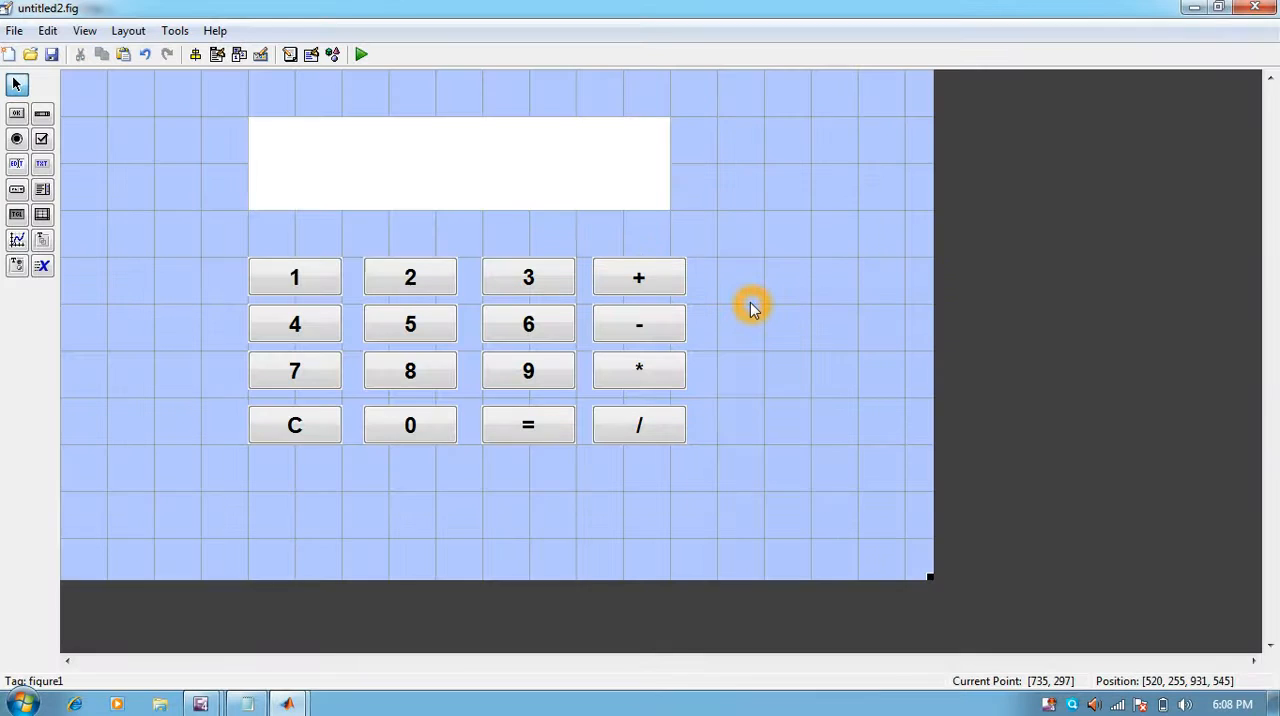
pyautogui.moveTo(42, 170)
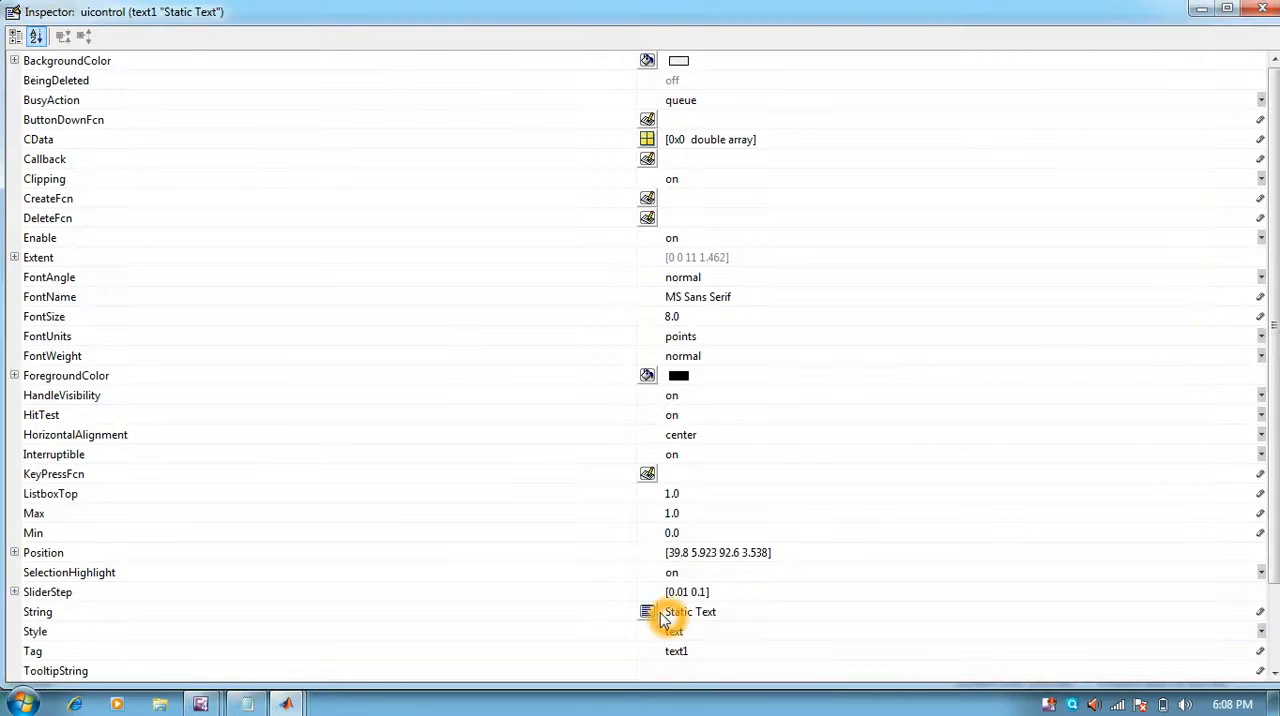
# Set the static text's String to "designed by RoboIndia Technologies" and close the inspector
pyautogui.click(648, 612)
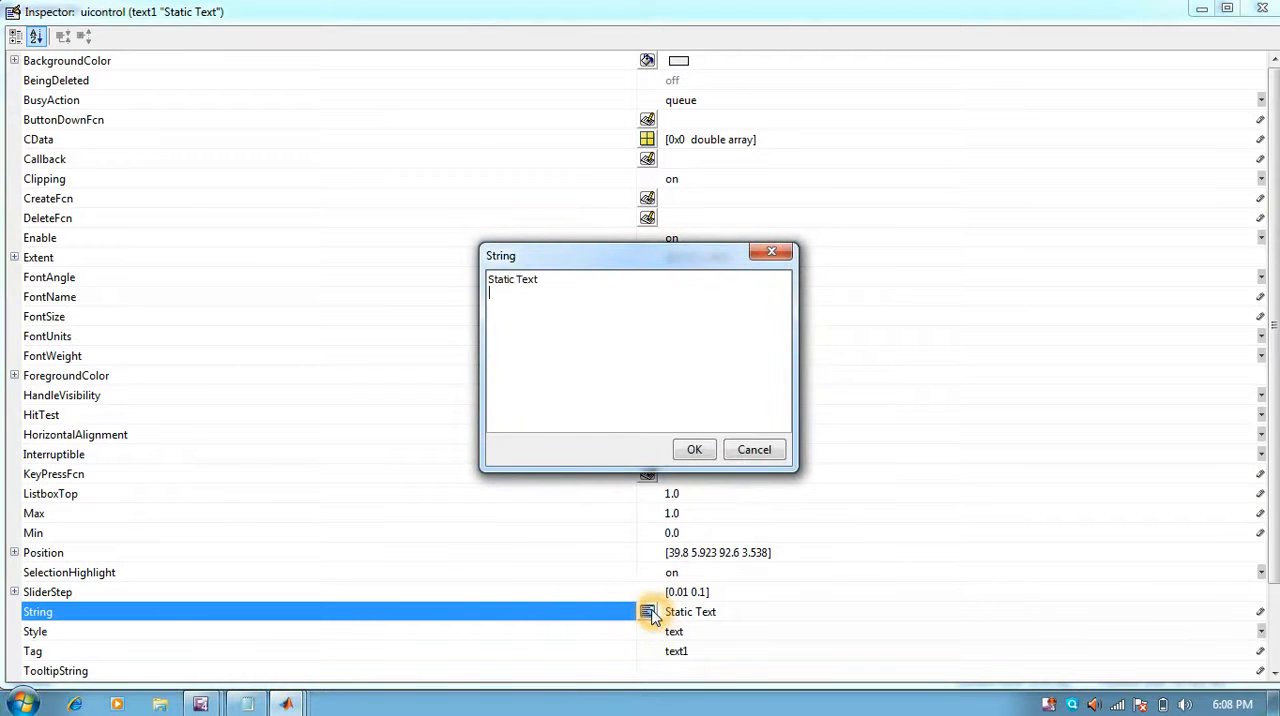
pyautogui.write('designed')
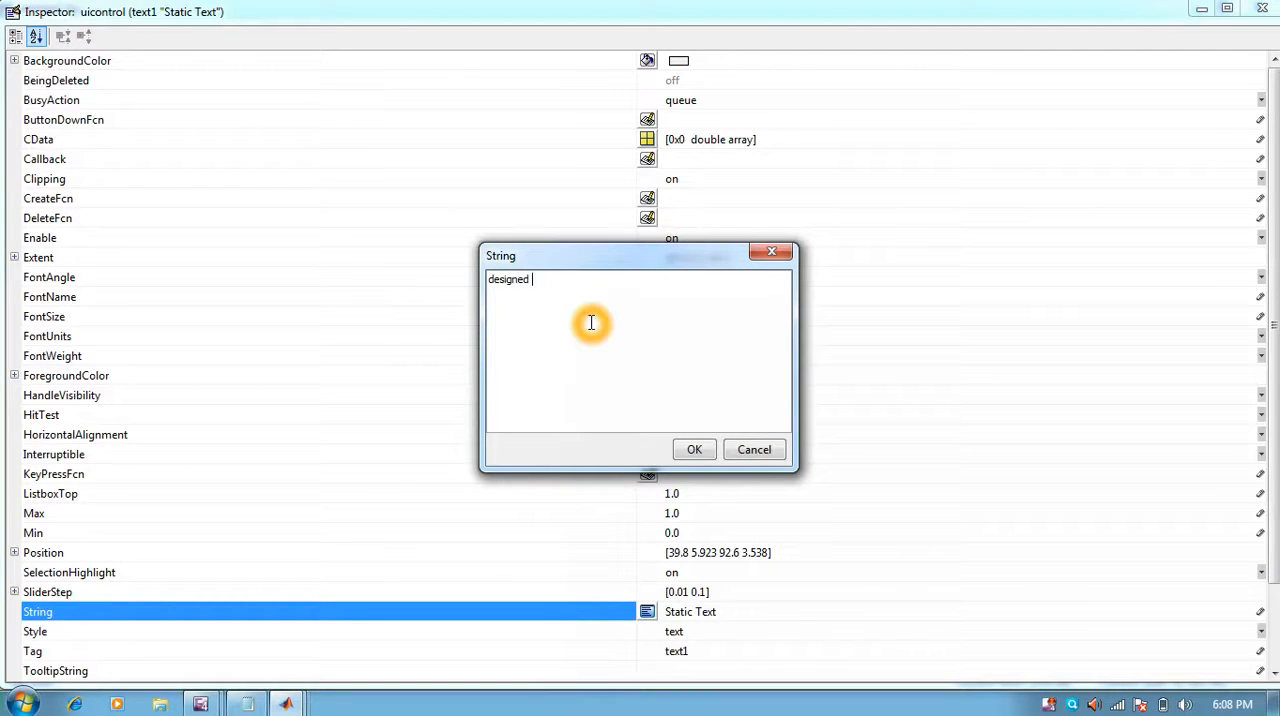
pyautogui.write('by Ro')
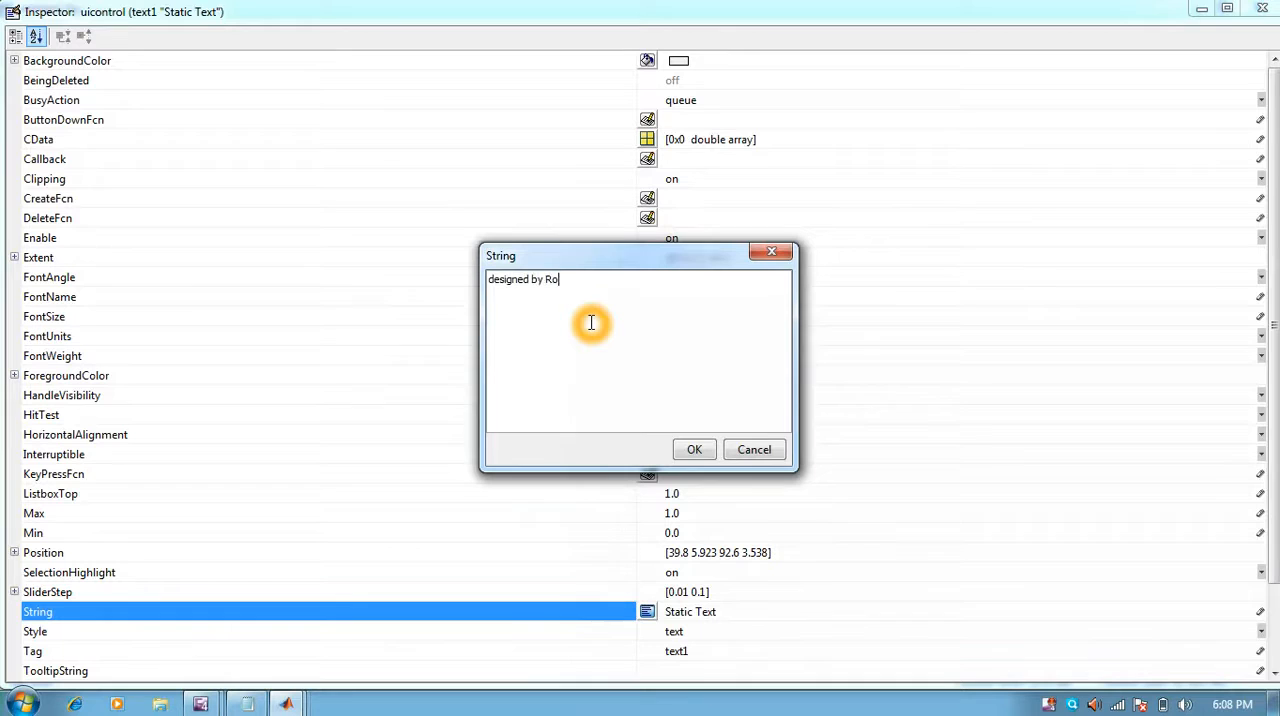
pyautogui.write('boIndia T')
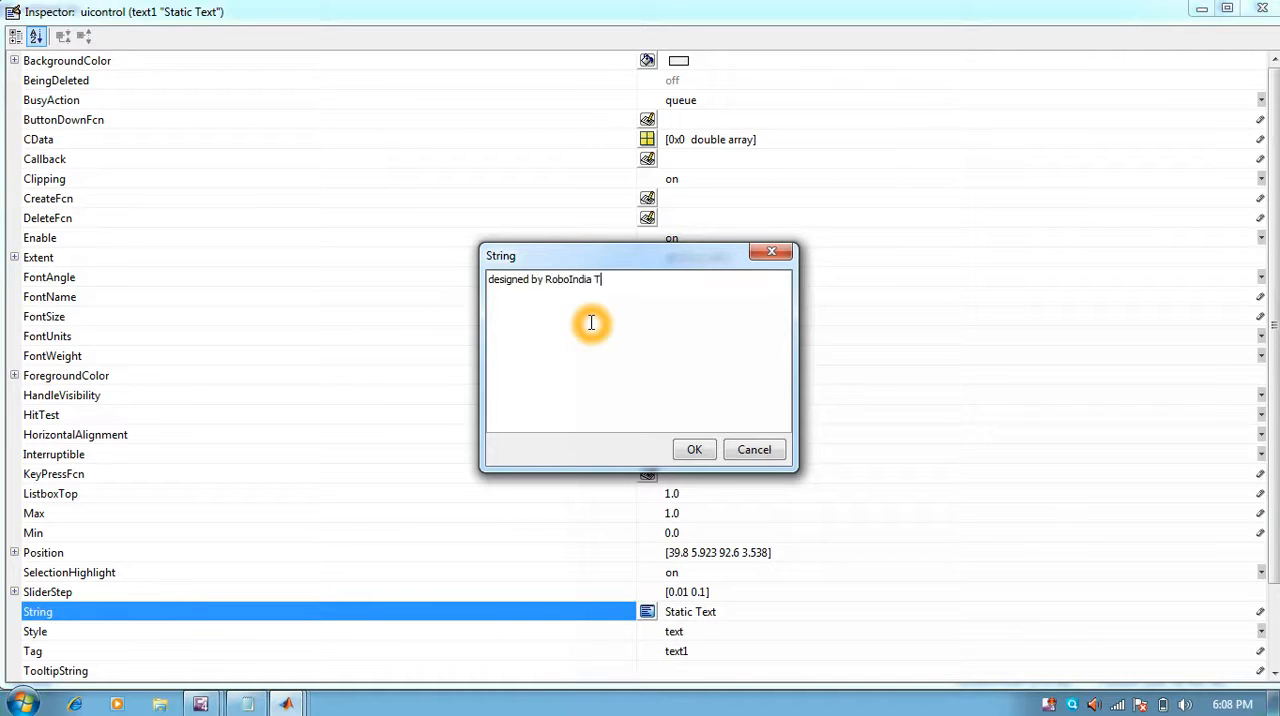
pyautogui.write('echnologies')
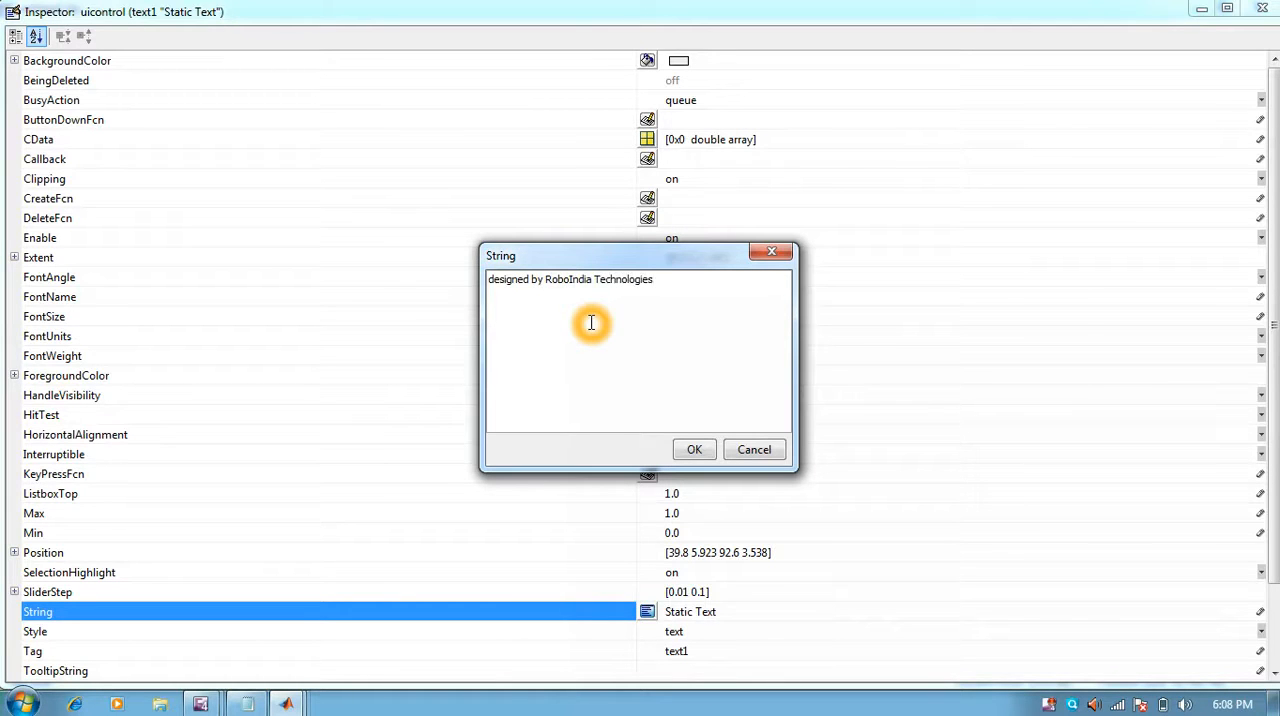
pyautogui.click(694, 448)
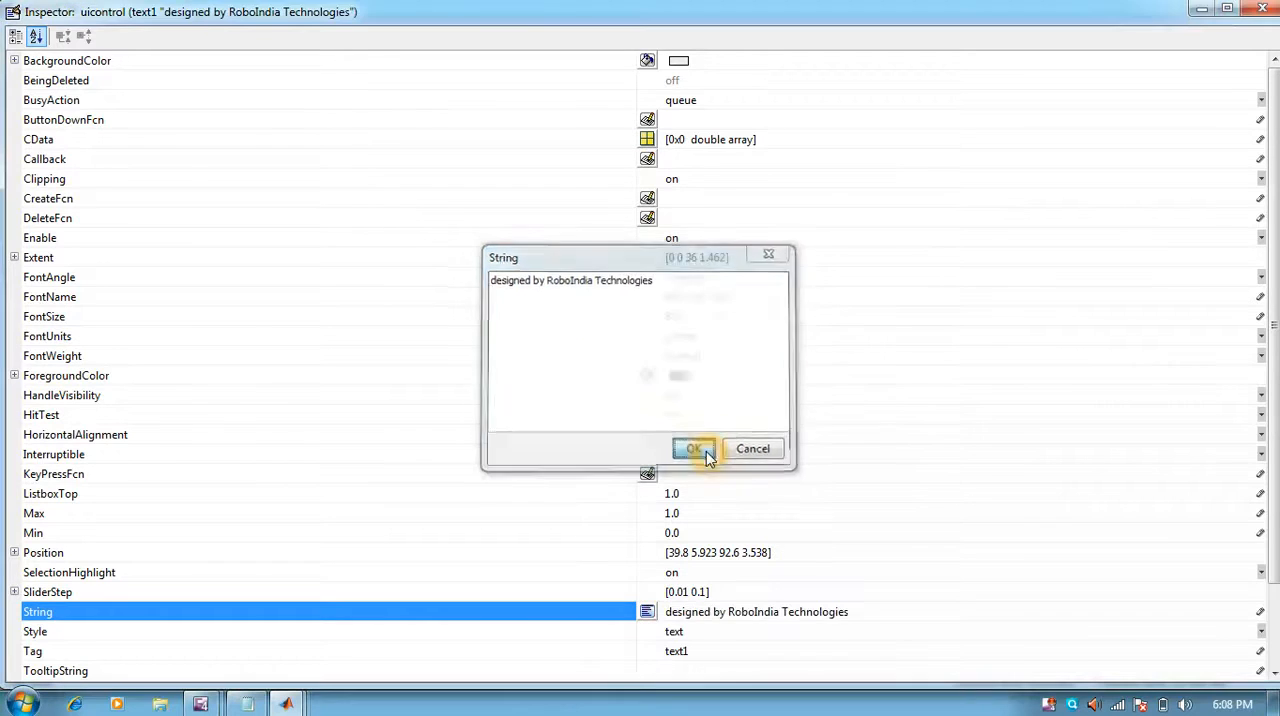
pyautogui.click(692, 448)
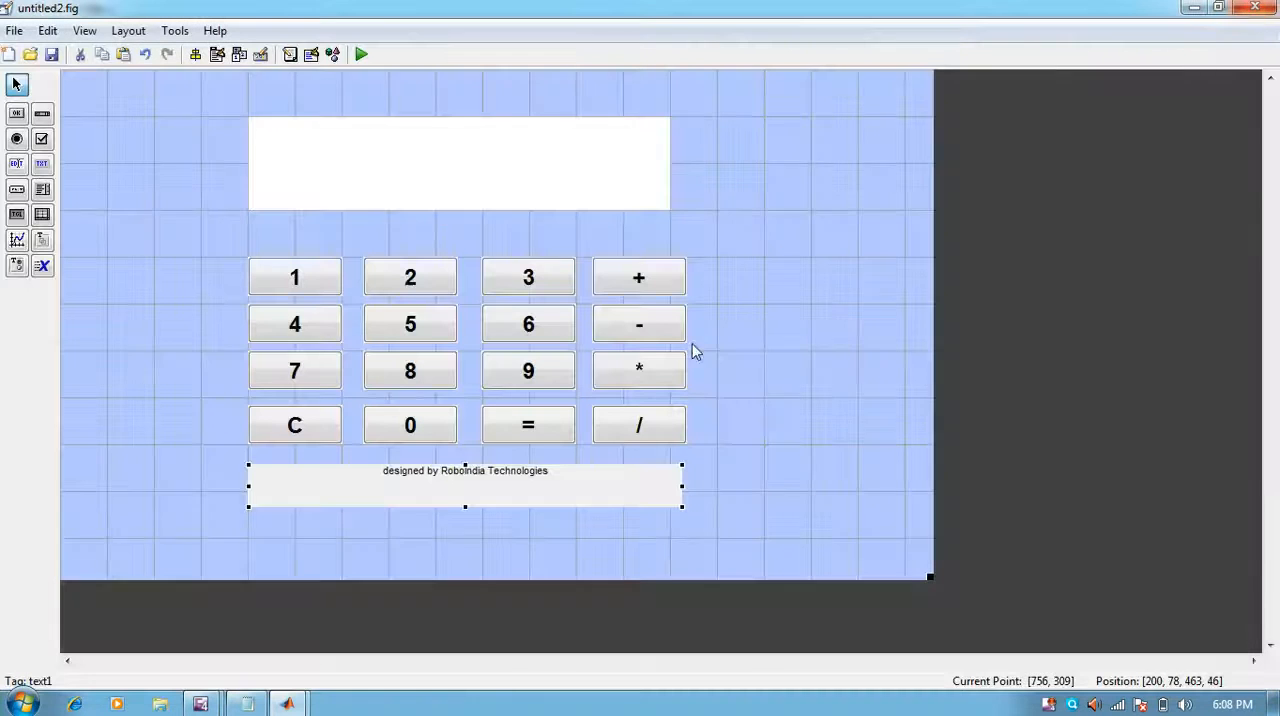
# Save the layout as calci1, generating and opening calci1.m
pyautogui.click(780, 380)
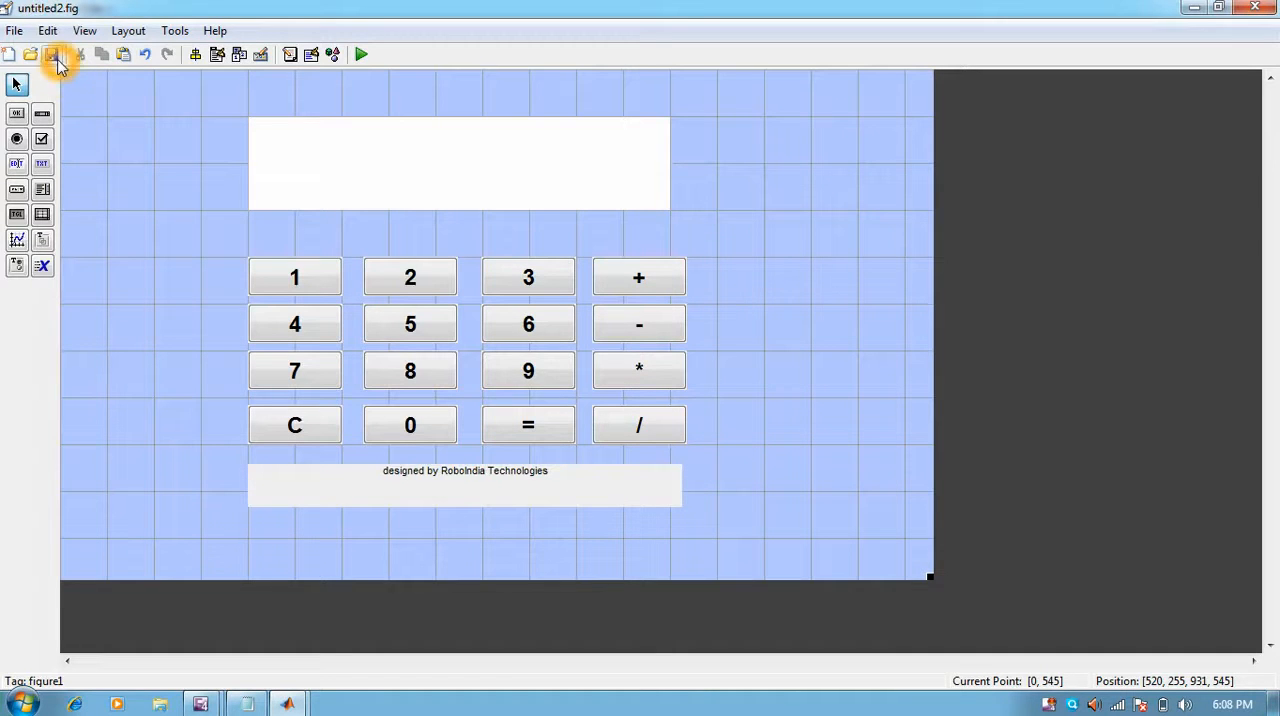
pyautogui.click(56, 54)
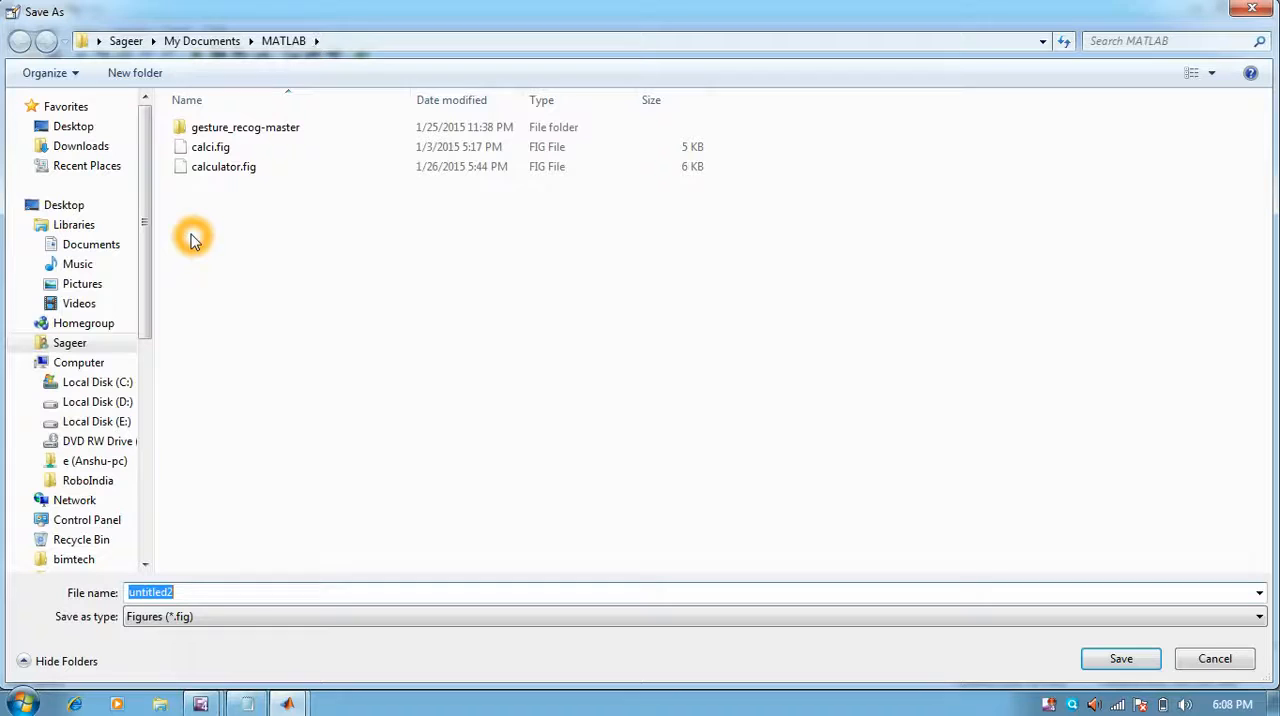
pyautogui.write('calci1')
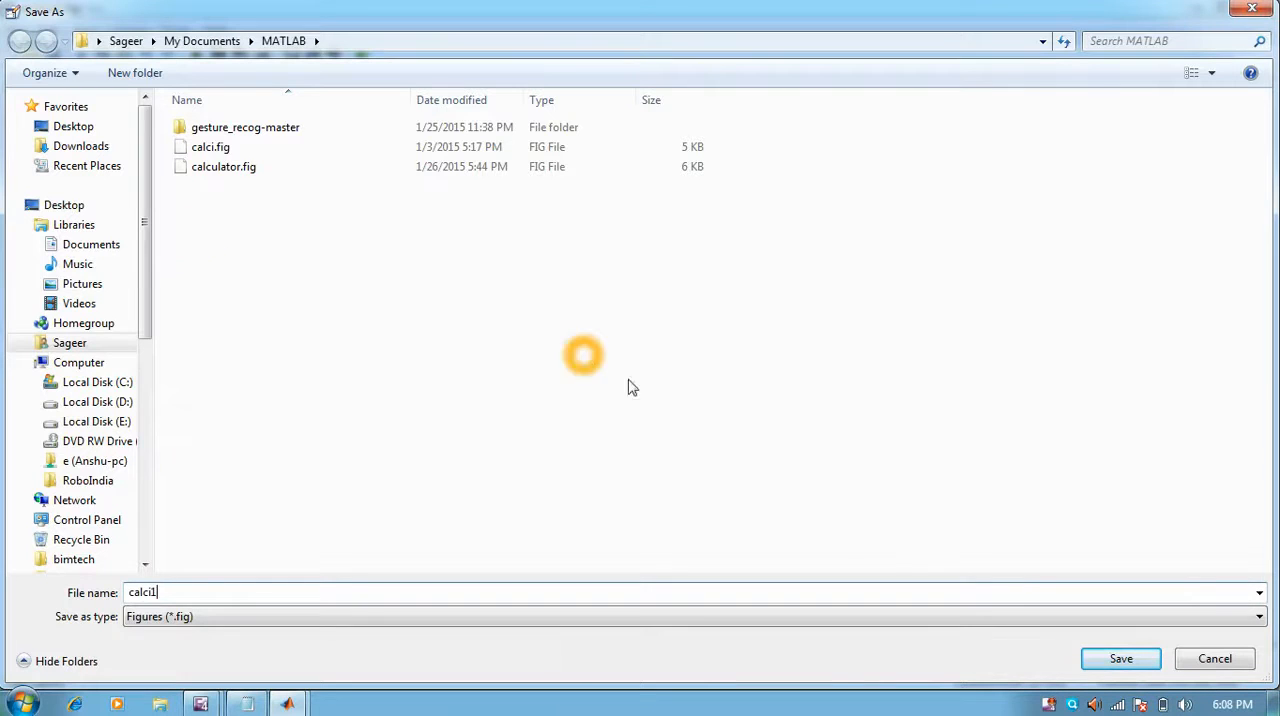
pyautogui.click(1120, 658)
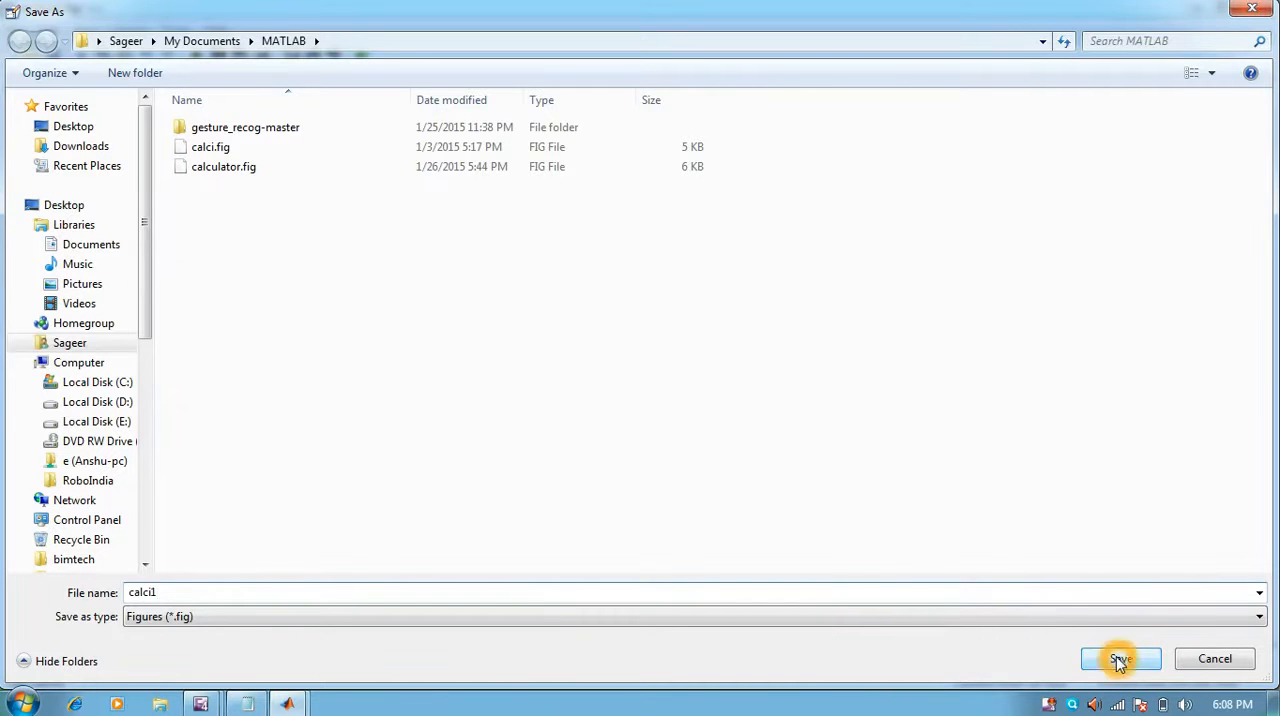
pyautogui.click(1120, 658)
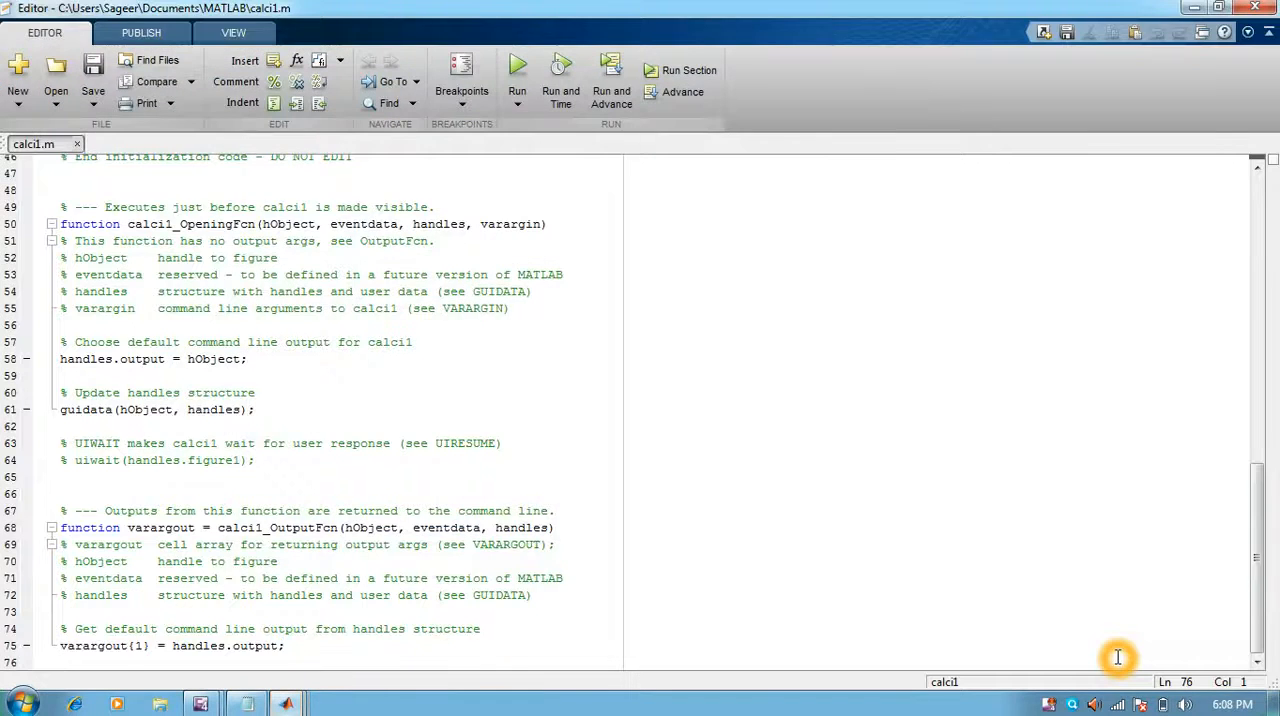
# Scroll through the generated callbacks in calci1.m and place the cursor inside one_Callback
pyautogui.scroll(-3)
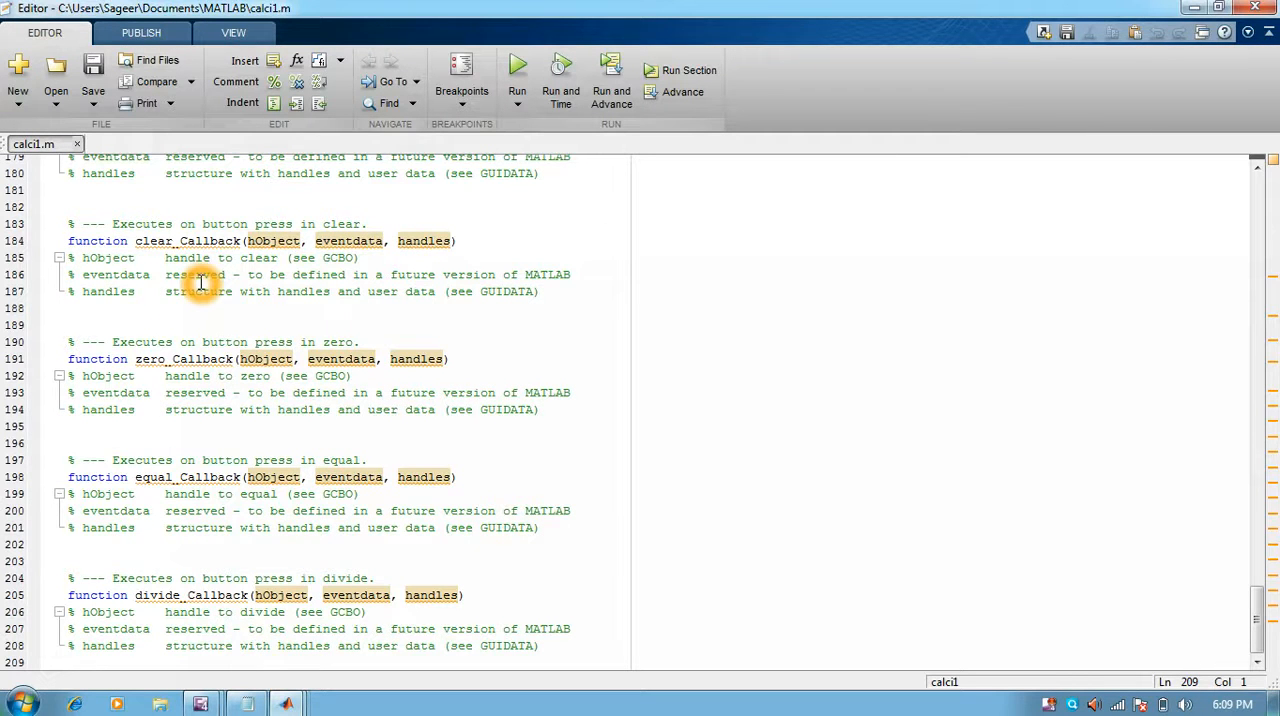
pyautogui.click(200, 276)
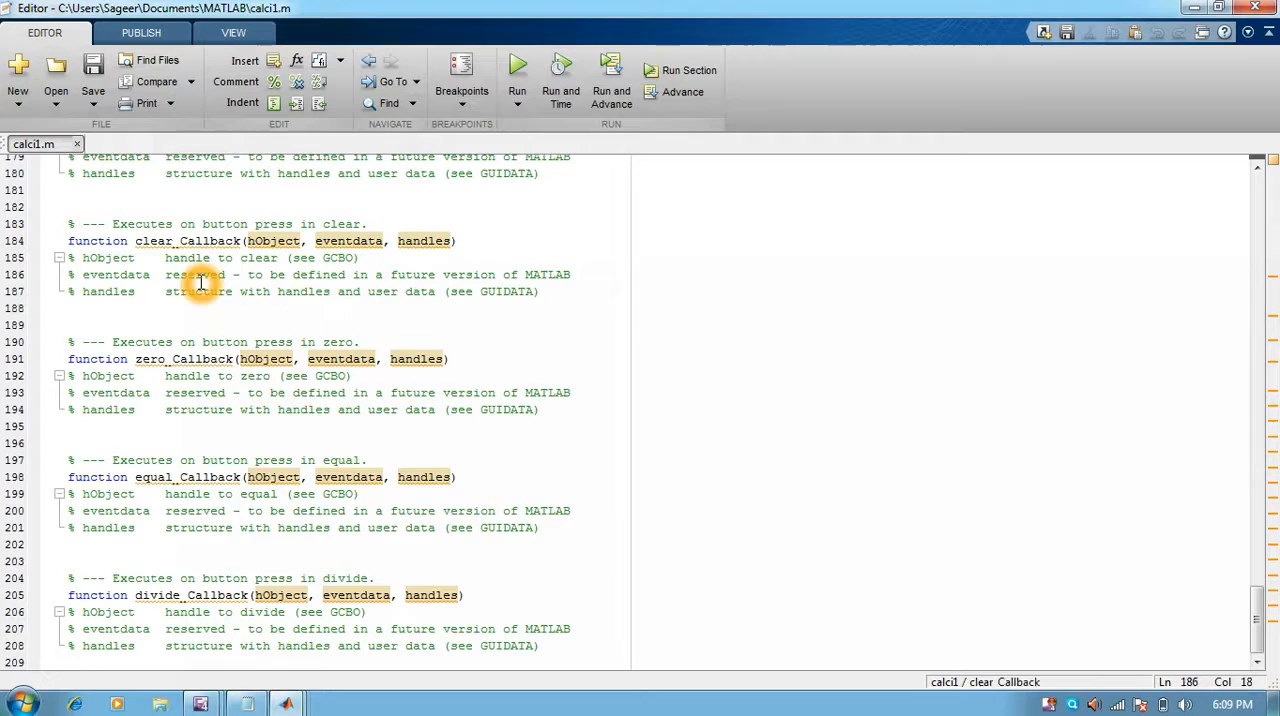
pyautogui.scroll(3)
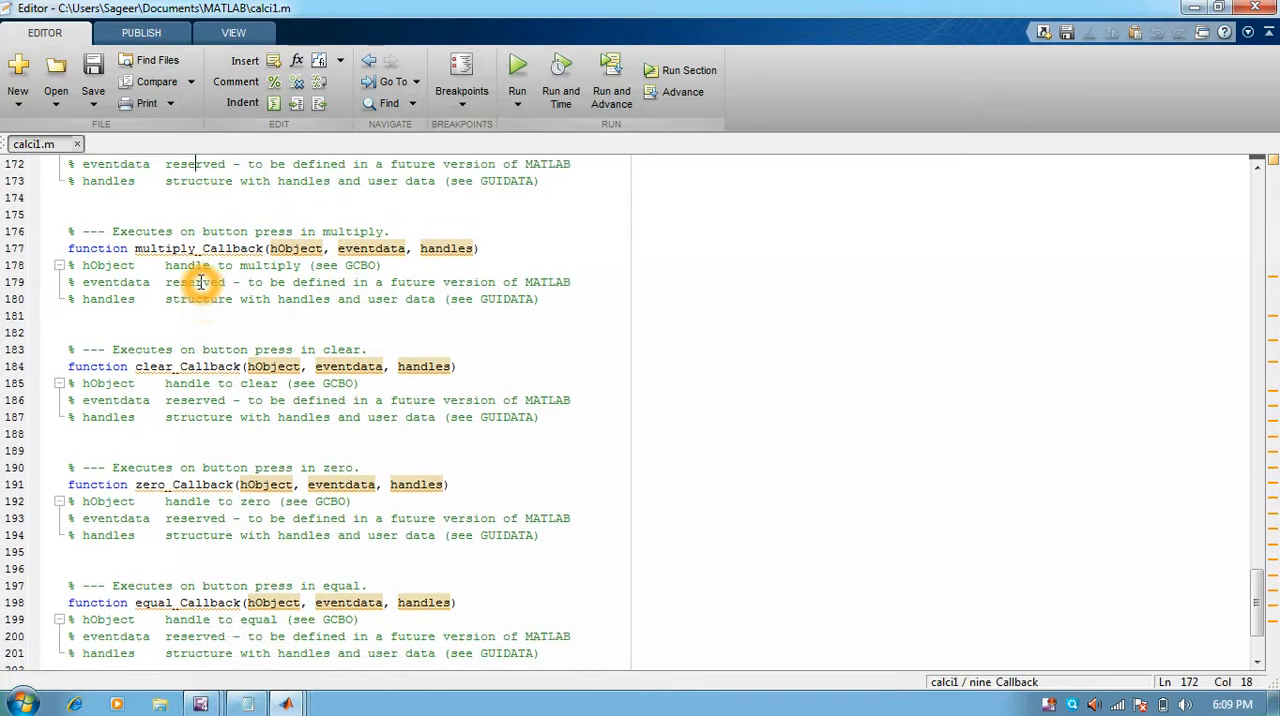
pyautogui.scroll(3)
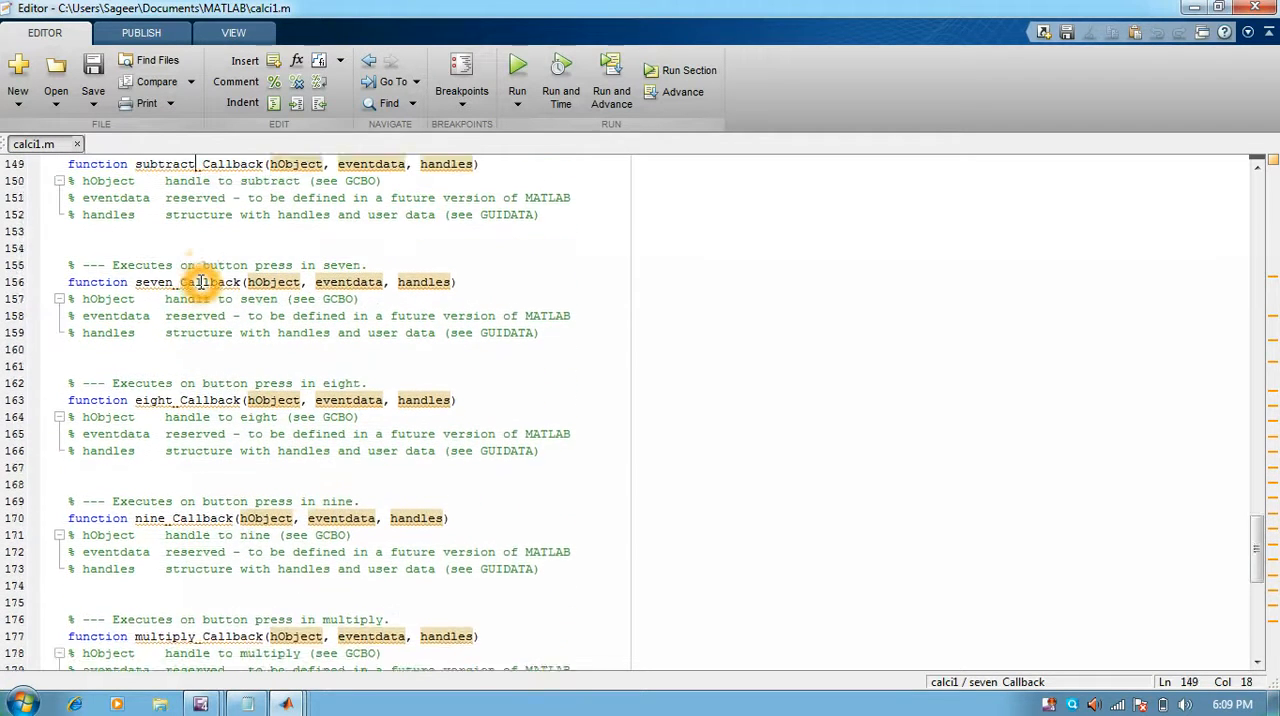
pyautogui.scroll(3)
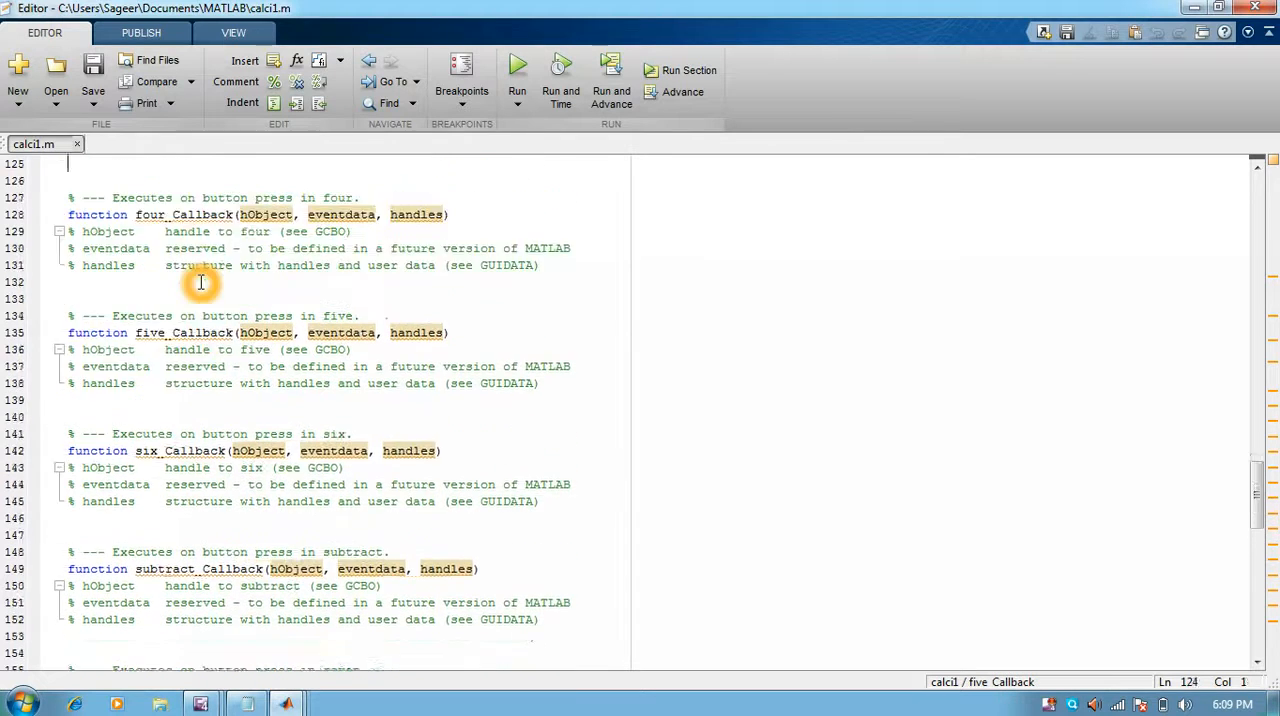
pyautogui.scroll(3)
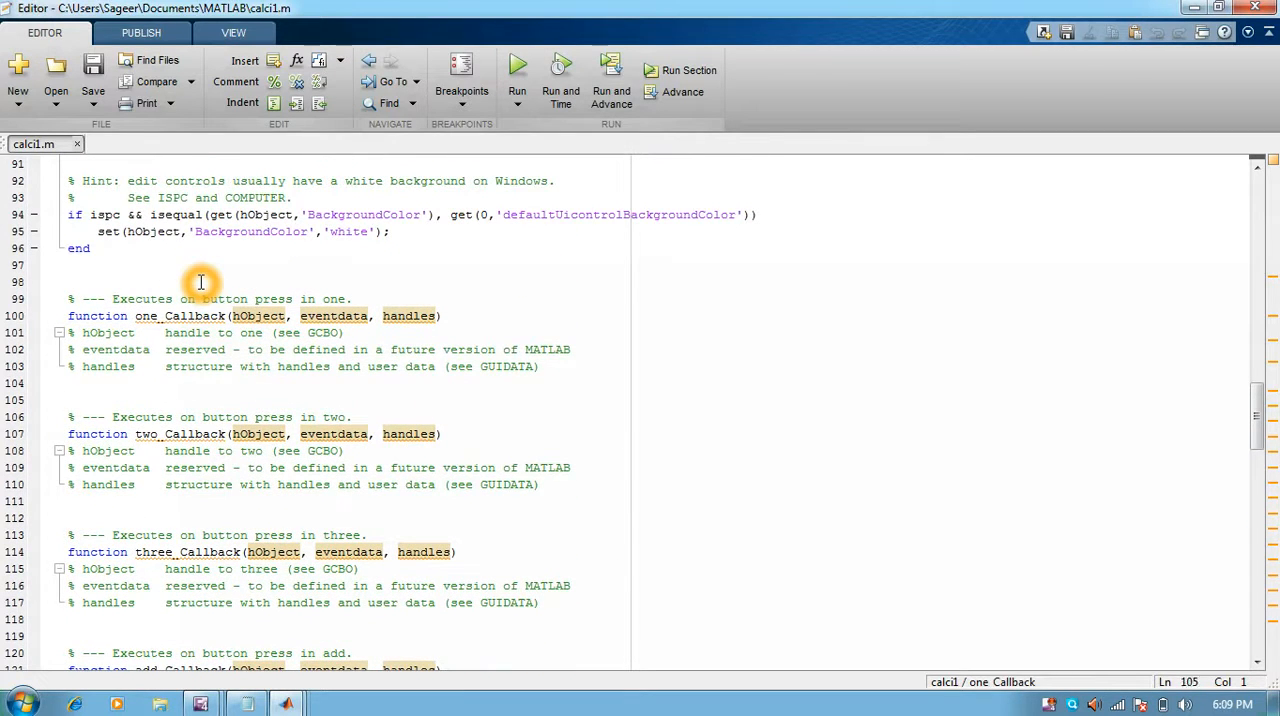
pyautogui.scroll(-3)
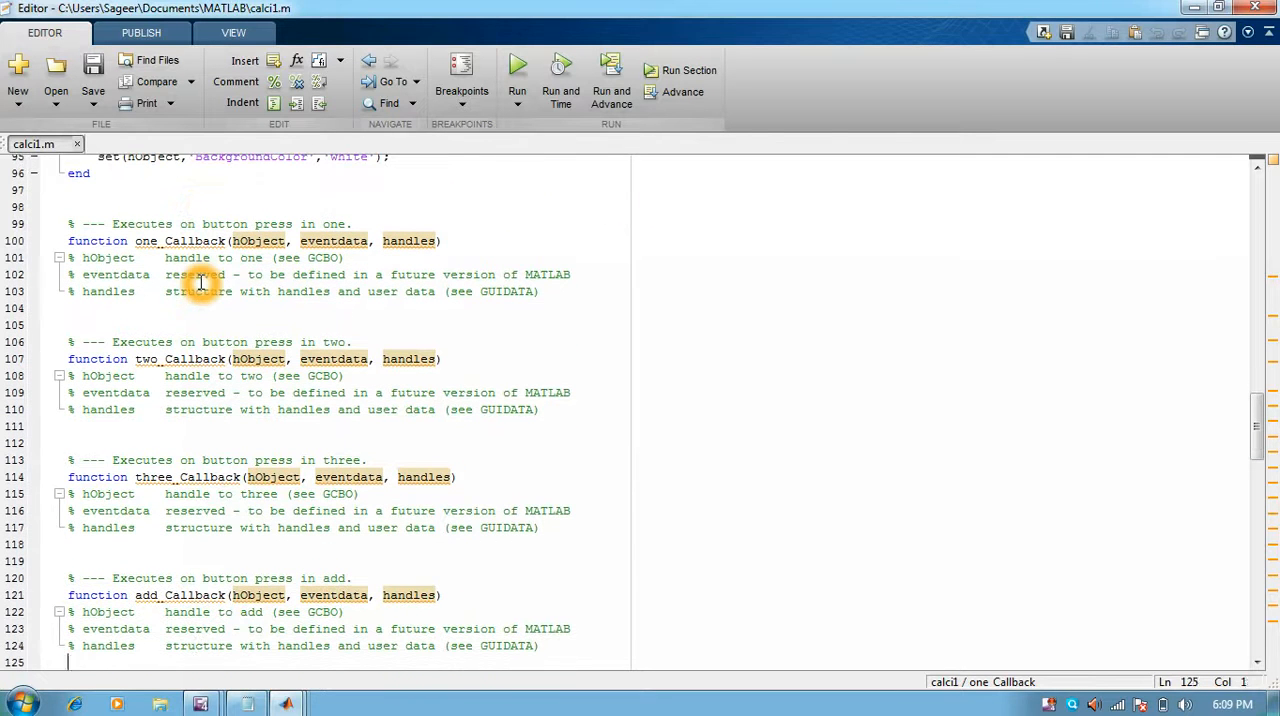
pyautogui.click(196, 340)
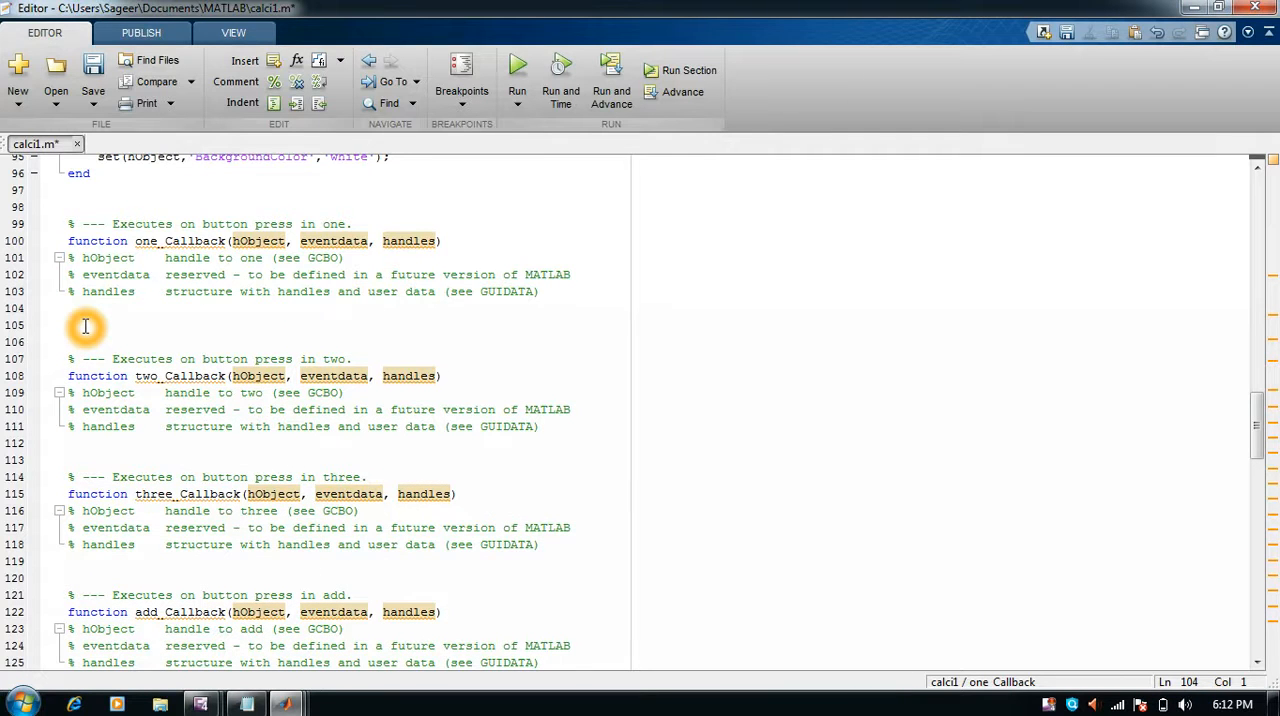
# Write a=get(hObject,'string'); and b=get(handles.display,'string'); in one_Callback
pyautogui.write('a=')
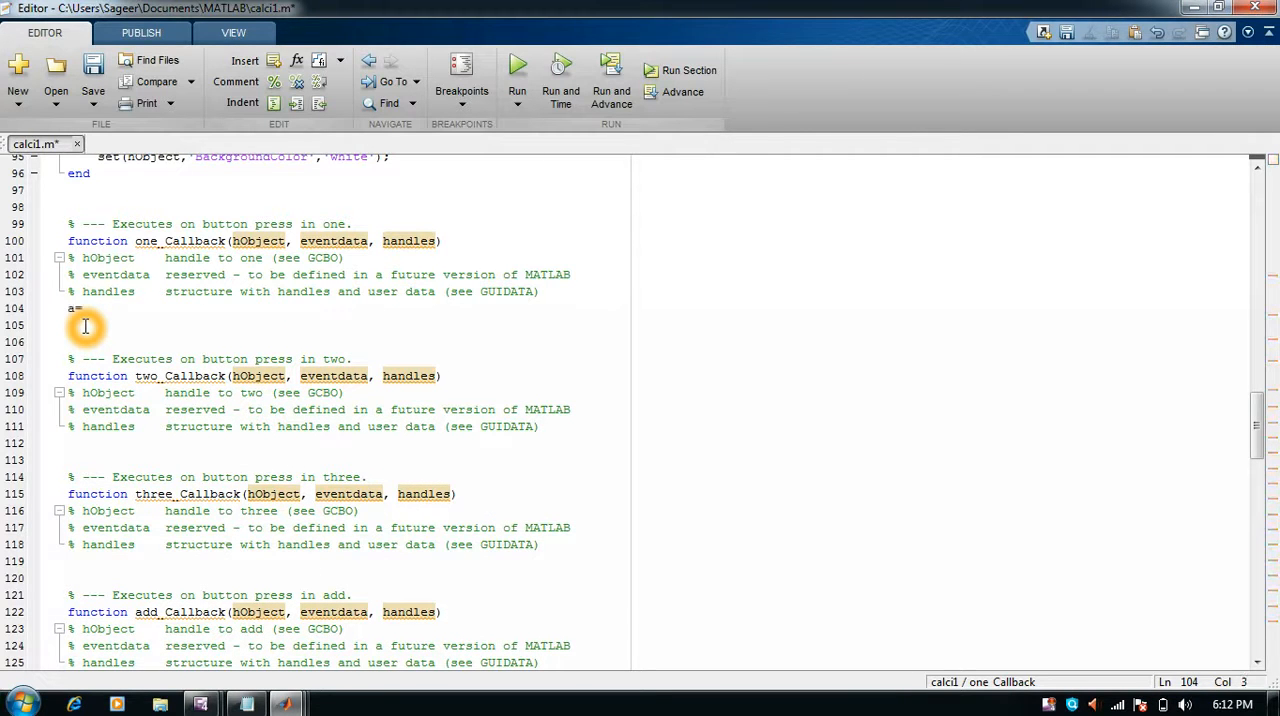
pyautogui.write('get(')
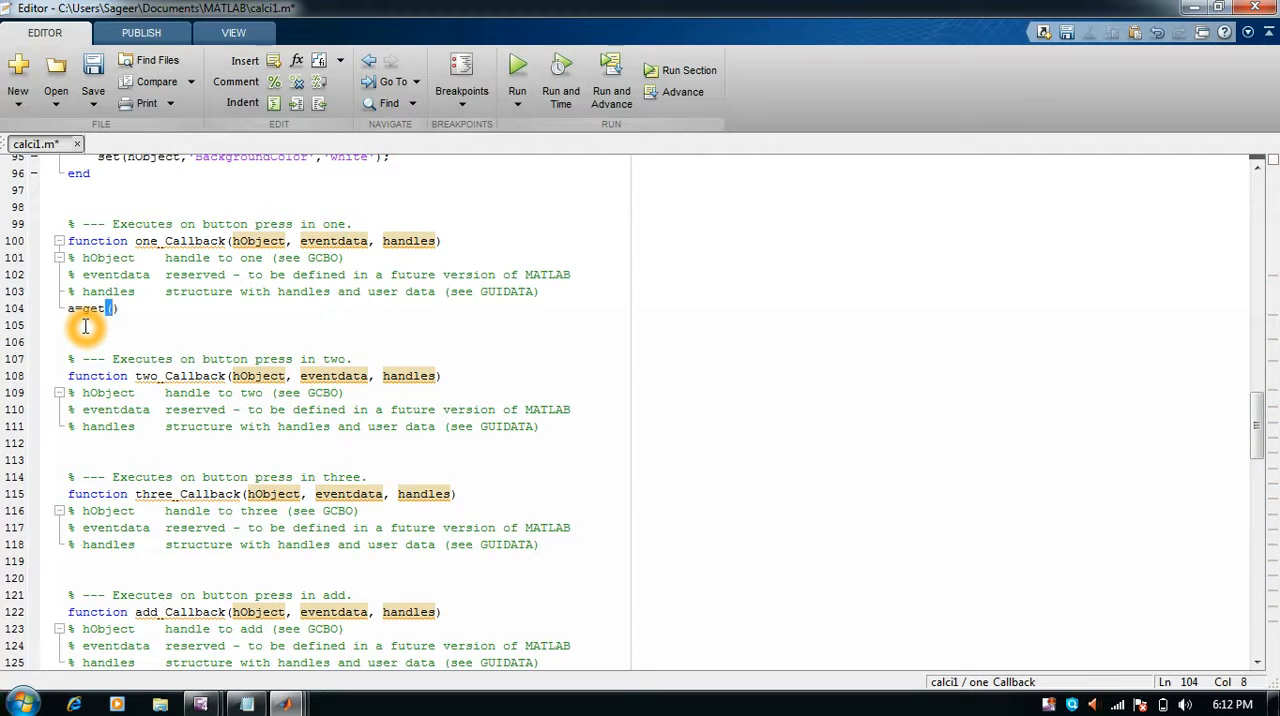
pyautogui.write(';')
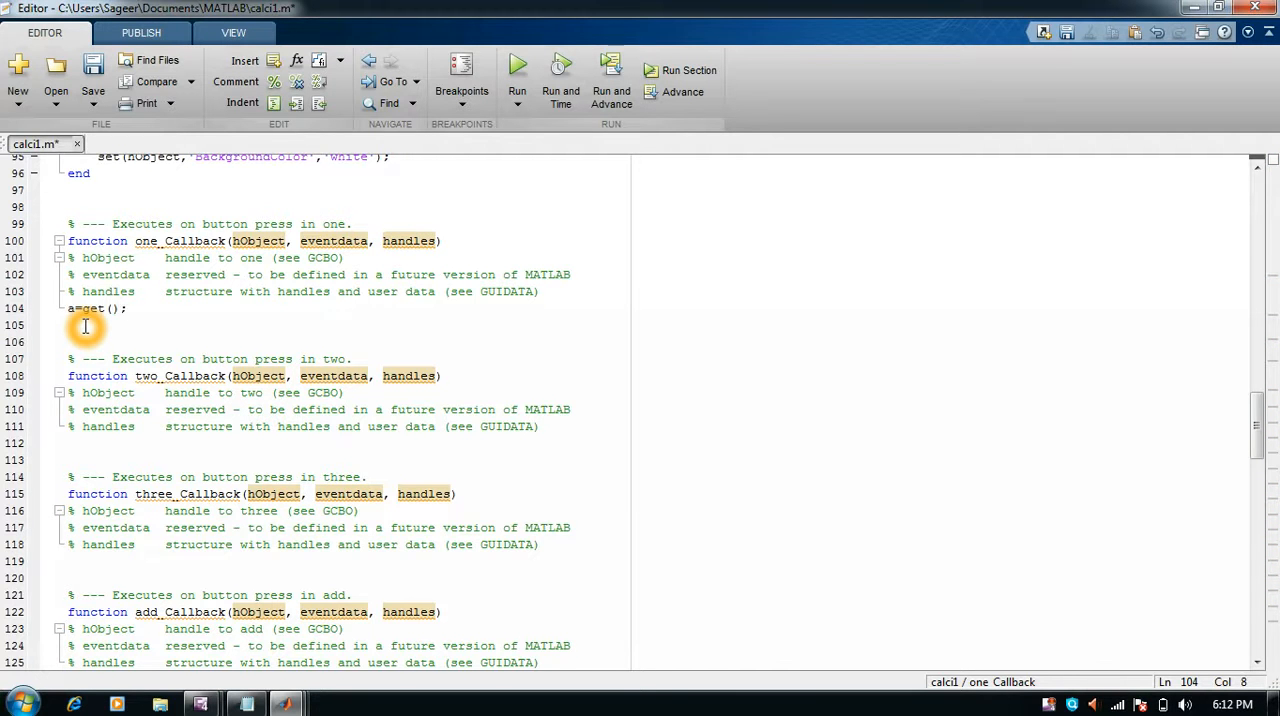
pyautogui.write('h')
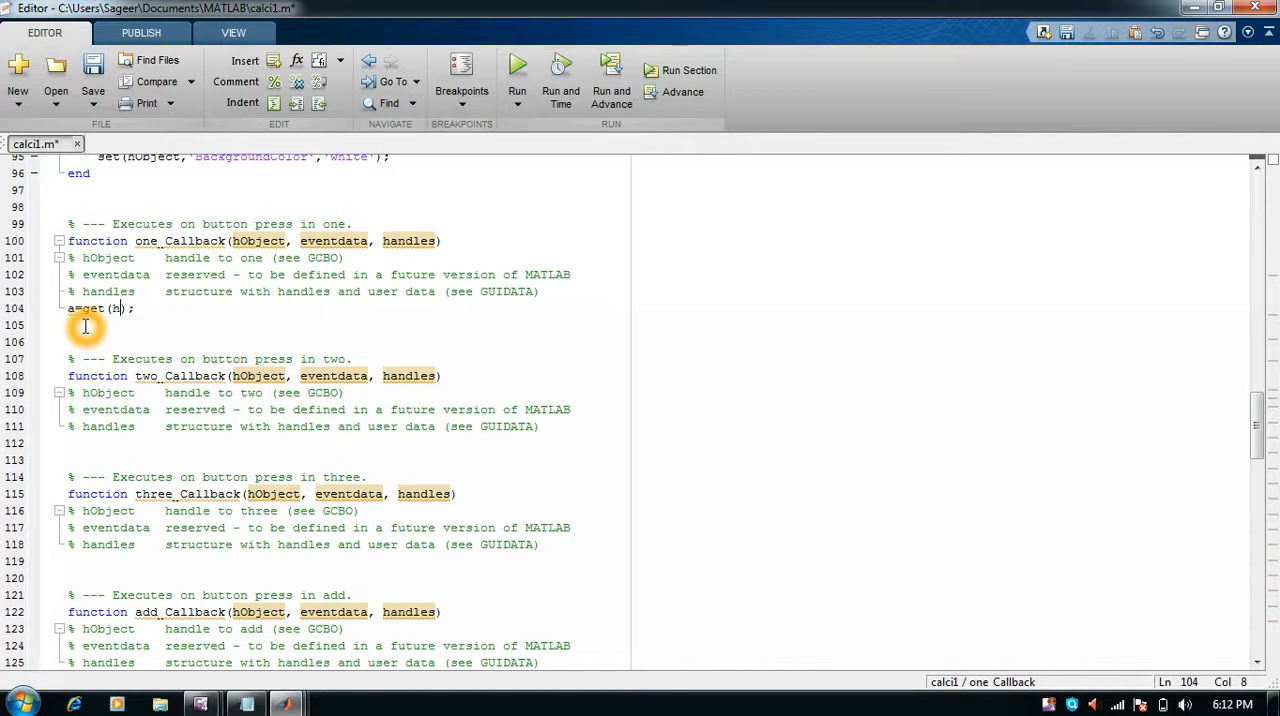
pyautogui.write('Ob')
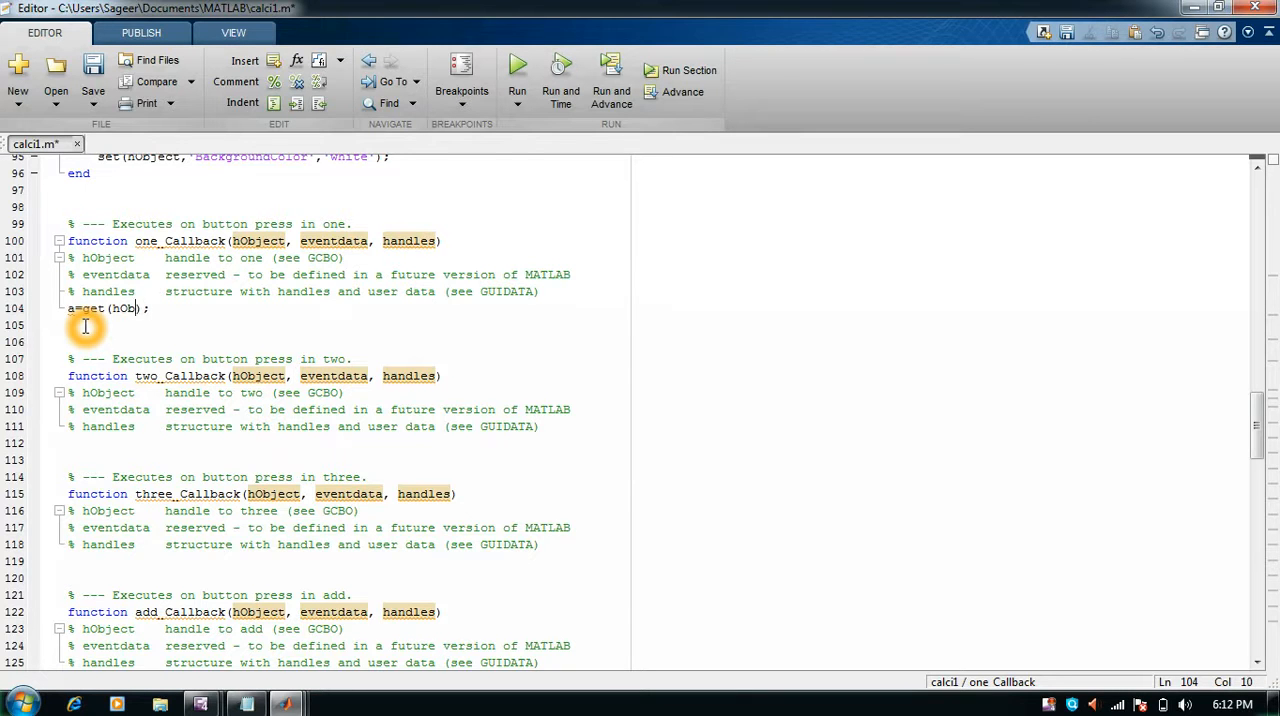
pyautogui.write("ject,'string")
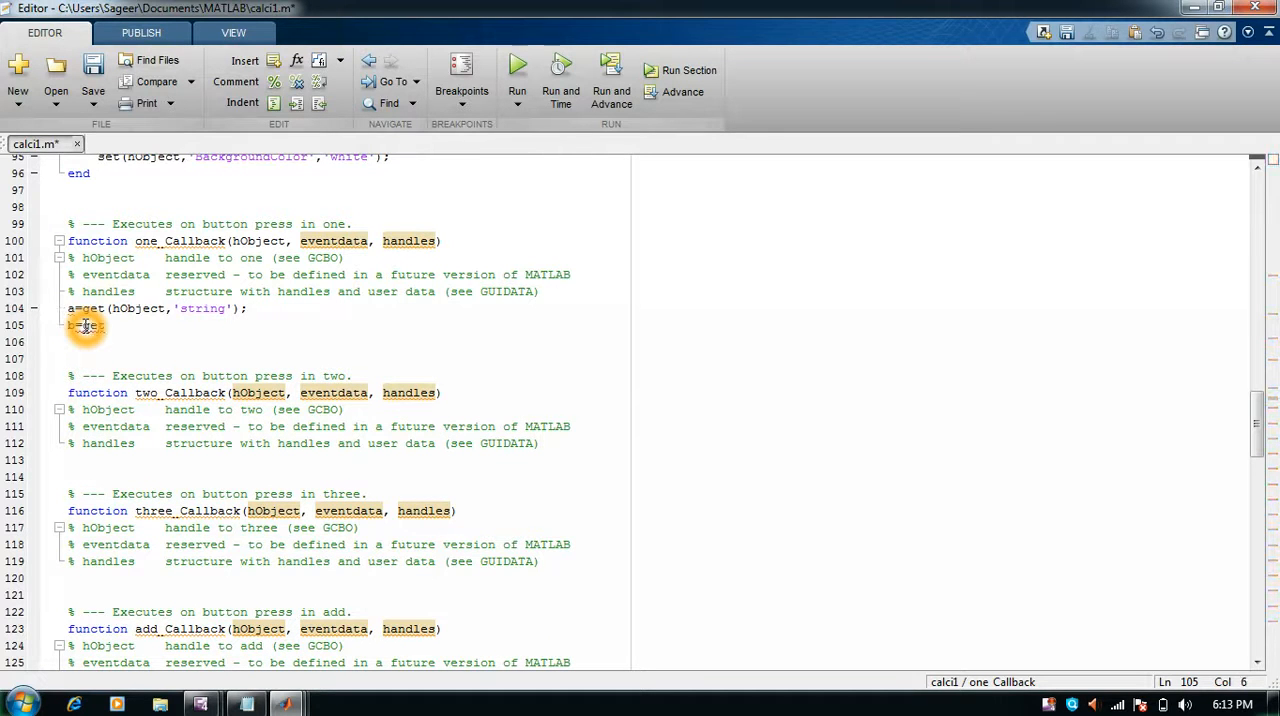
pyautogui.write('(')
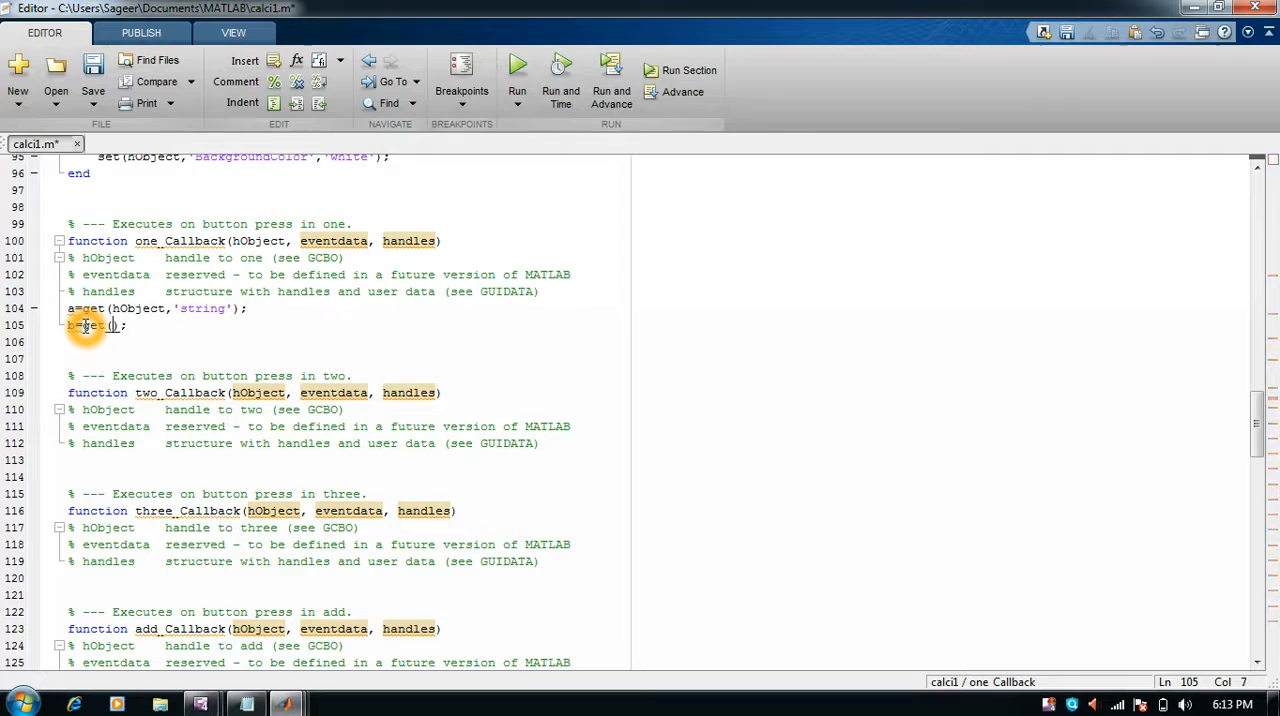
pyautogui.write('hand')
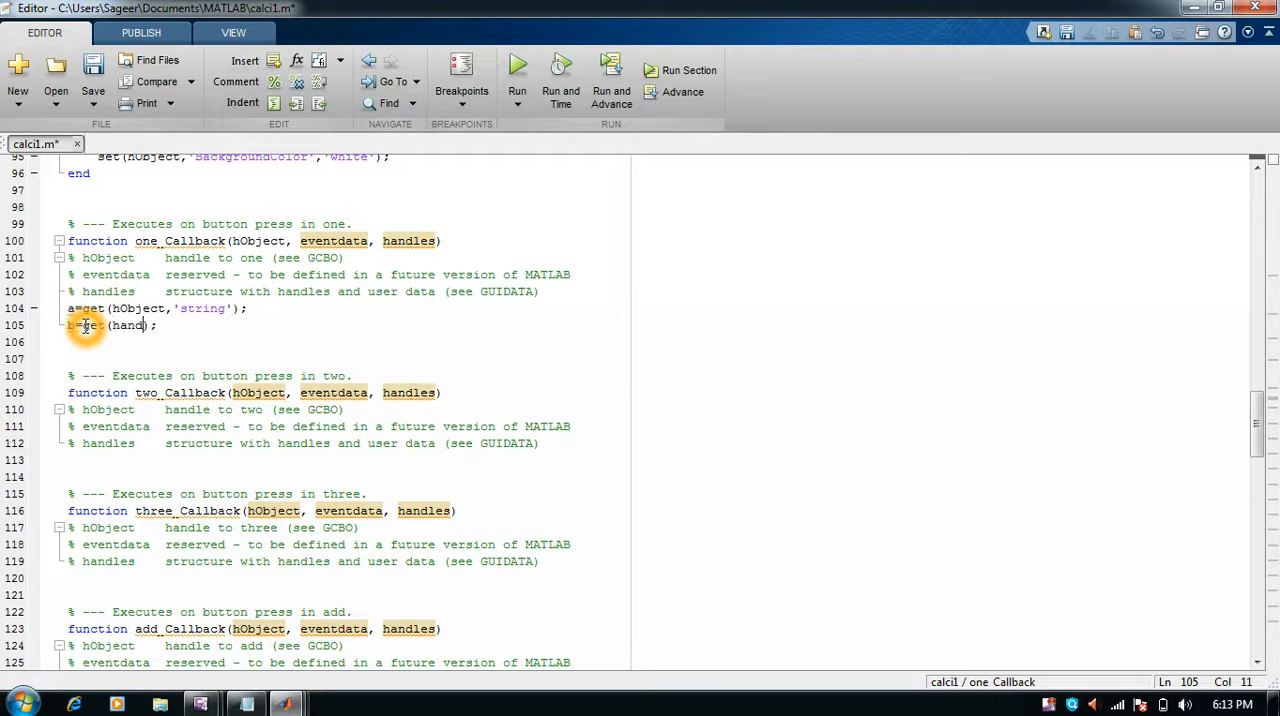
pyautogui.write('les.d')
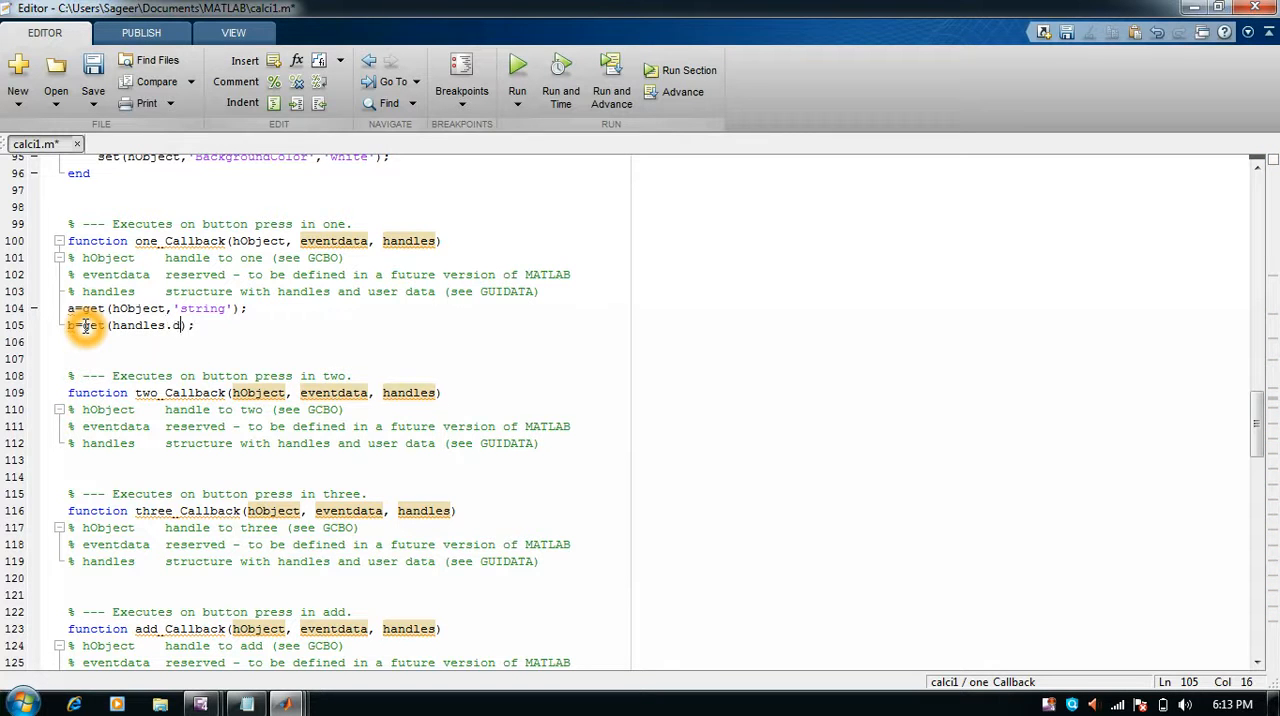
pyautogui.write('spla')
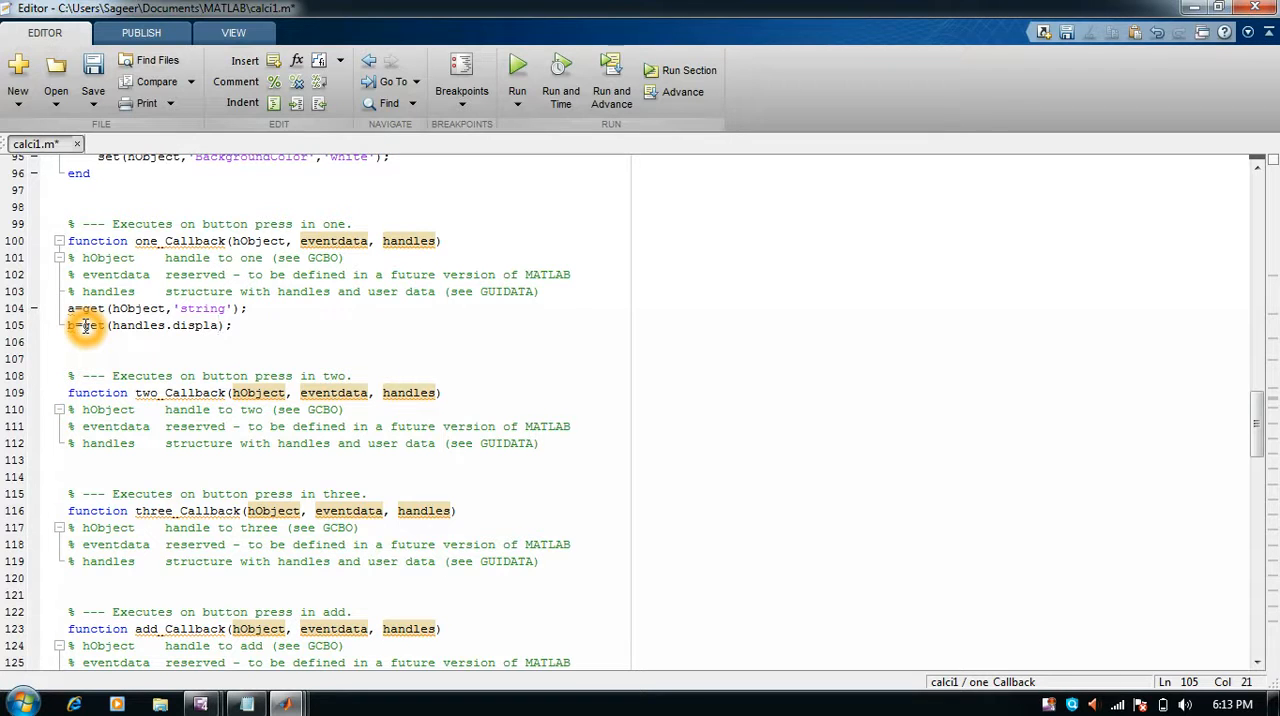
pyautogui.write(',')
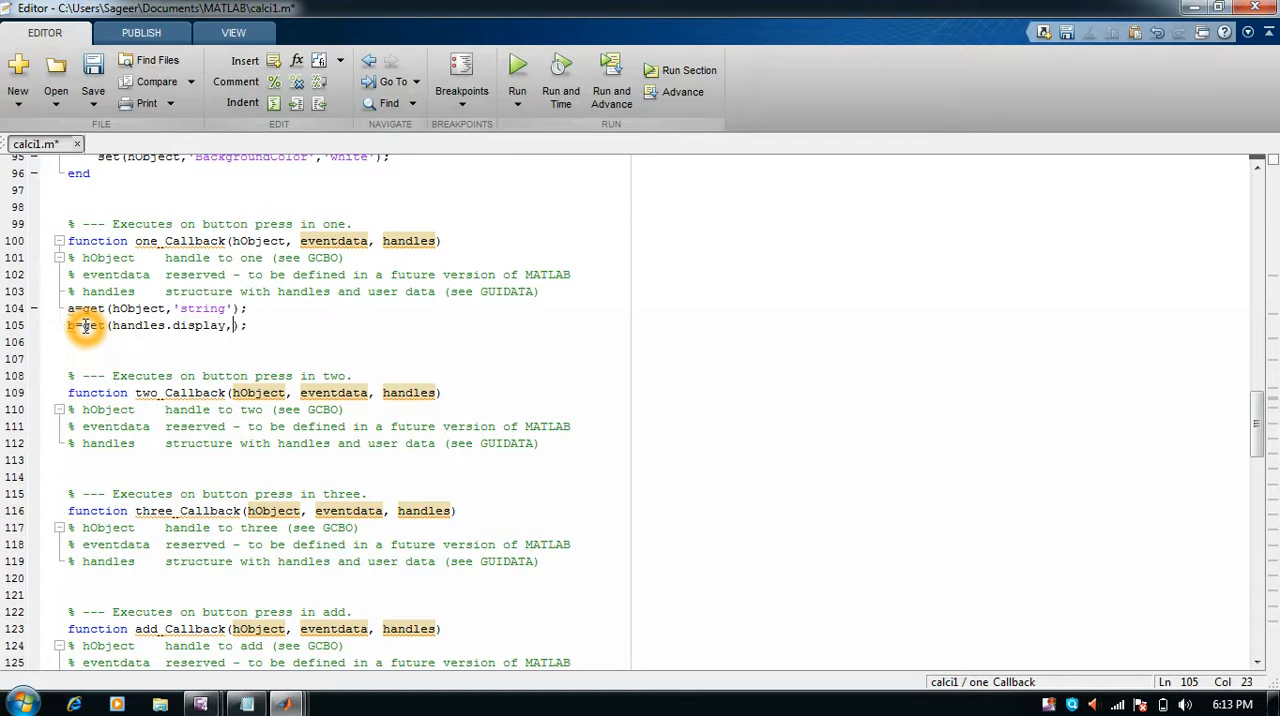
pyautogui.write("'st")
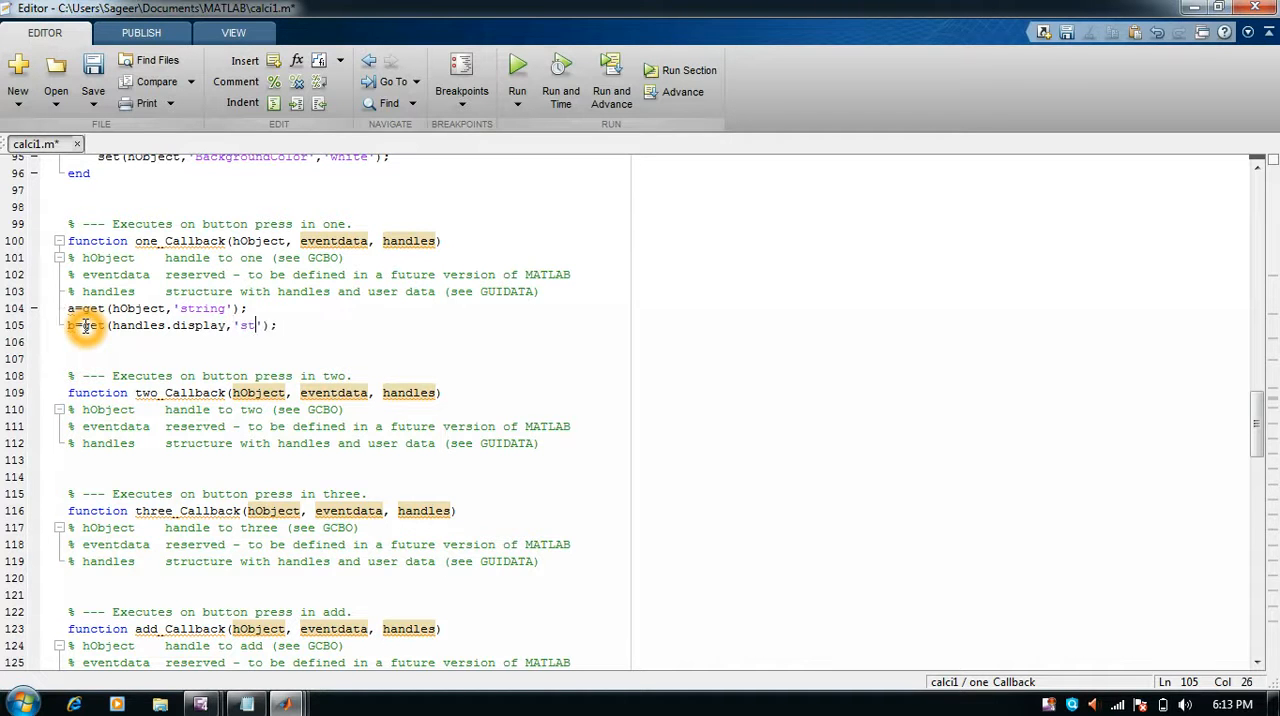
pyautogui.write('ring')
pyautogui.click(344, 342)
pyautogui.write('c=')
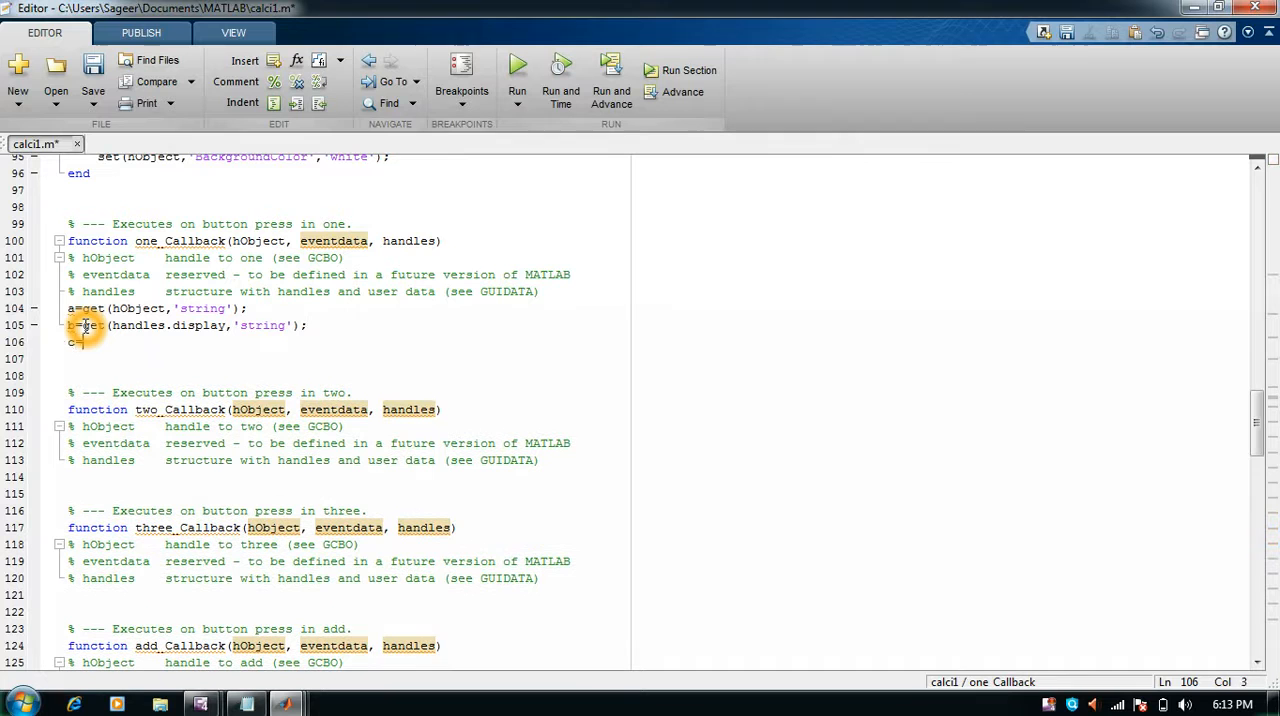
# Add c=[b a]; and set(handles.display,'string',c); to append the digit to the display
pyautogui.write('[L')
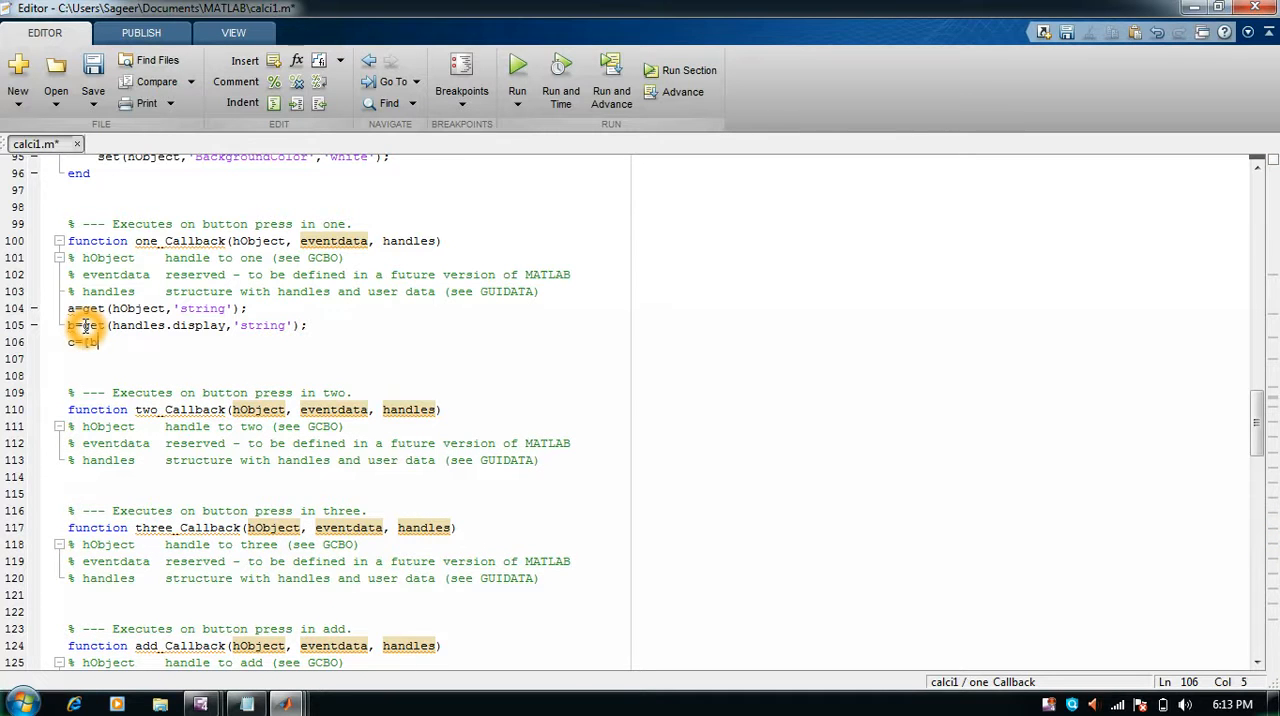
pyautogui.write('a];')
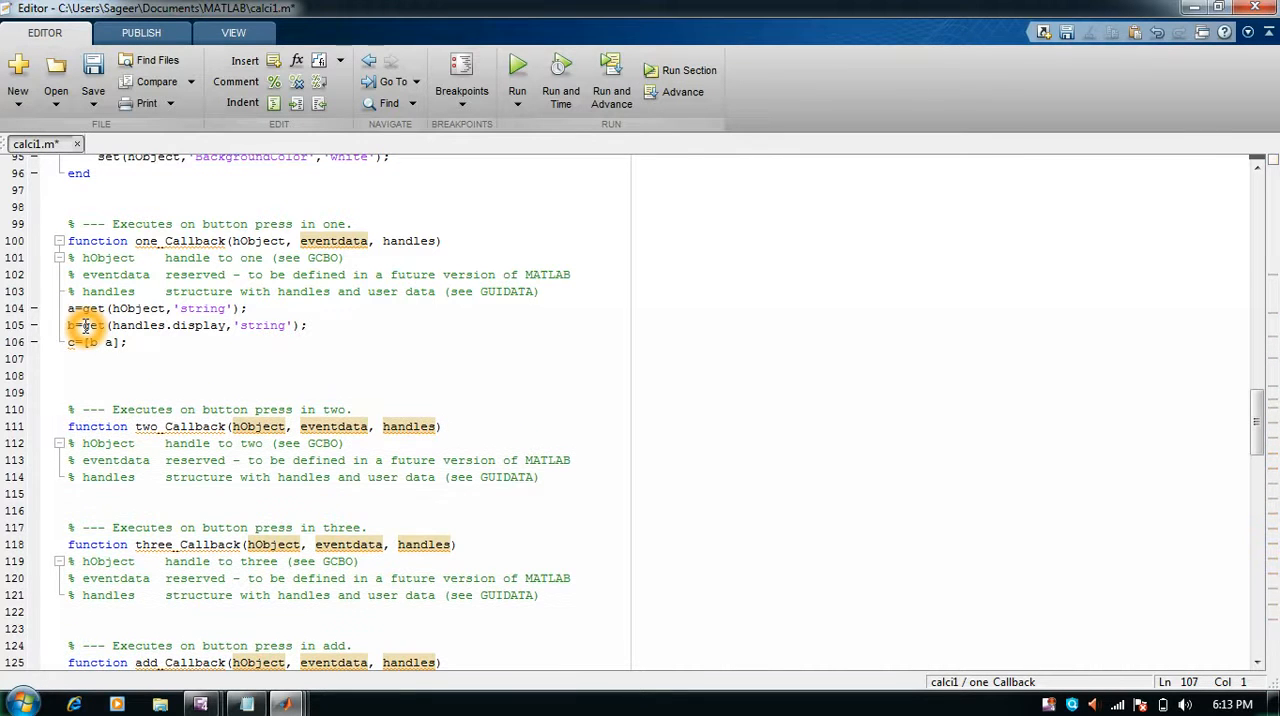
pyautogui.write('set')
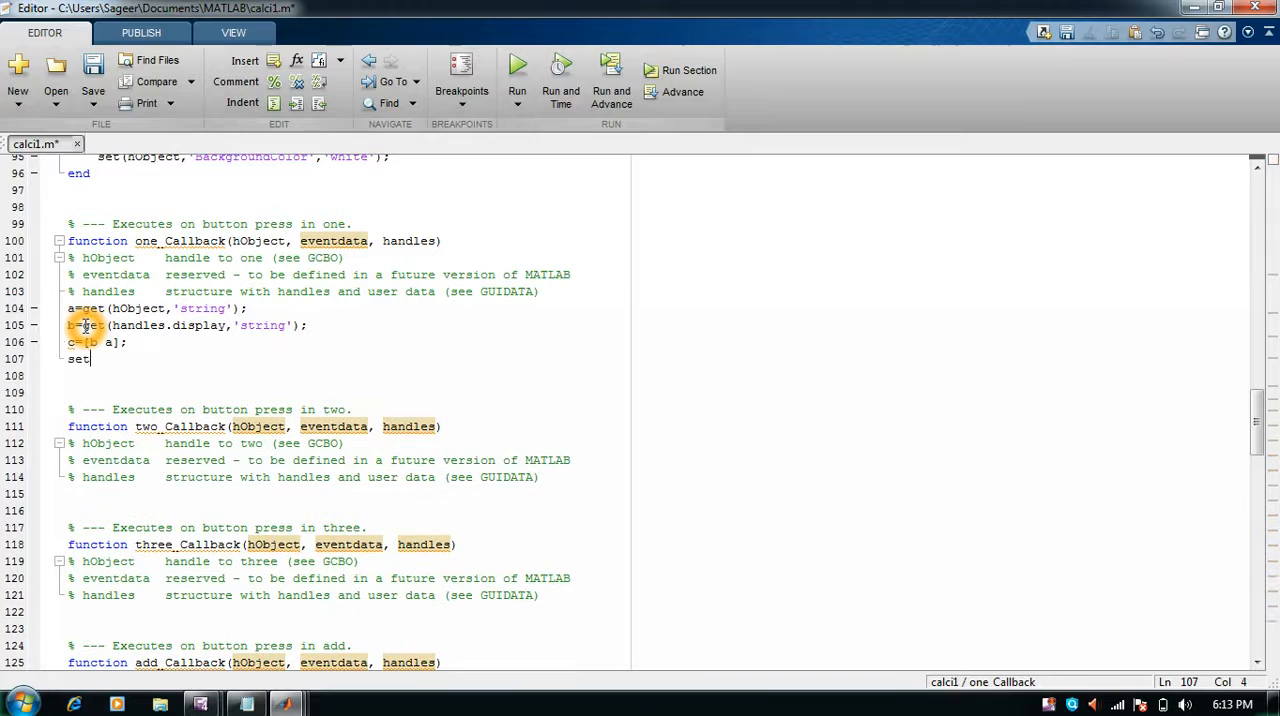
pyautogui.write('();')
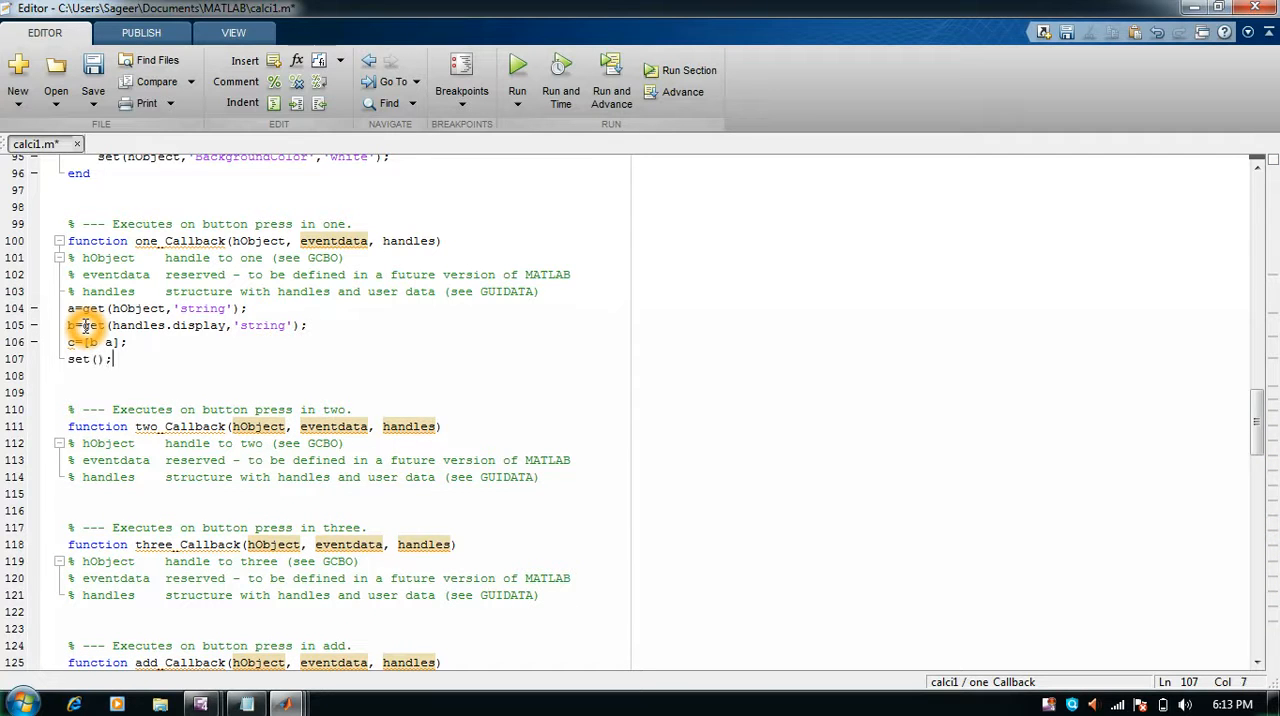
pyautogui.write('handles.display,')
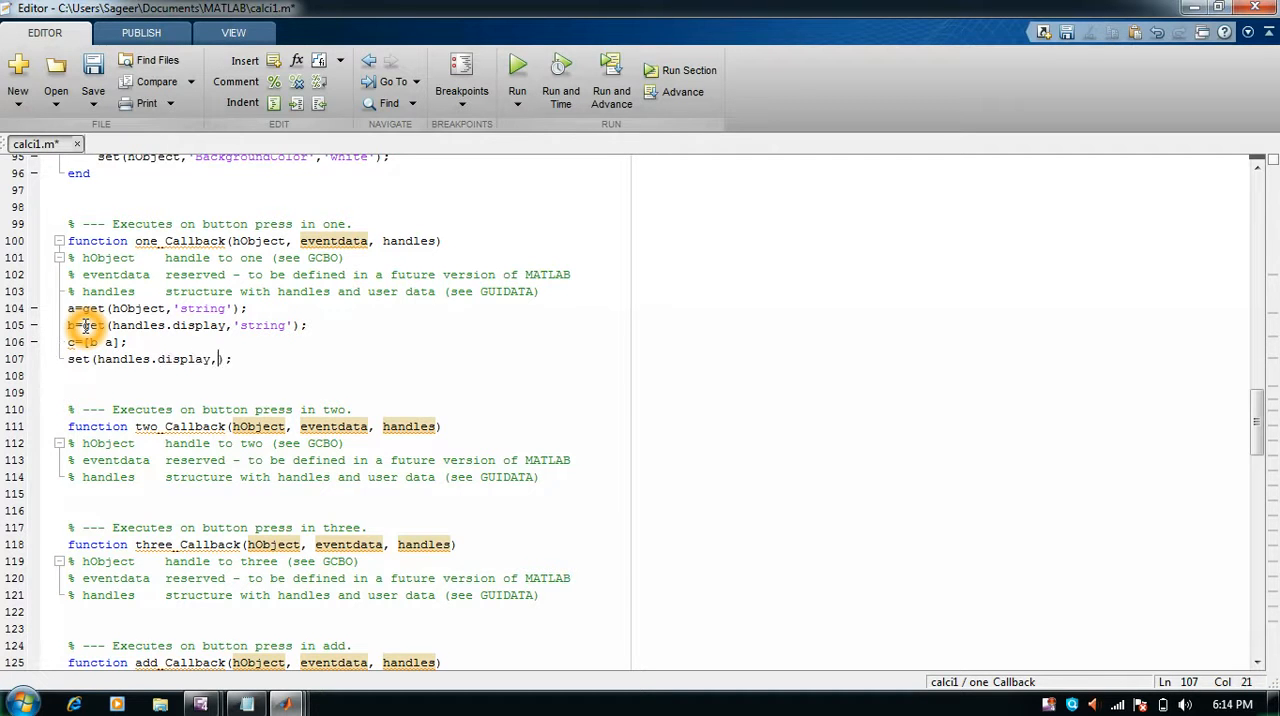
pyautogui.write('str')
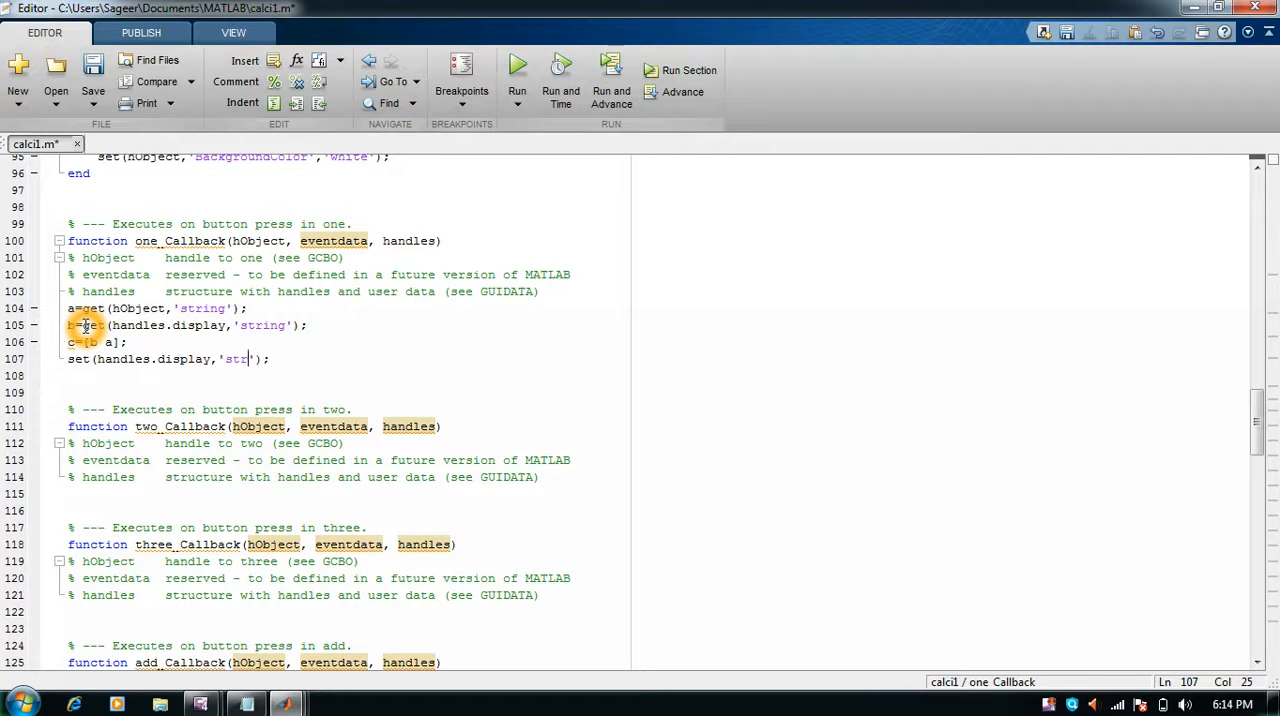
pyautogui.write('ing')
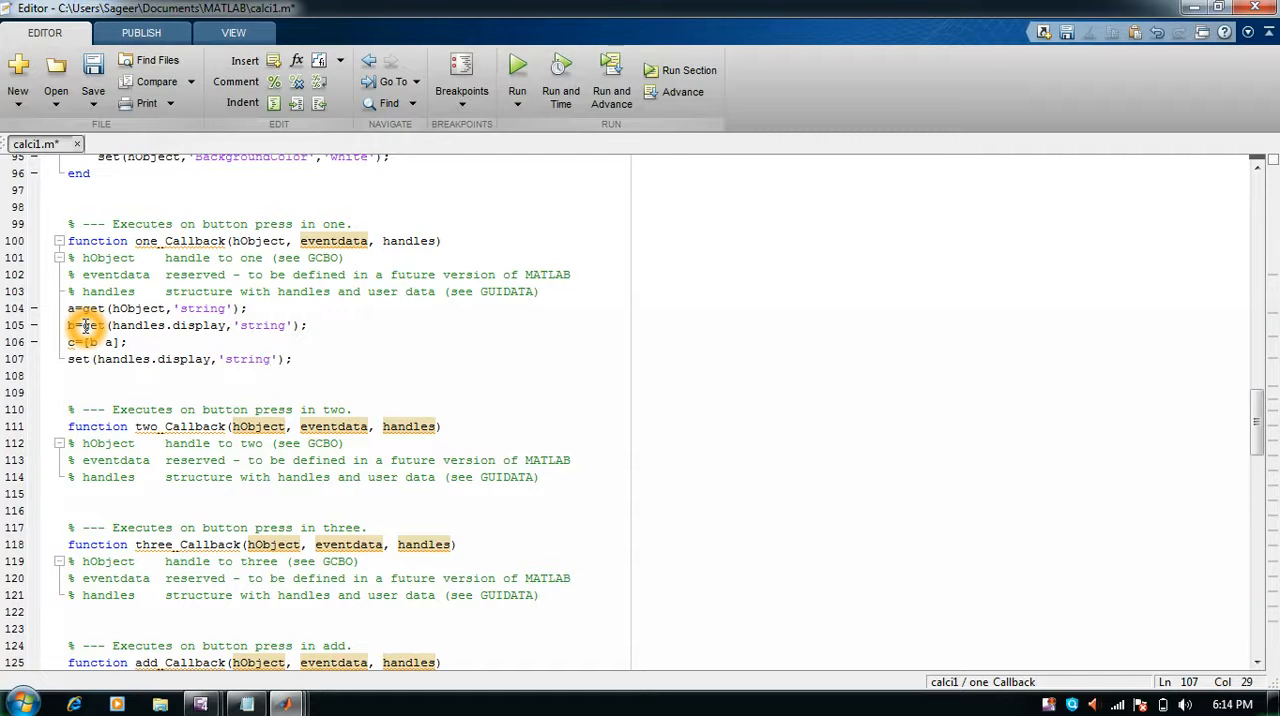
pyautogui.write(',c')
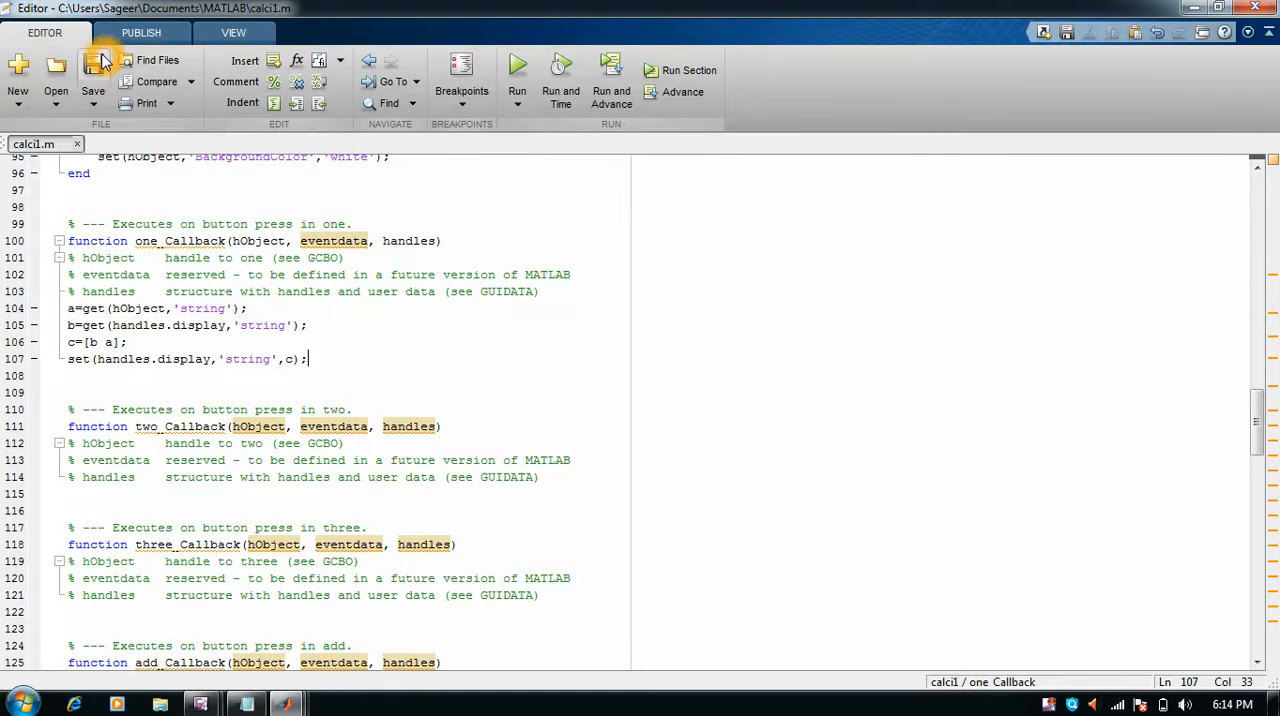
pyautogui.moveTo(516, 64)
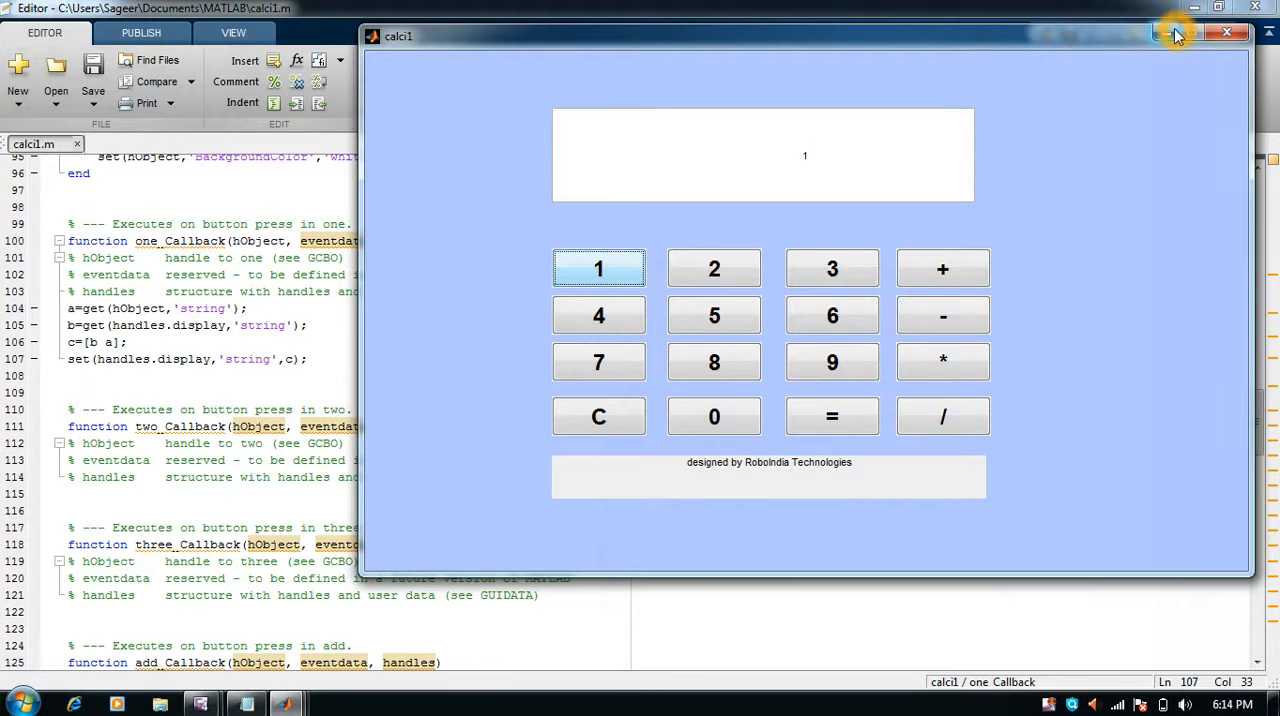
pyautogui.click(1228, 32)
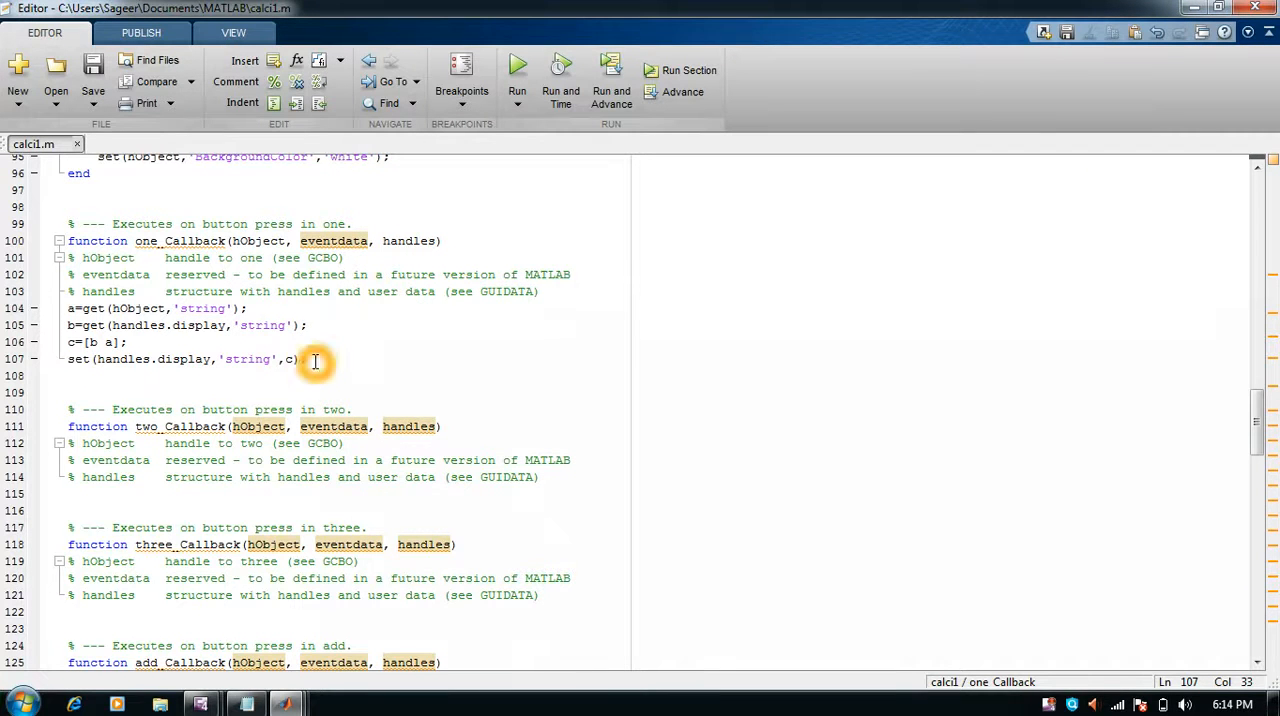
pyautogui.moveTo(298, 360); pyautogui.dragTo(68, 308)
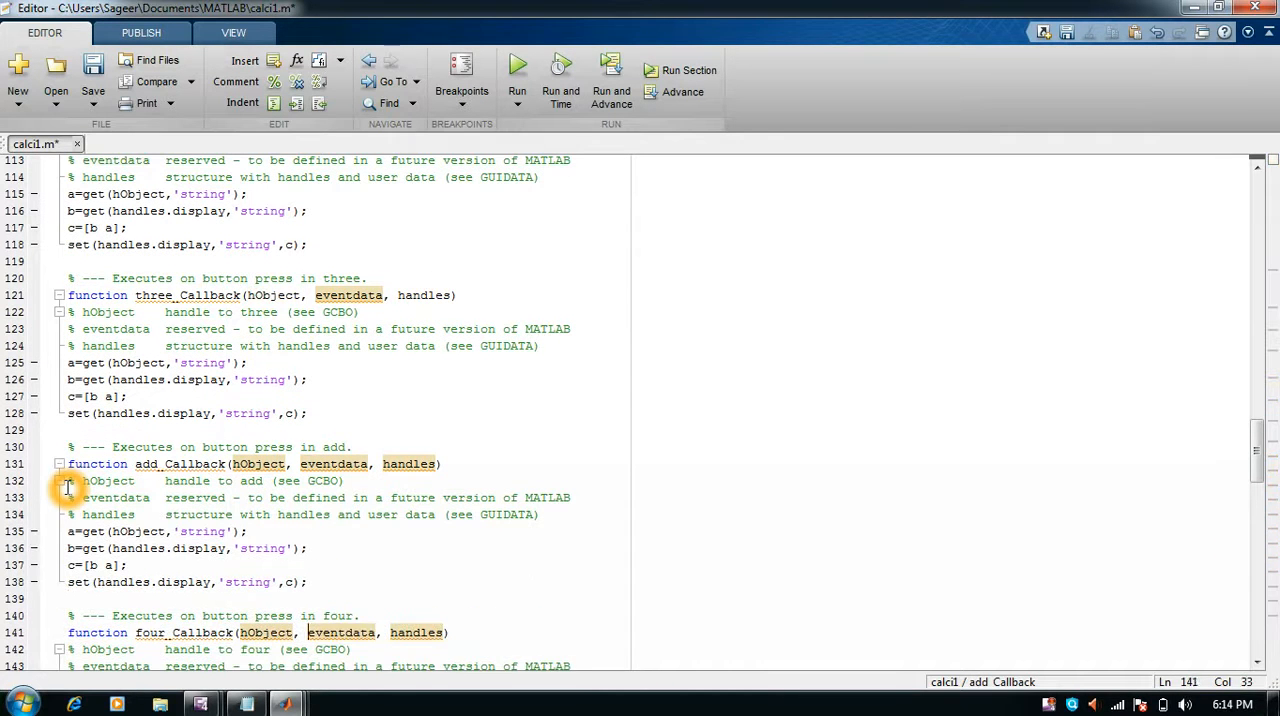
# Paste the four display-appending lines into the four and five callbacks
pyautogui.scroll(-3)
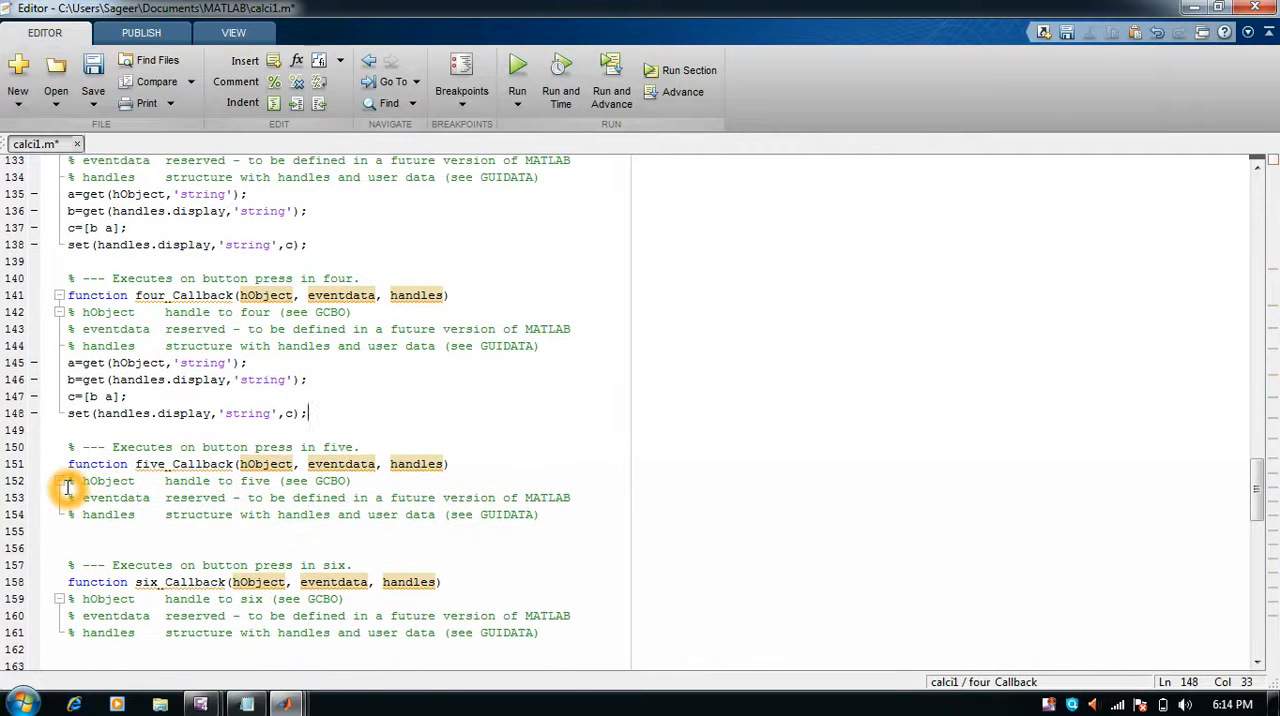
pyautogui.click(68, 548)
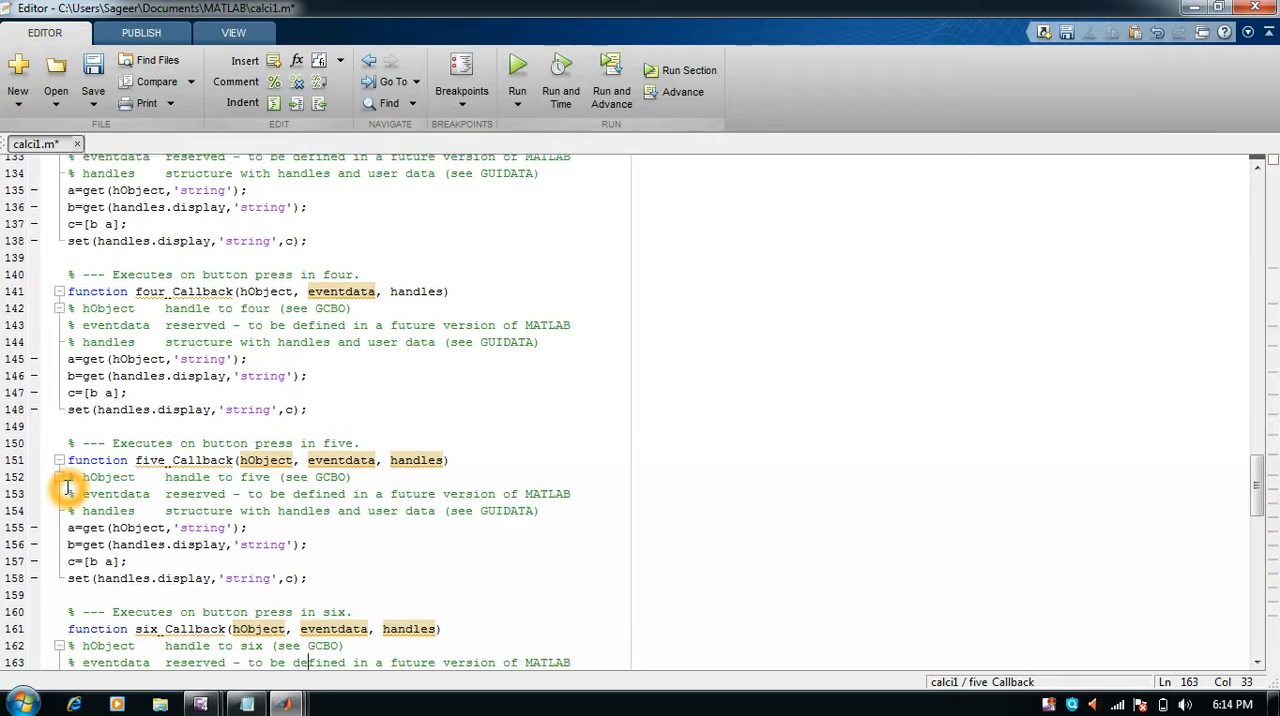
pyautogui.scroll(-3)
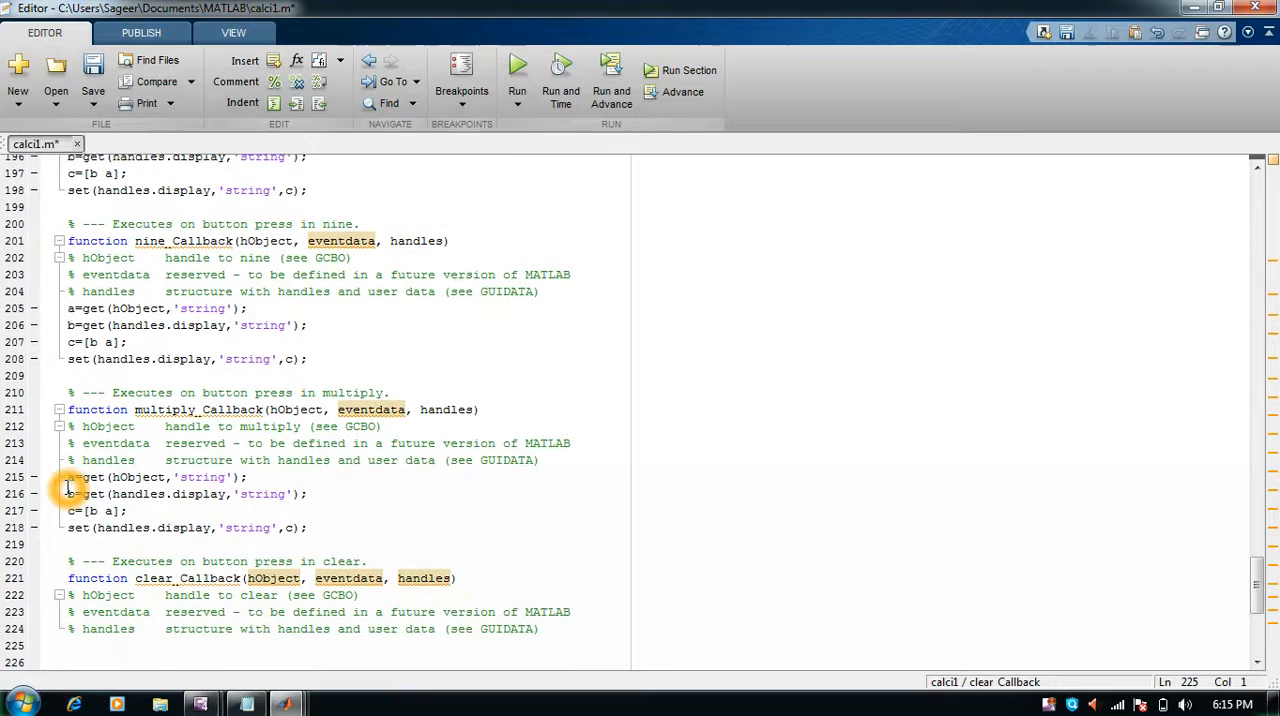
# Write set(handles.display,'string',[]); in clear_Callback to empty the display
pyautogui.write('set')
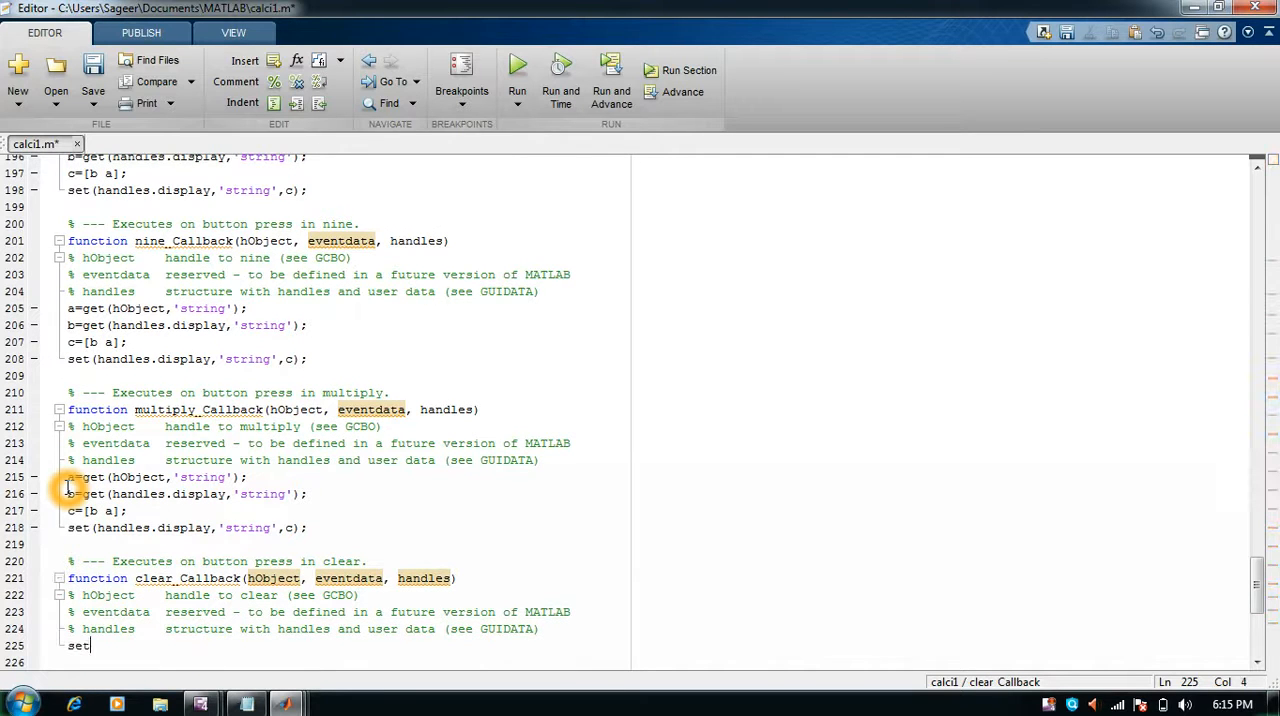
pyautogui.write('(')
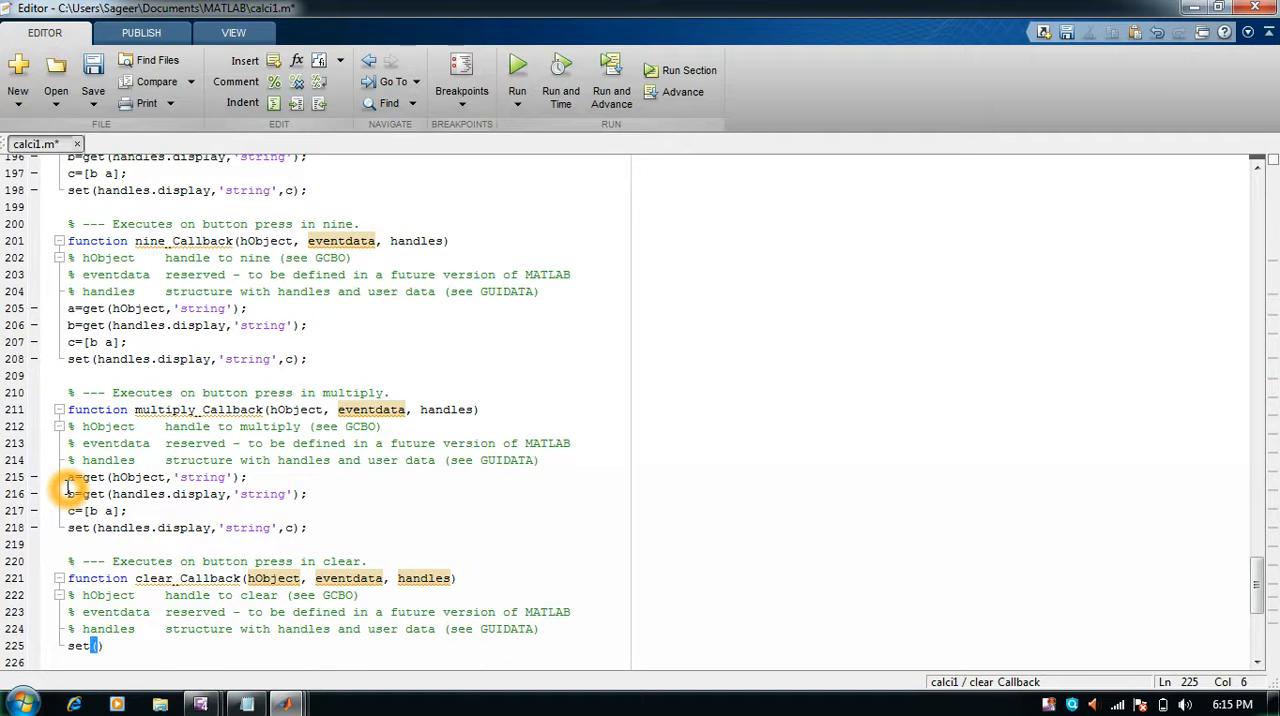
pyautogui.write('(')
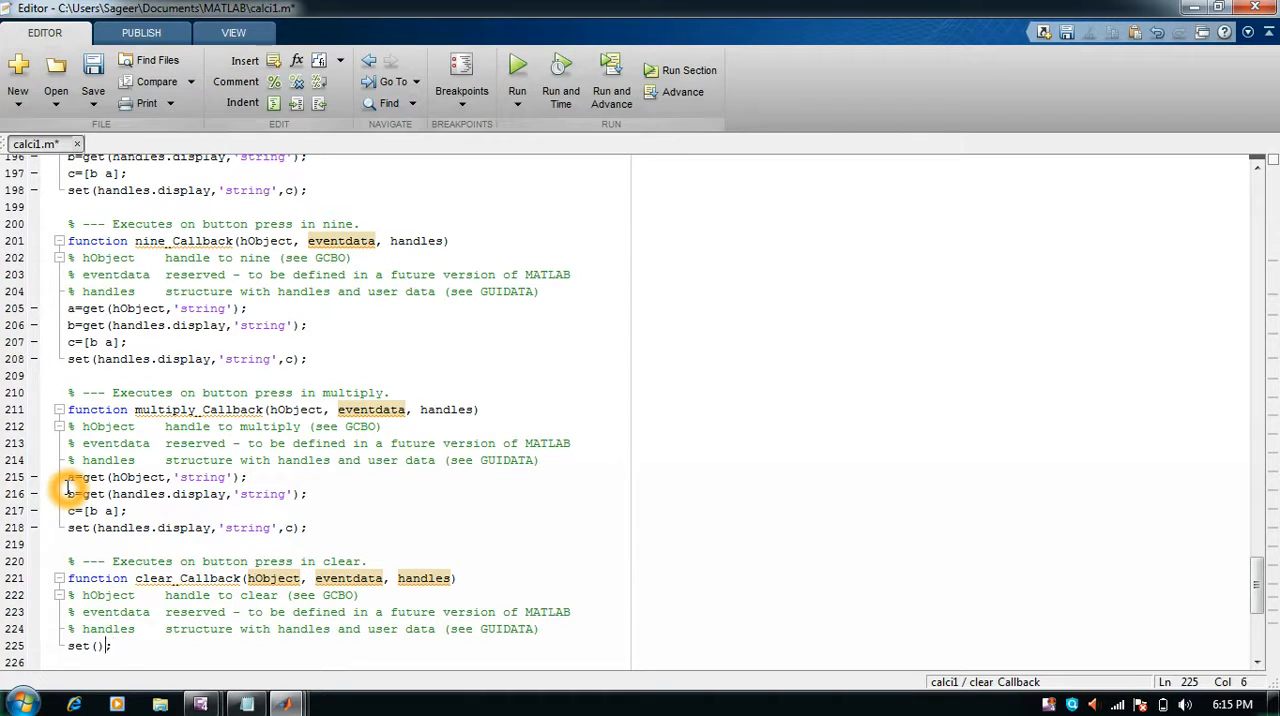
pyautogui.write('handles.')
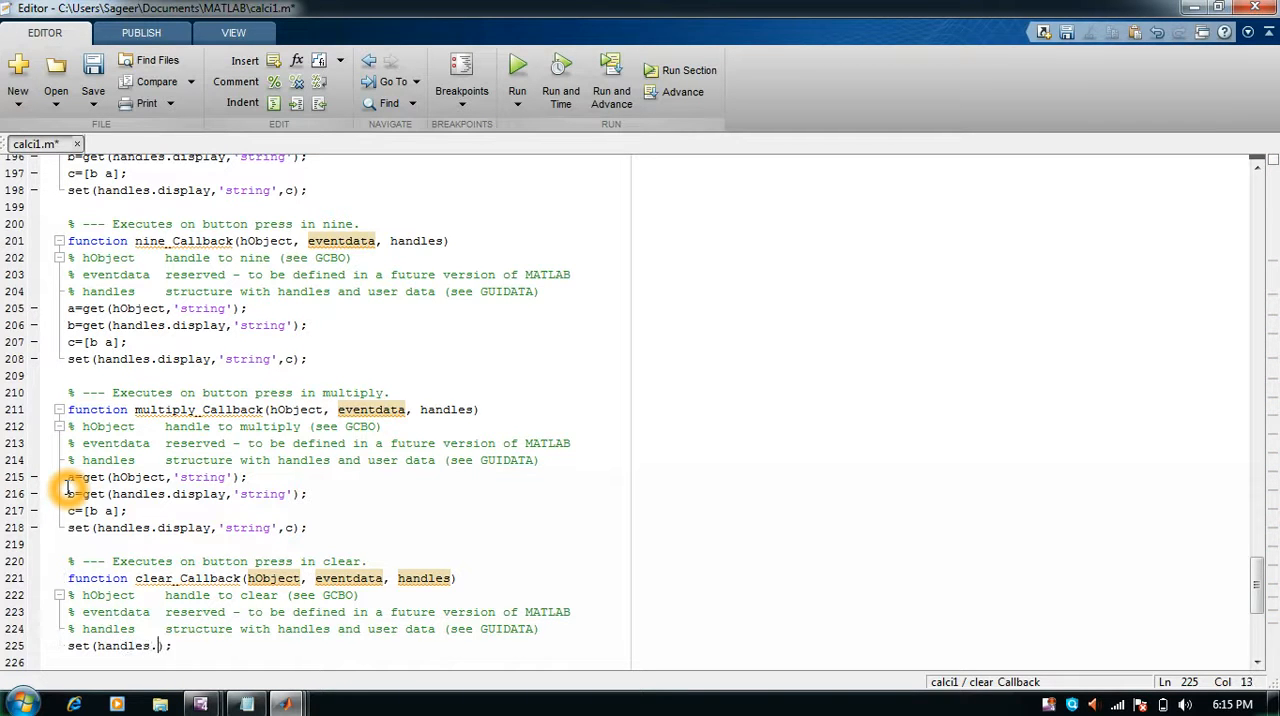
pyautogui.write('display')
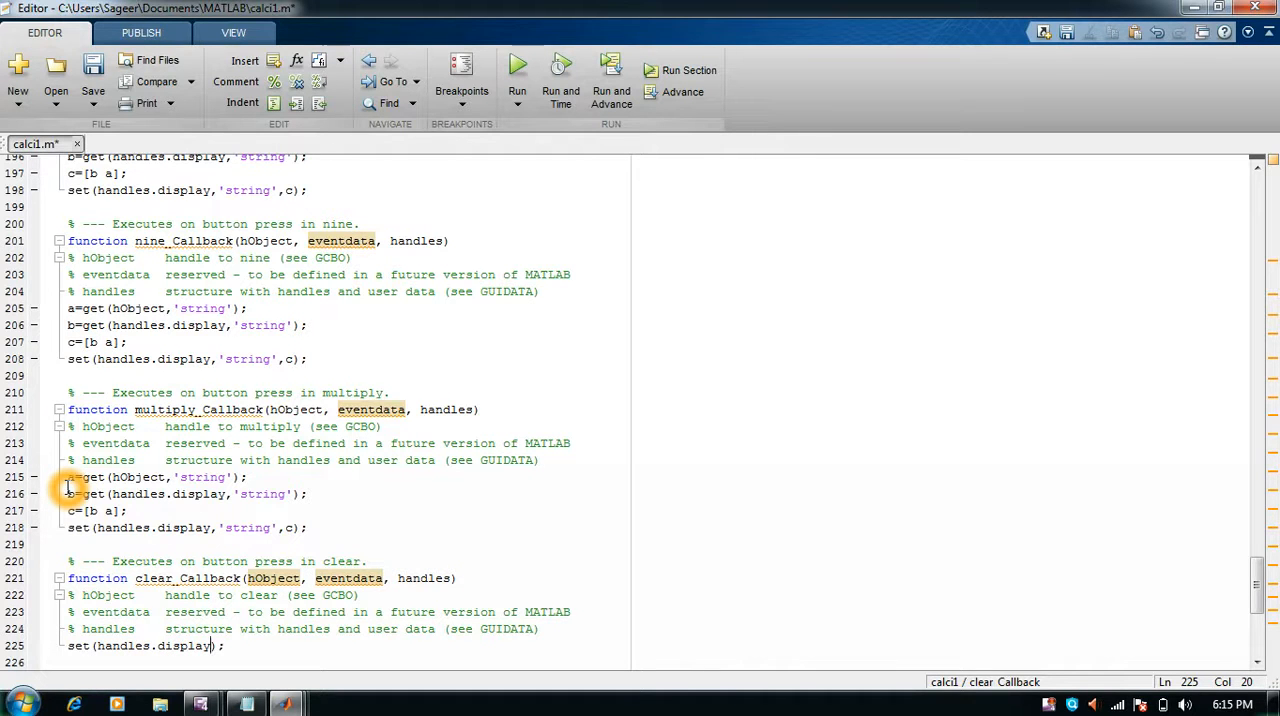
pyautogui.write("''")
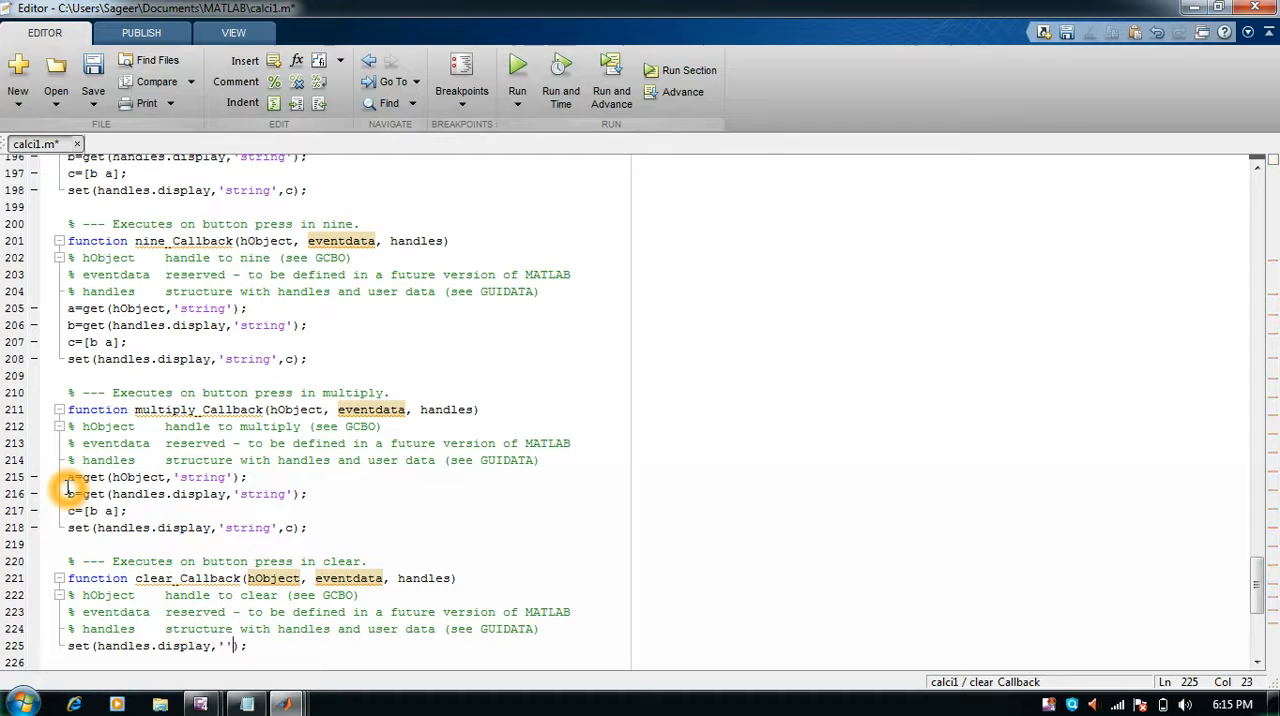
pyautogui.write('string')
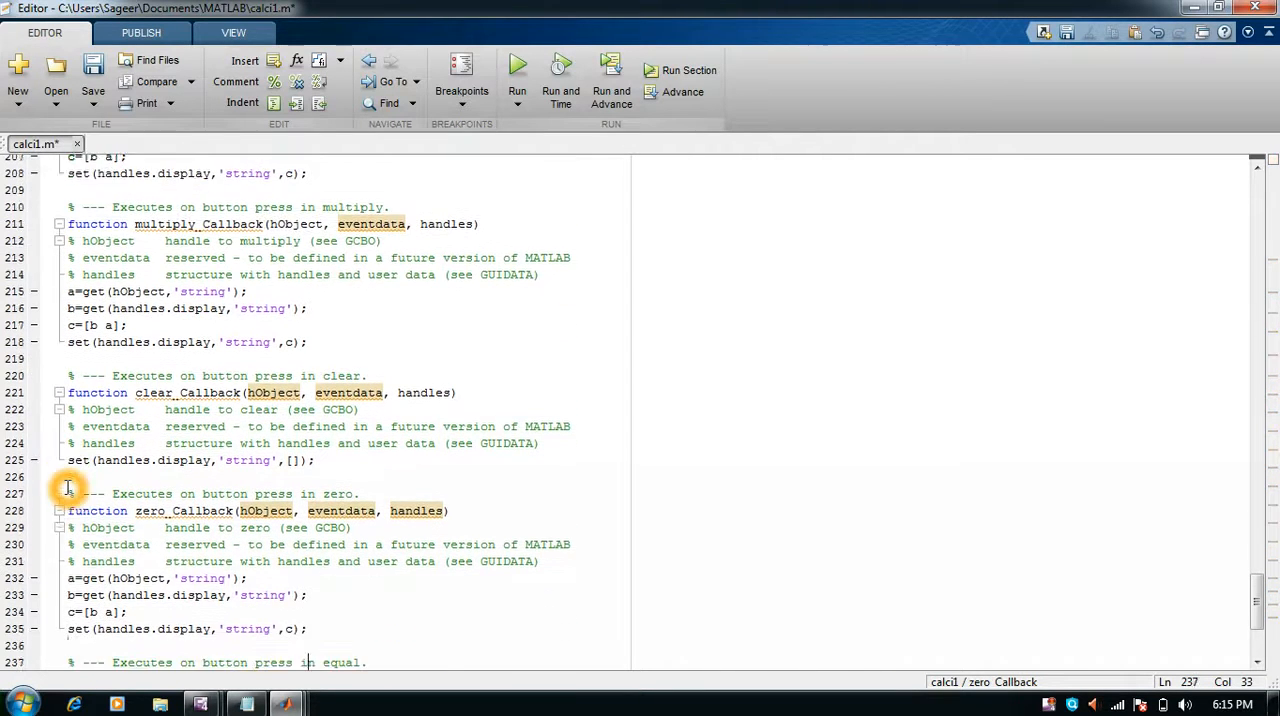
# In equal_Callback, read the display text with a=get(handles.display,'string');
pyautogui.scroll(-3)
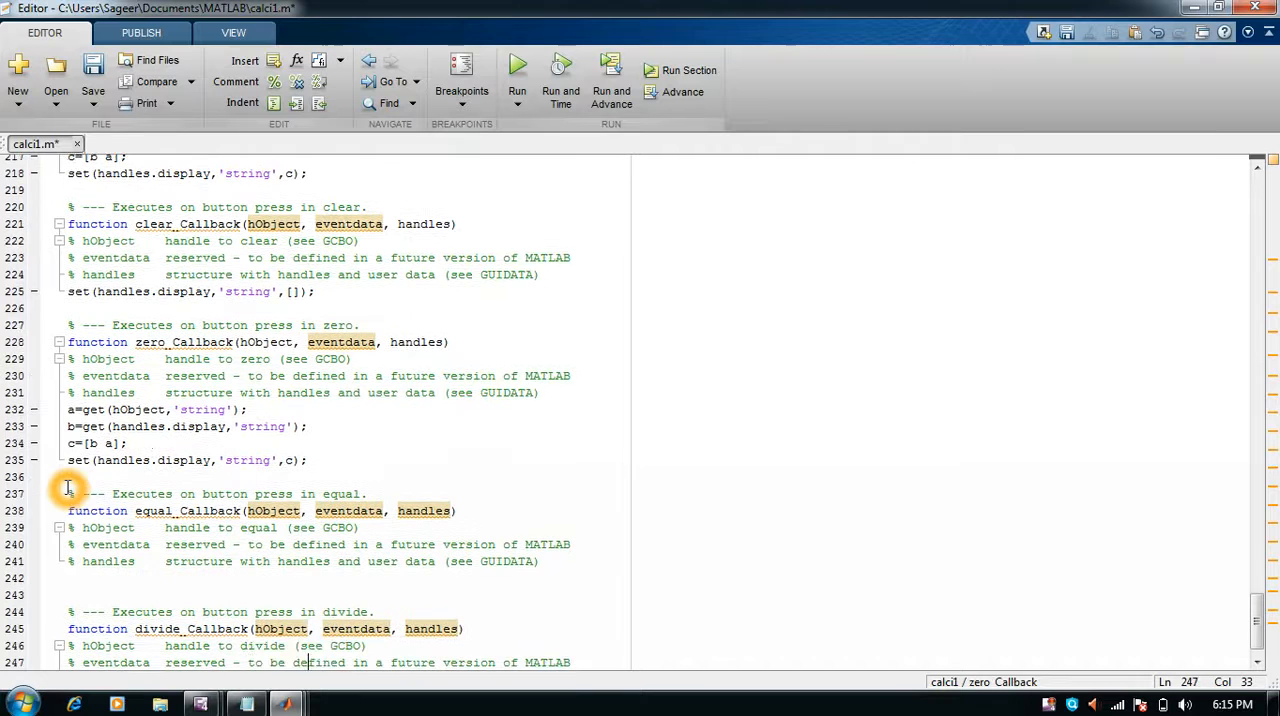
pyautogui.scroll(-3)
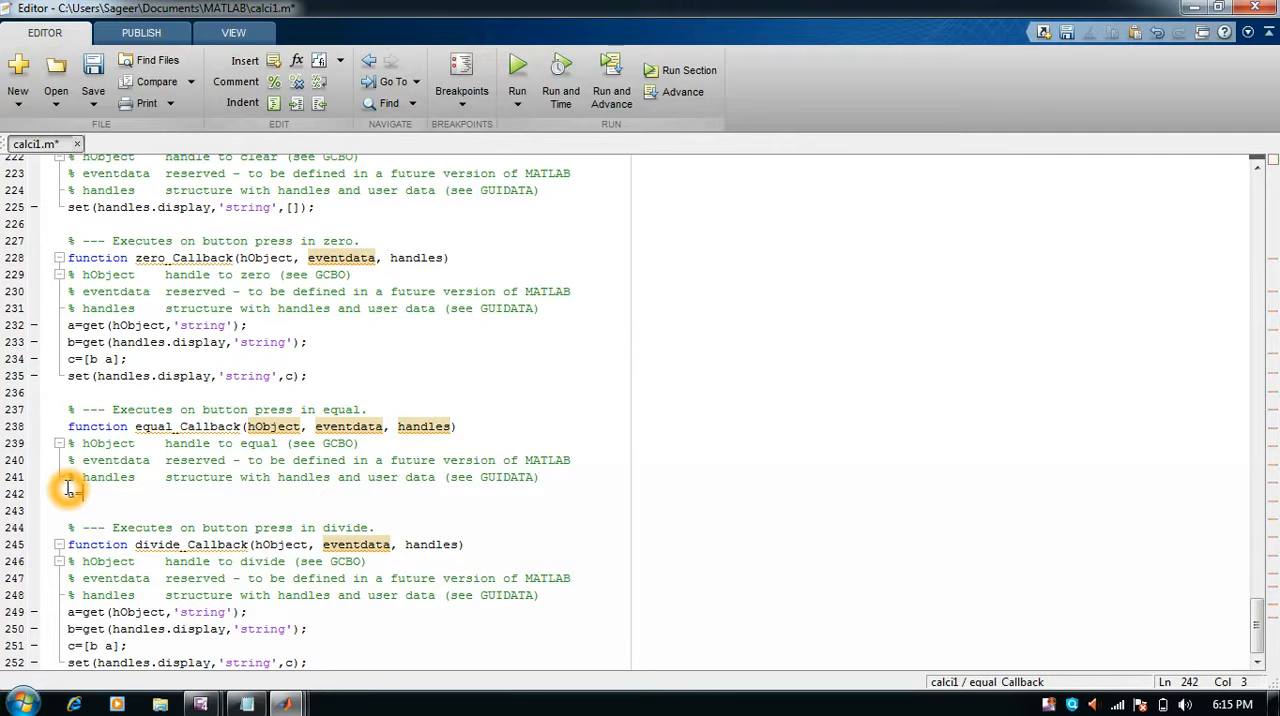
pyautogui.write('a=get()')
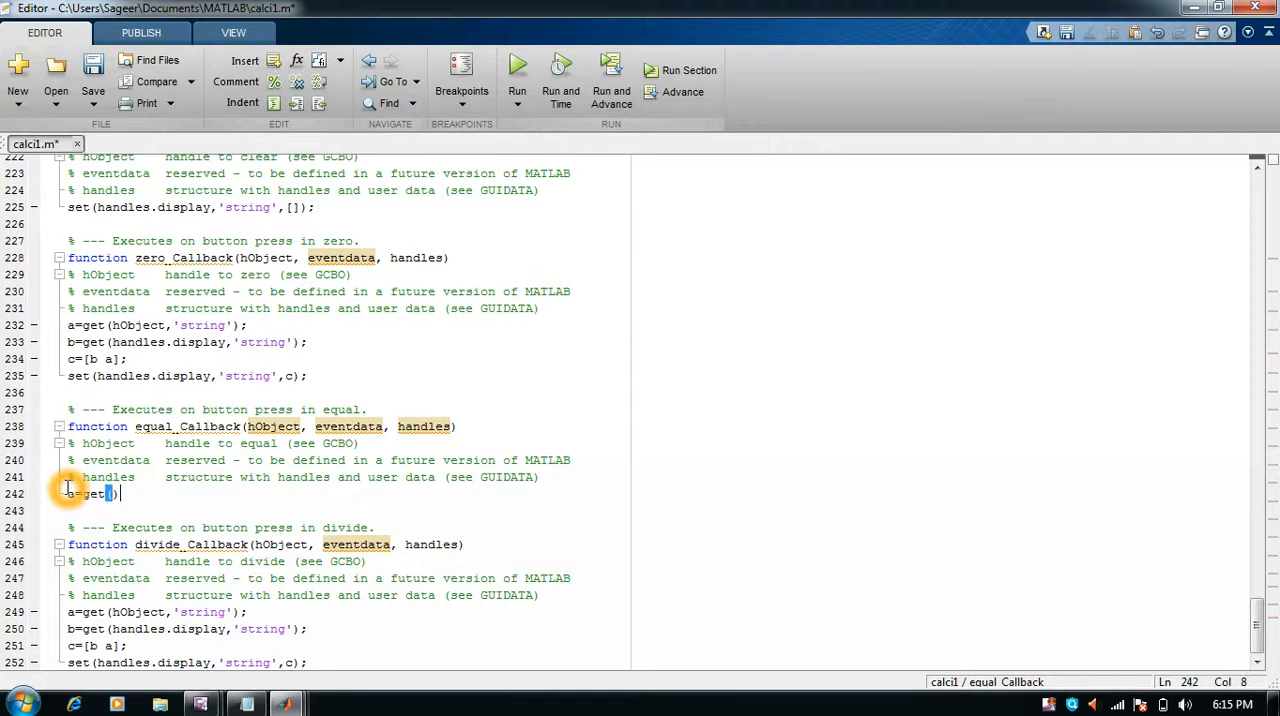
pyautogui.write('handles')
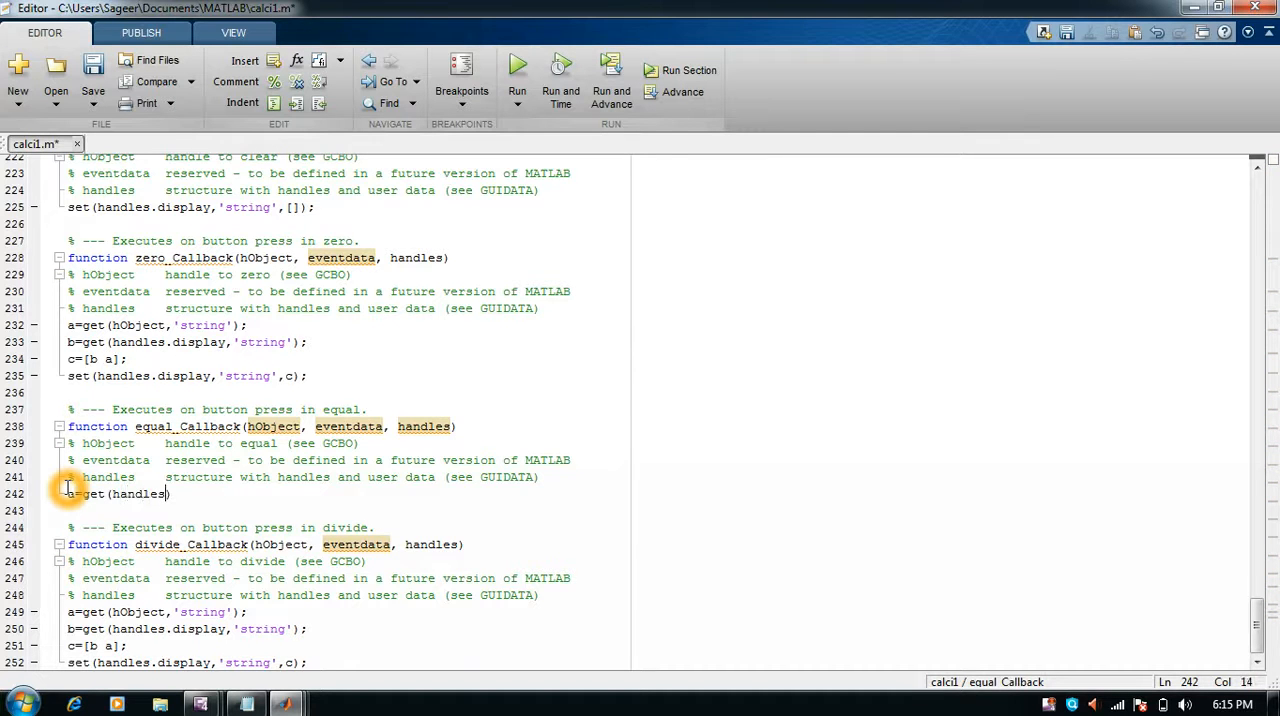
pyautogui.write(".display,'")
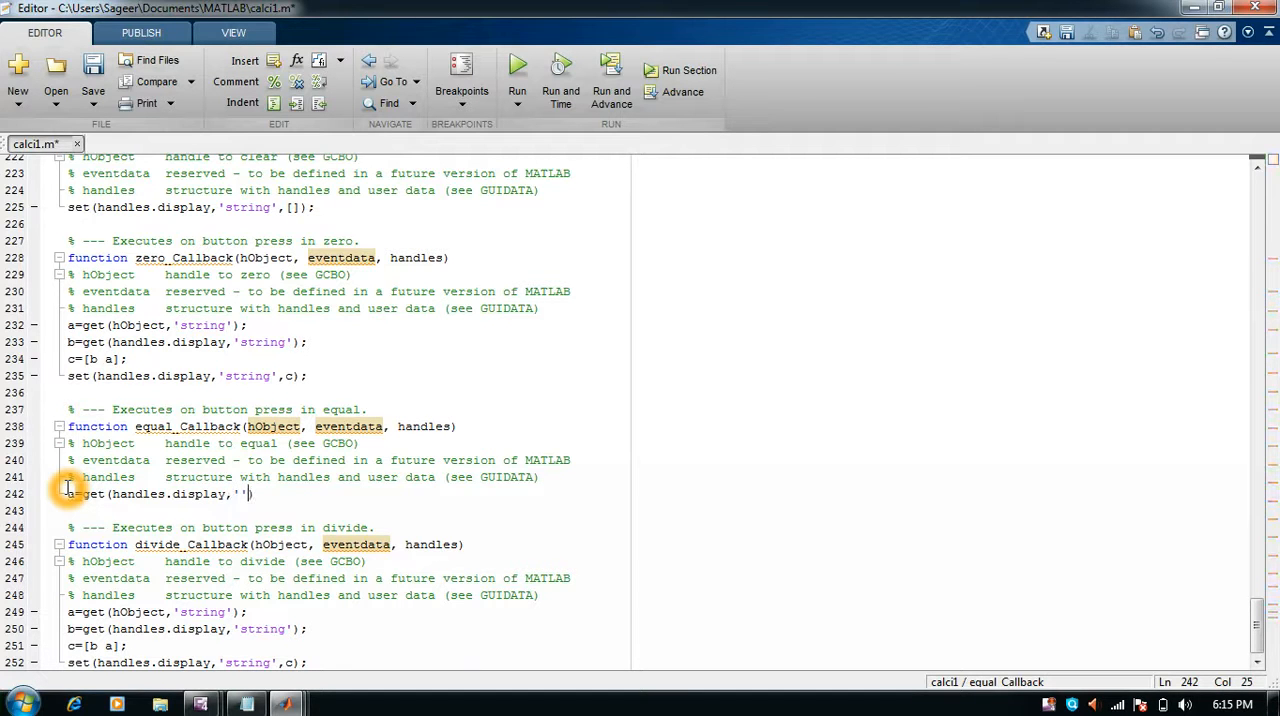
pyautogui.write('str')
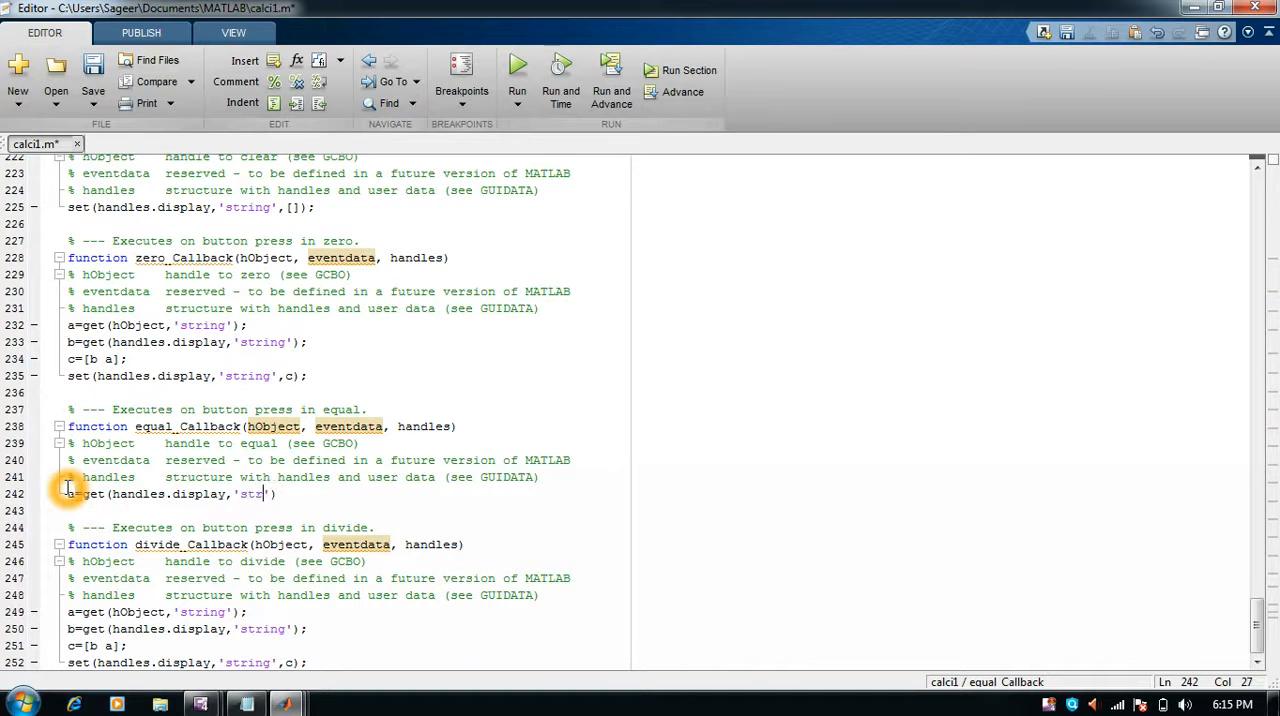
pyautogui.write('ing')
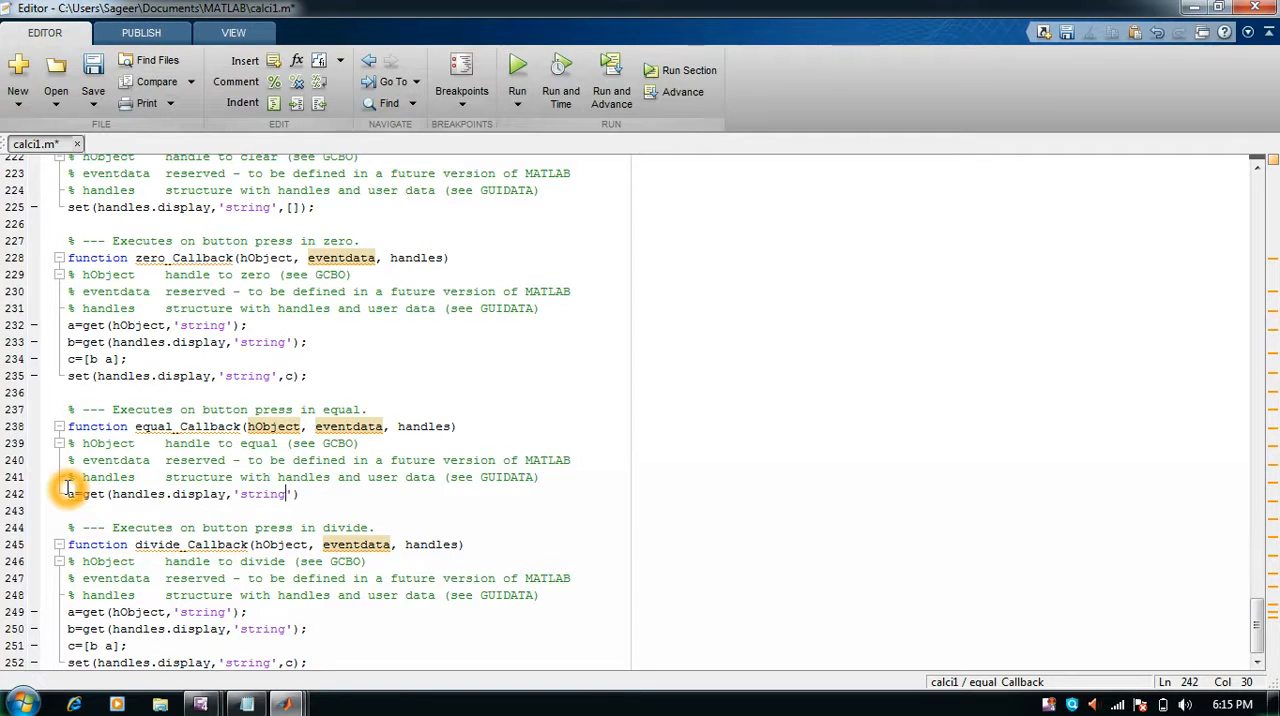
pyautogui.write(');')
pyautogui.click(344, 510)
pyautogui.write('a')
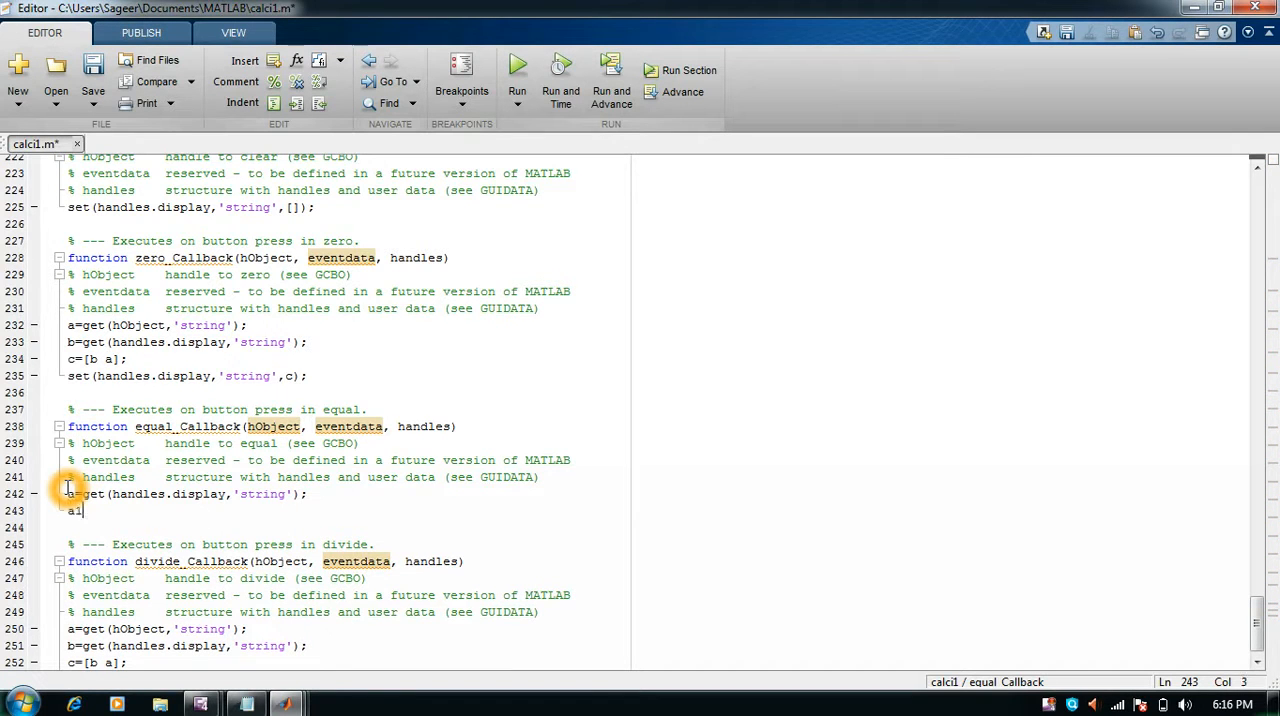
# Convert the display text to a number with a1=str2num(a);
pyautogui.write('=strn')
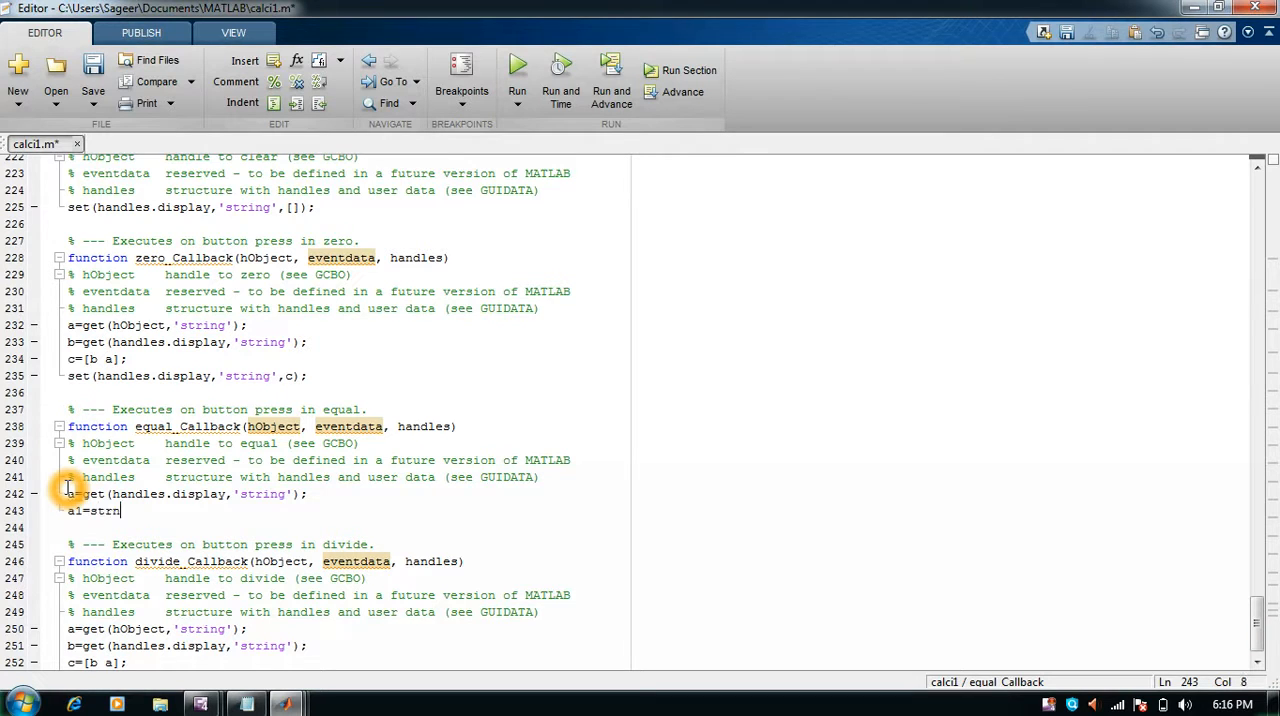
pyautogui.write('2')
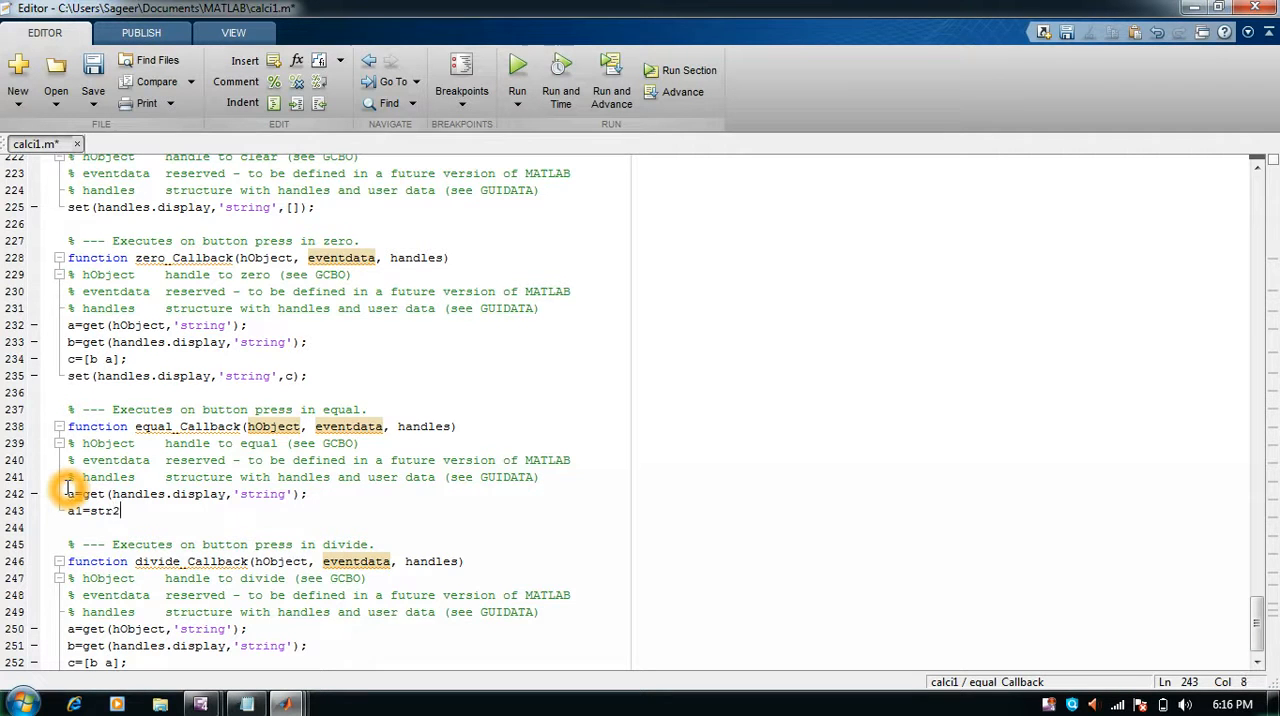
pyautogui.write('num')
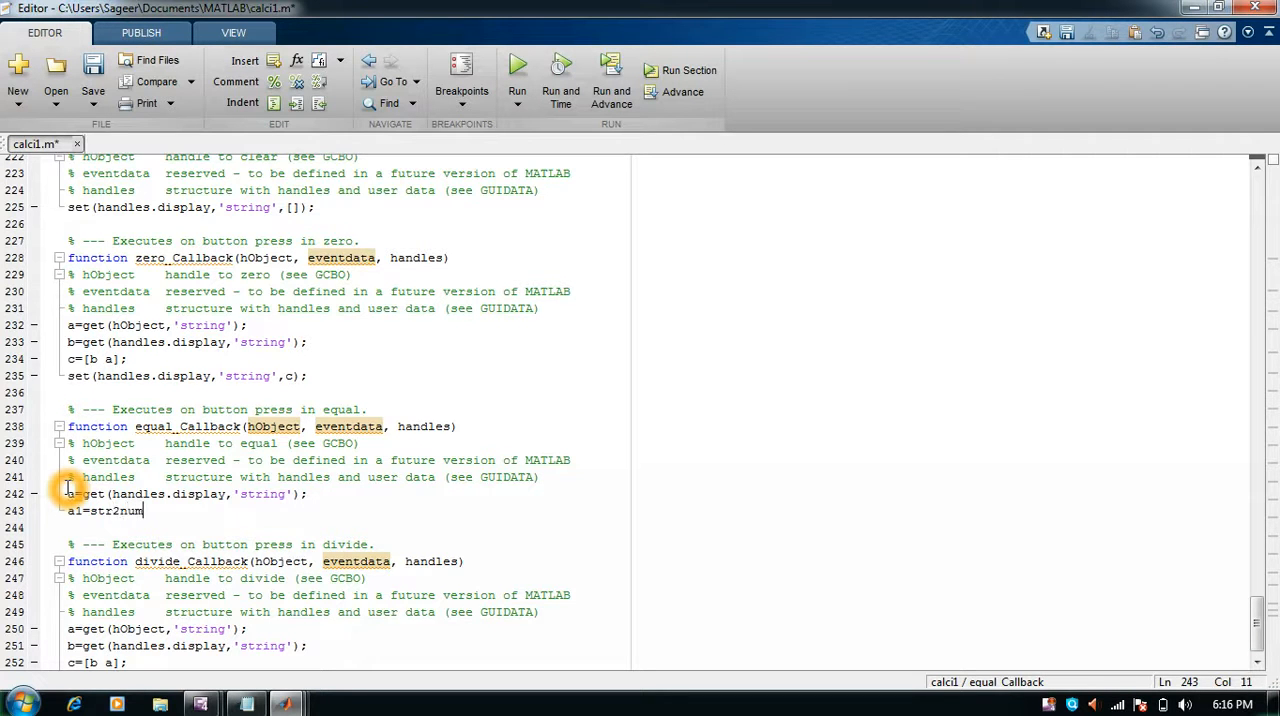
pyautogui.write('(a);')
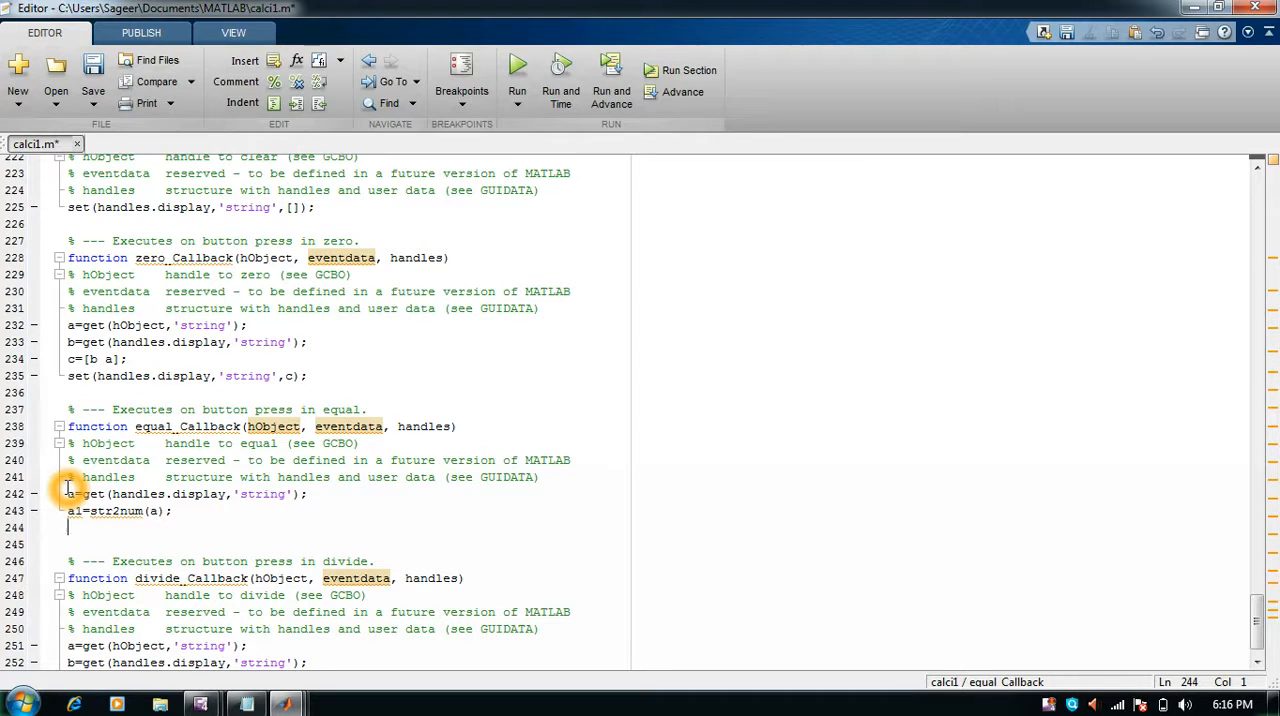
# Write the result back with set(handles.display,'string',a1);
pyautogui.write('set()')
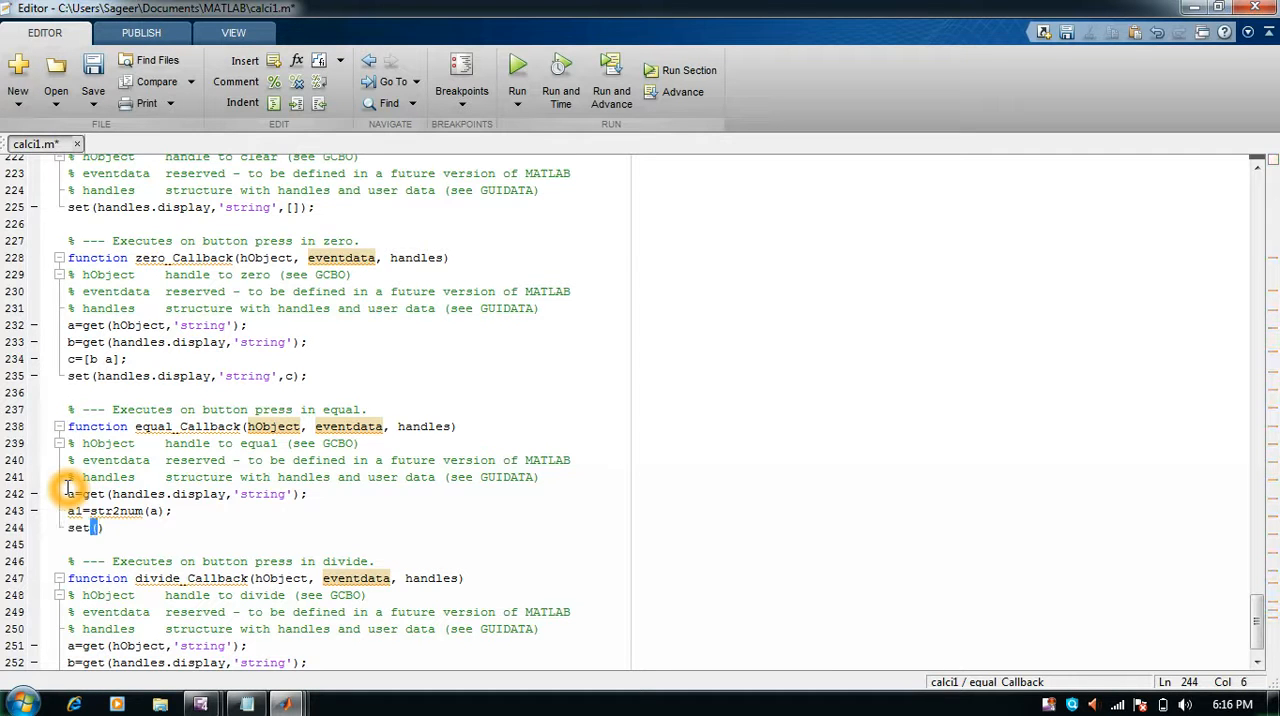
pyautogui.press('Return')
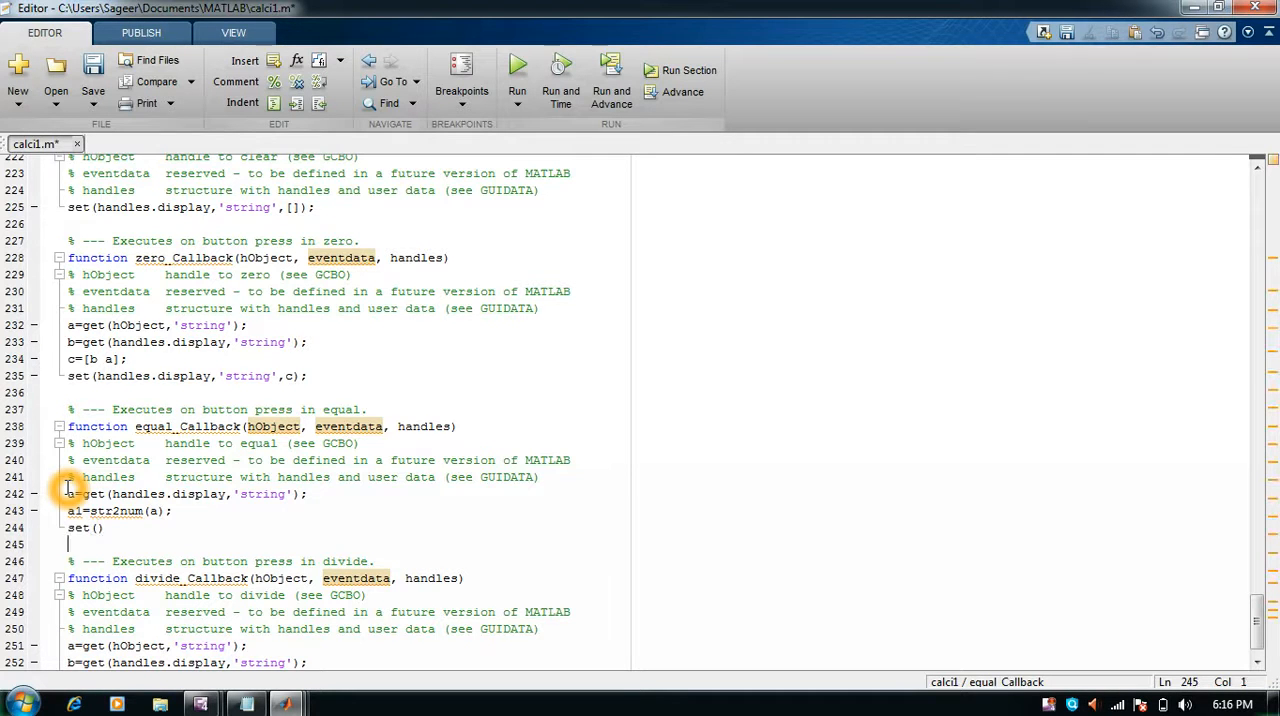
pyautogui.write(';')
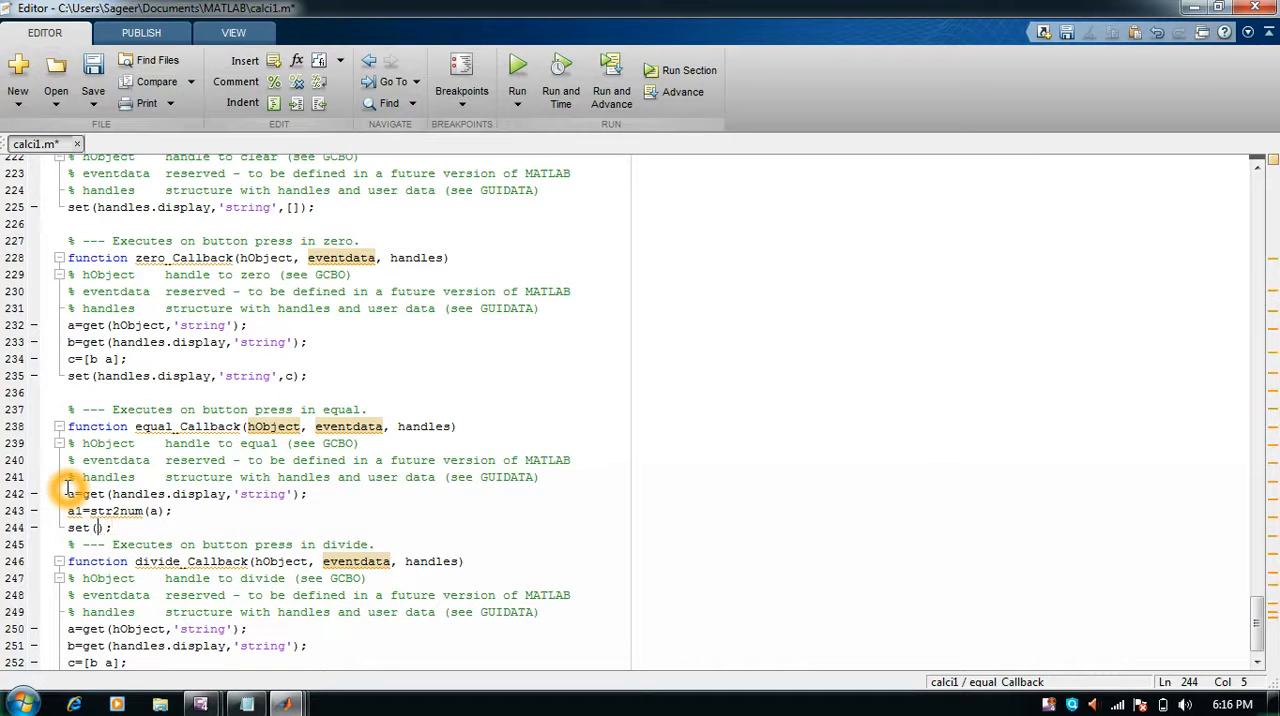
pyautogui.write('handles.display')
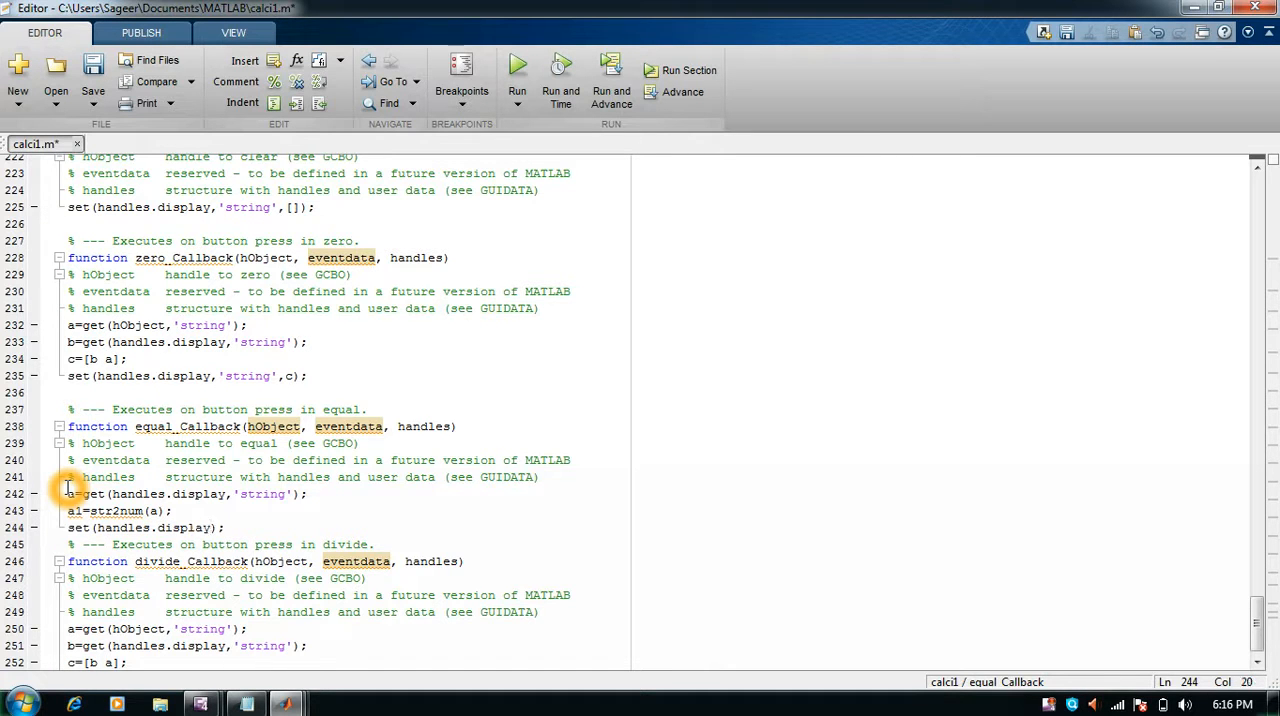
pyautogui.write("'',a1")
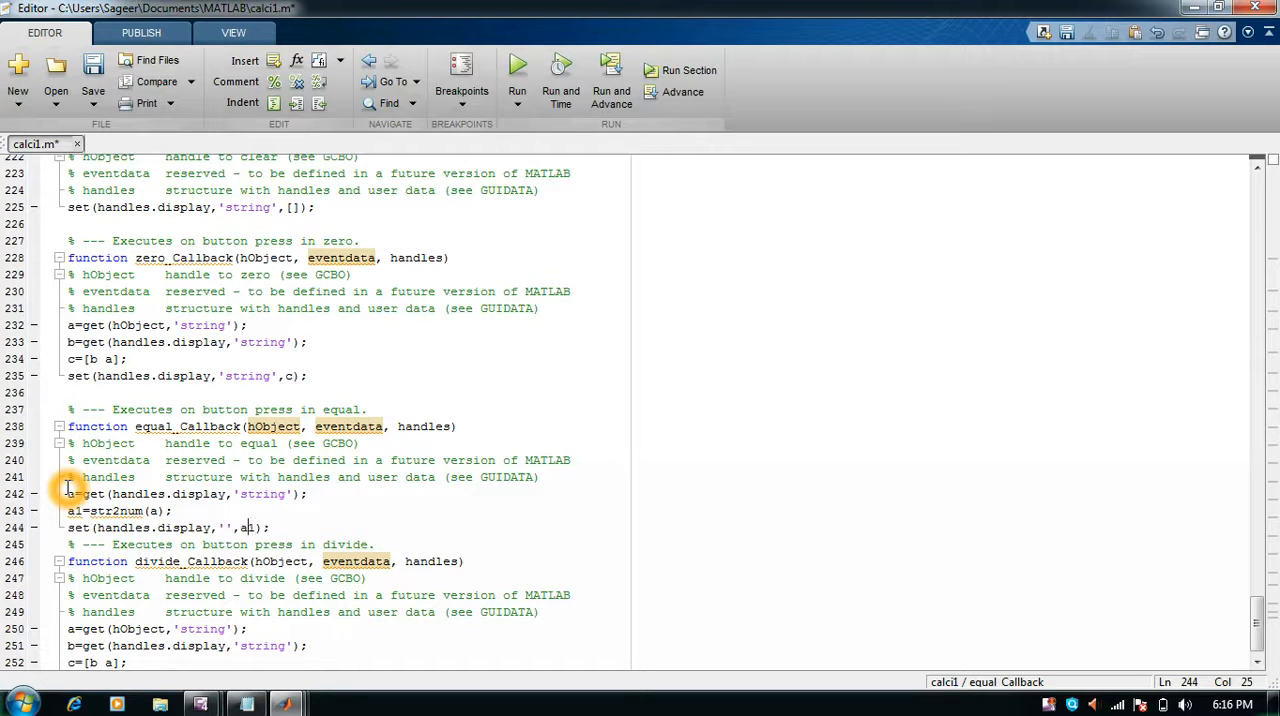
pyautogui.write('string')
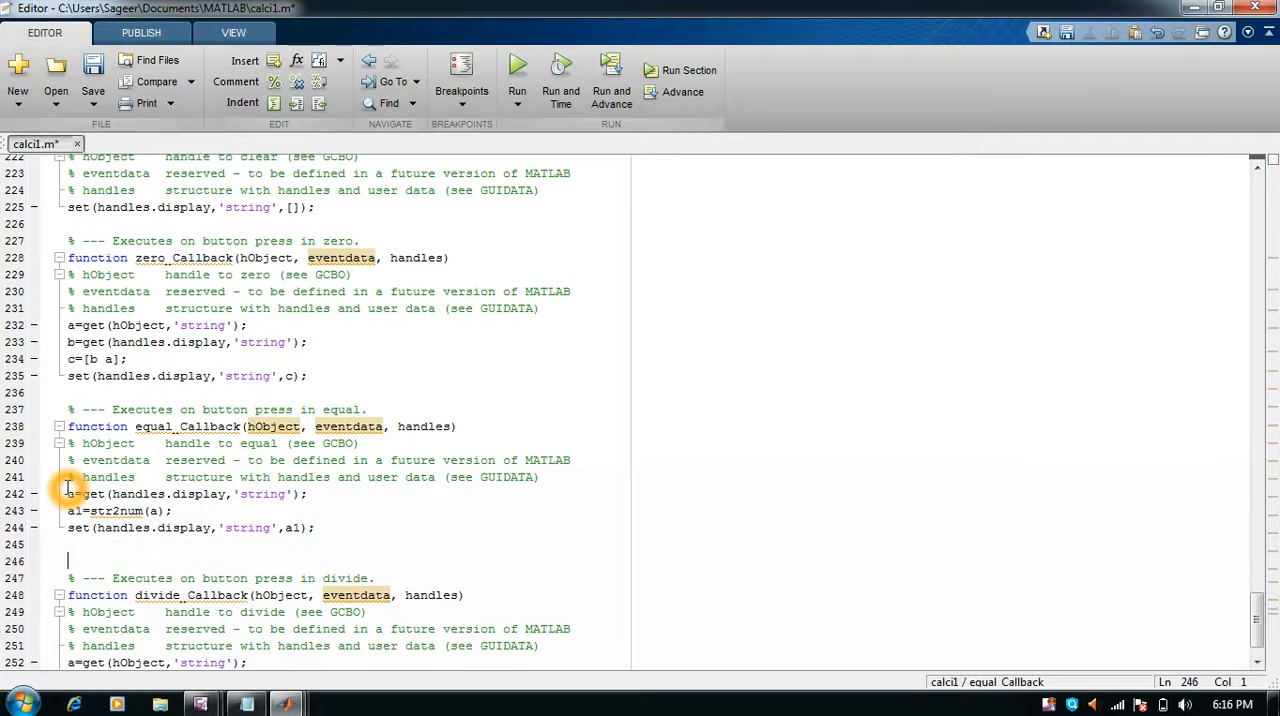
pyautogui.scroll(-3)
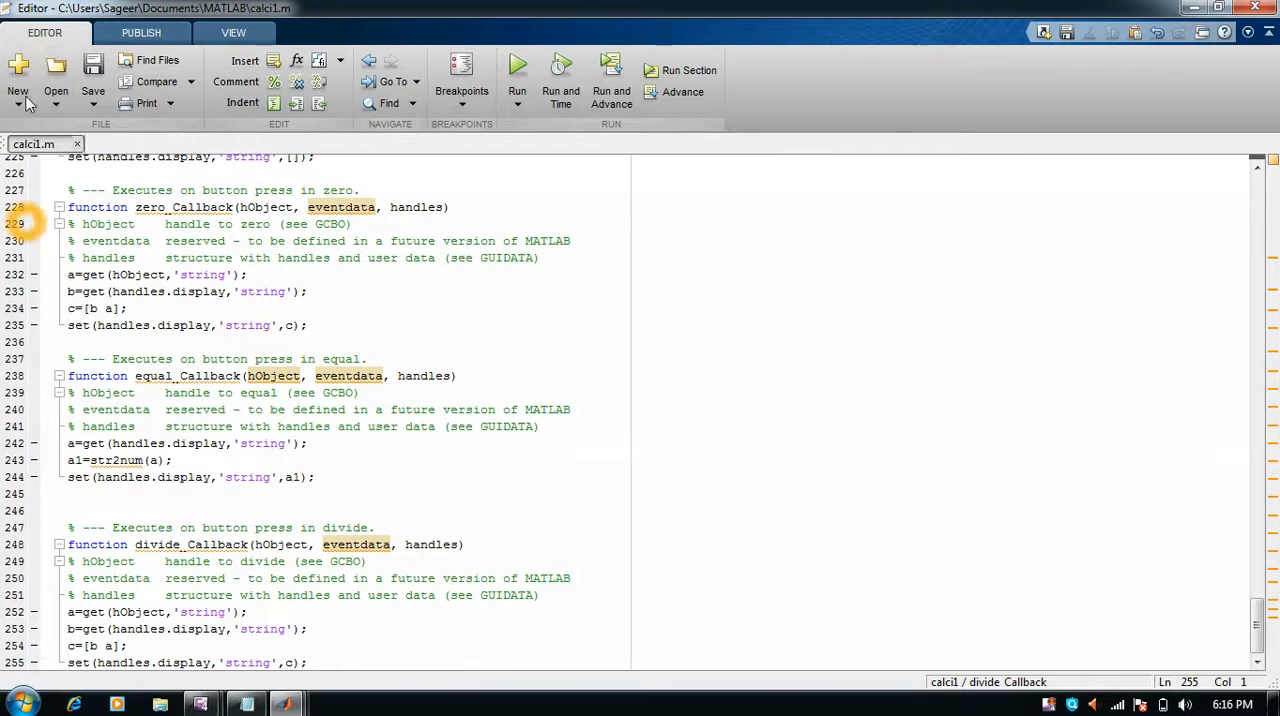
pyautogui.moveTo(538, 38)
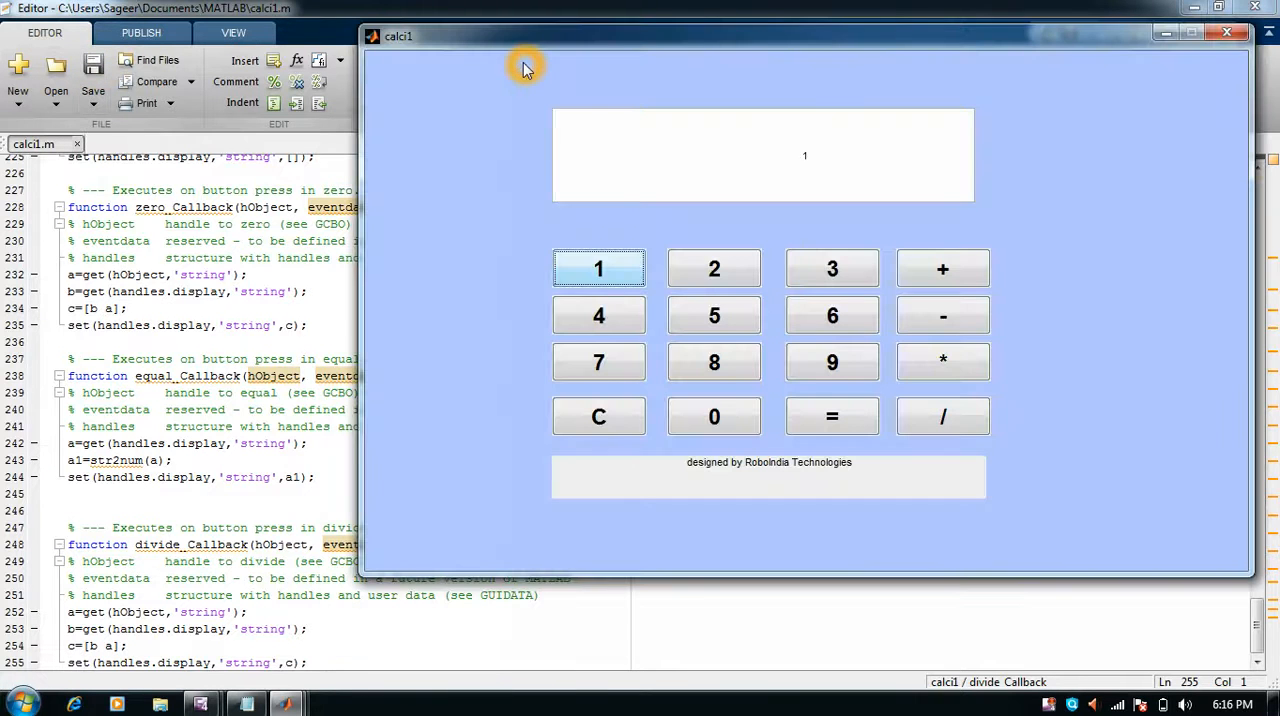
# Compute 12+6 on the running calculator to get 18
pyautogui.click(714, 268)
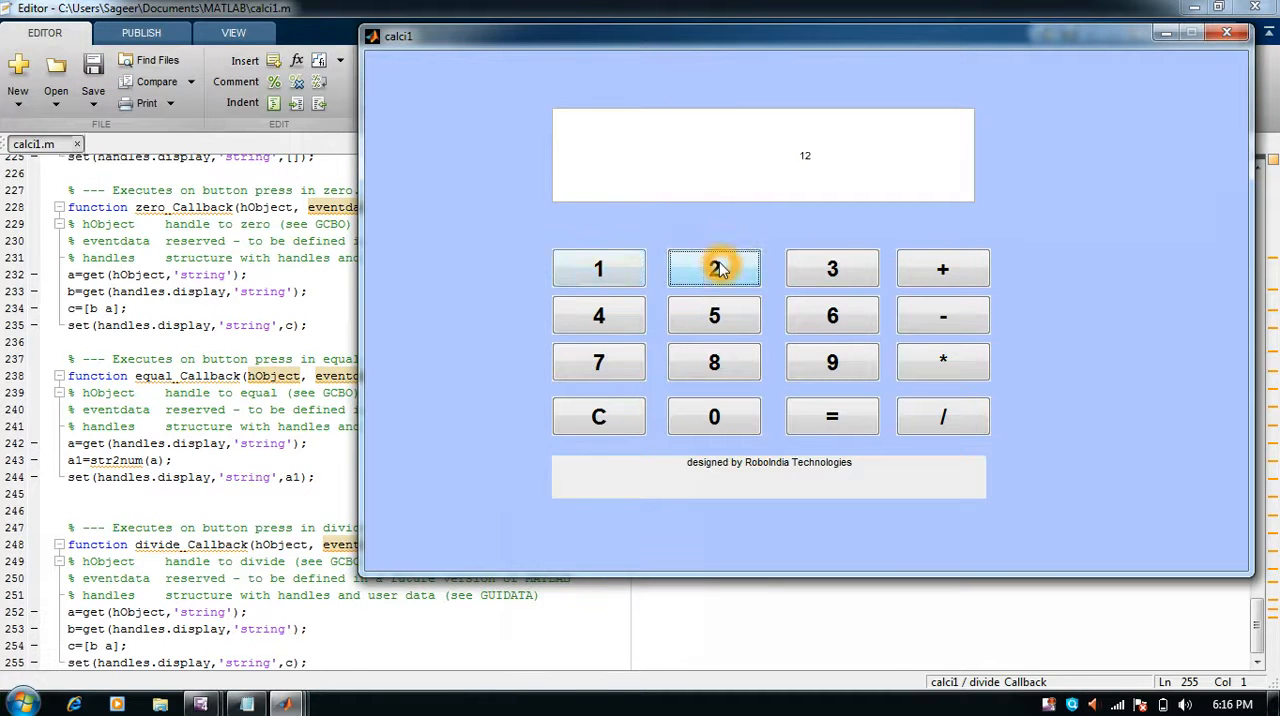
pyautogui.click(942, 268)
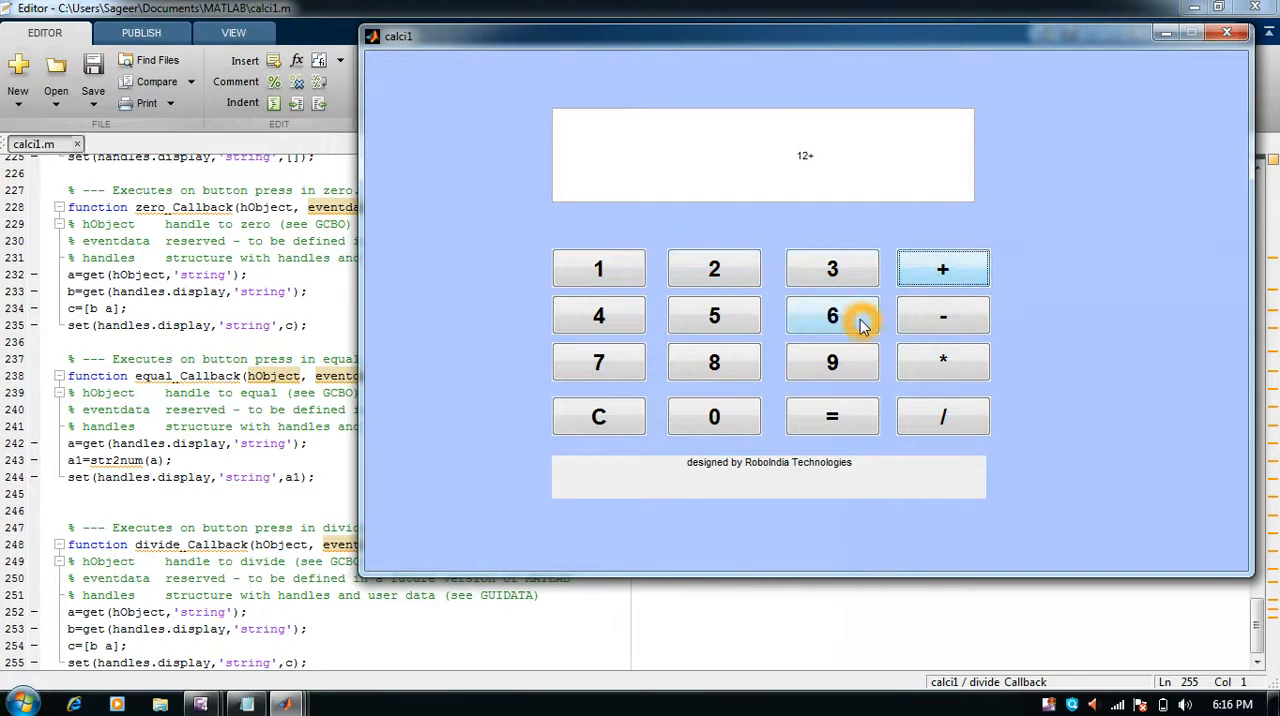
pyautogui.click(832, 416)
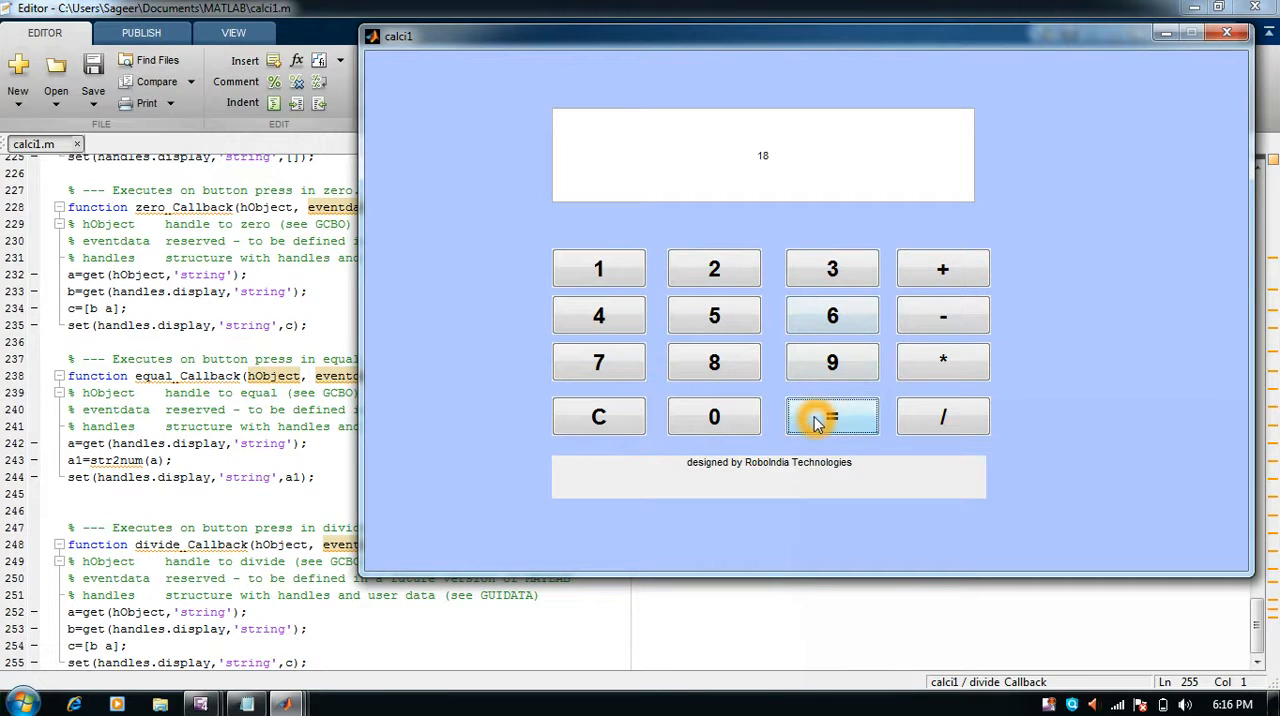
# Compute the multiplication giving 720, then clear the display with C
pyautogui.click(714, 416)
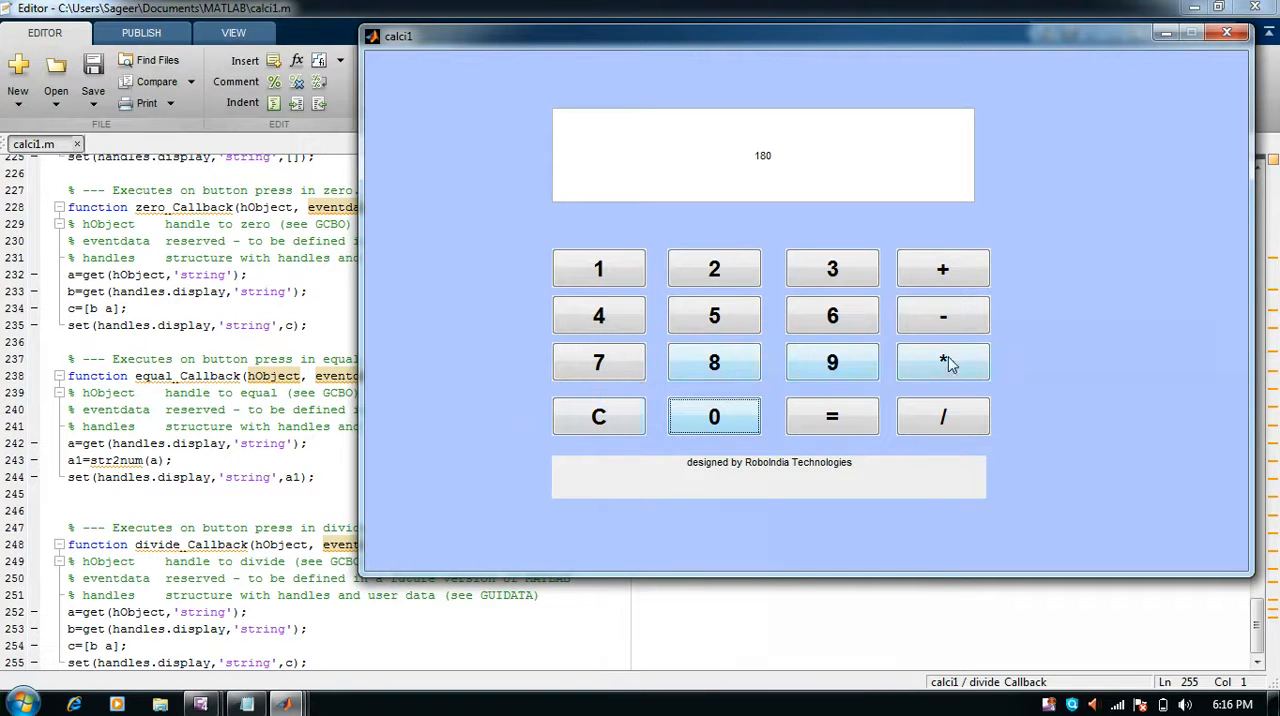
pyautogui.click(942, 362)
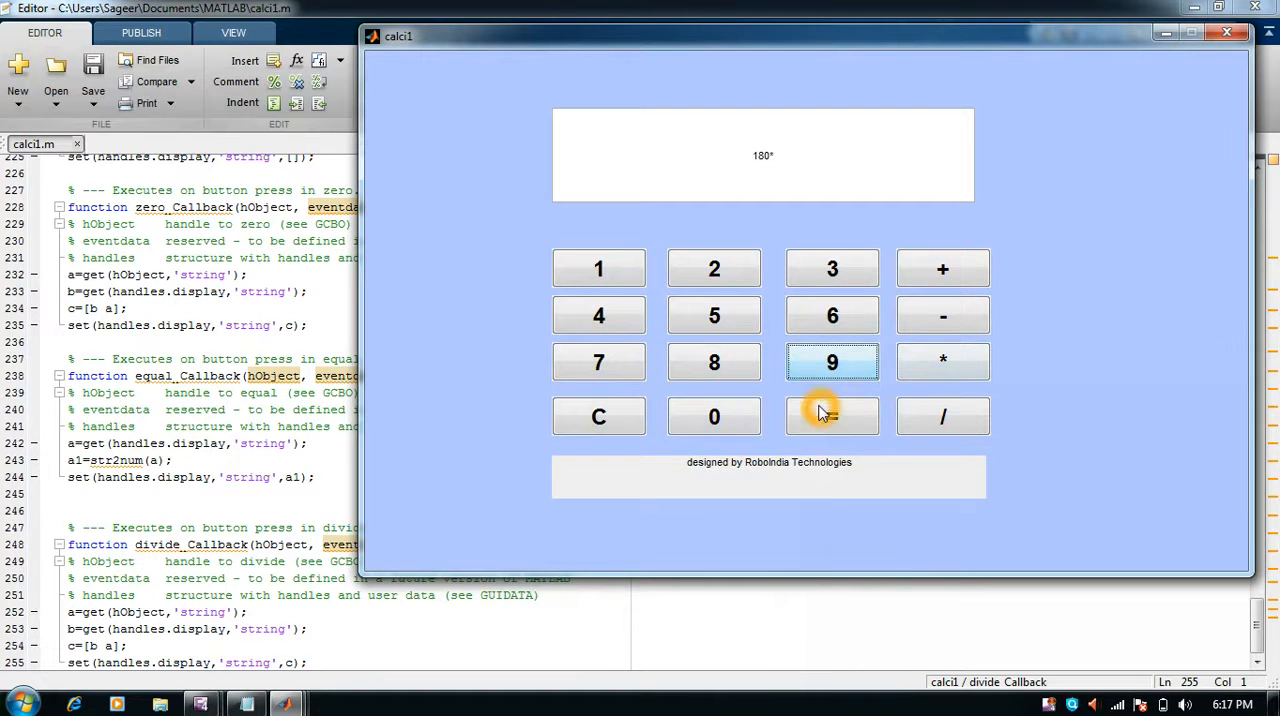
pyautogui.click(832, 416)
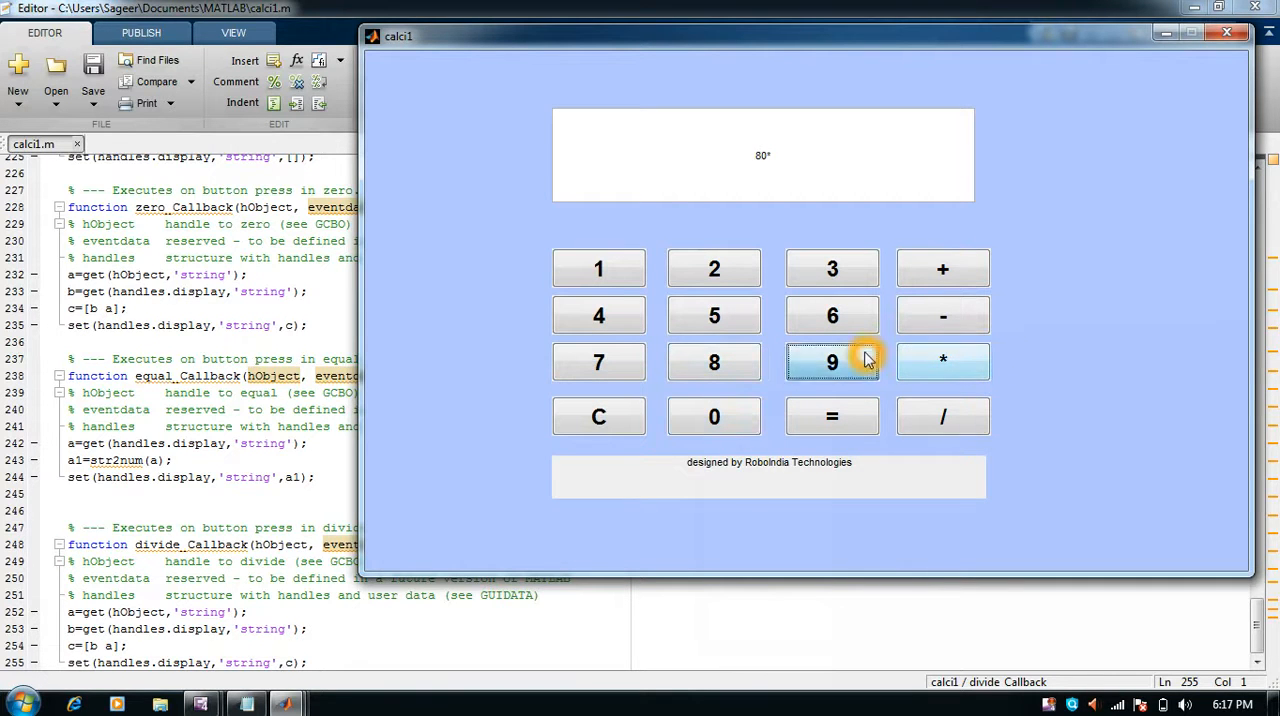
pyautogui.click(832, 416)
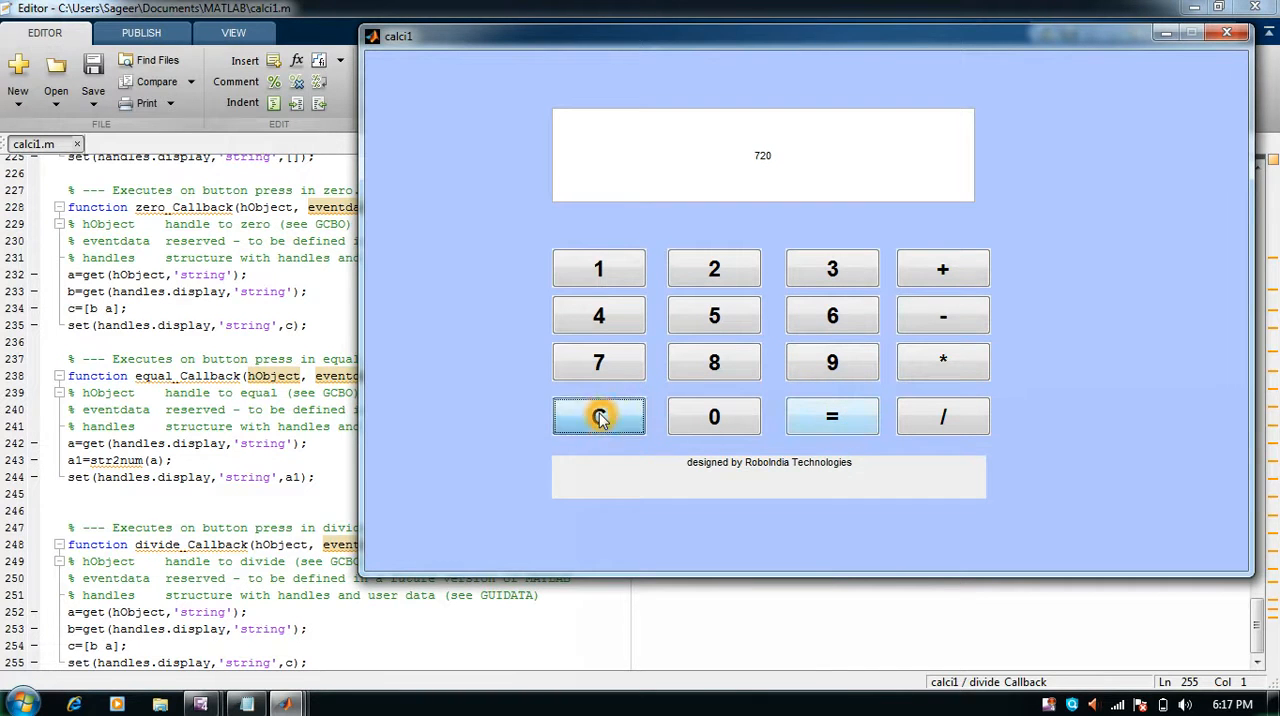
pyautogui.click(600, 416)
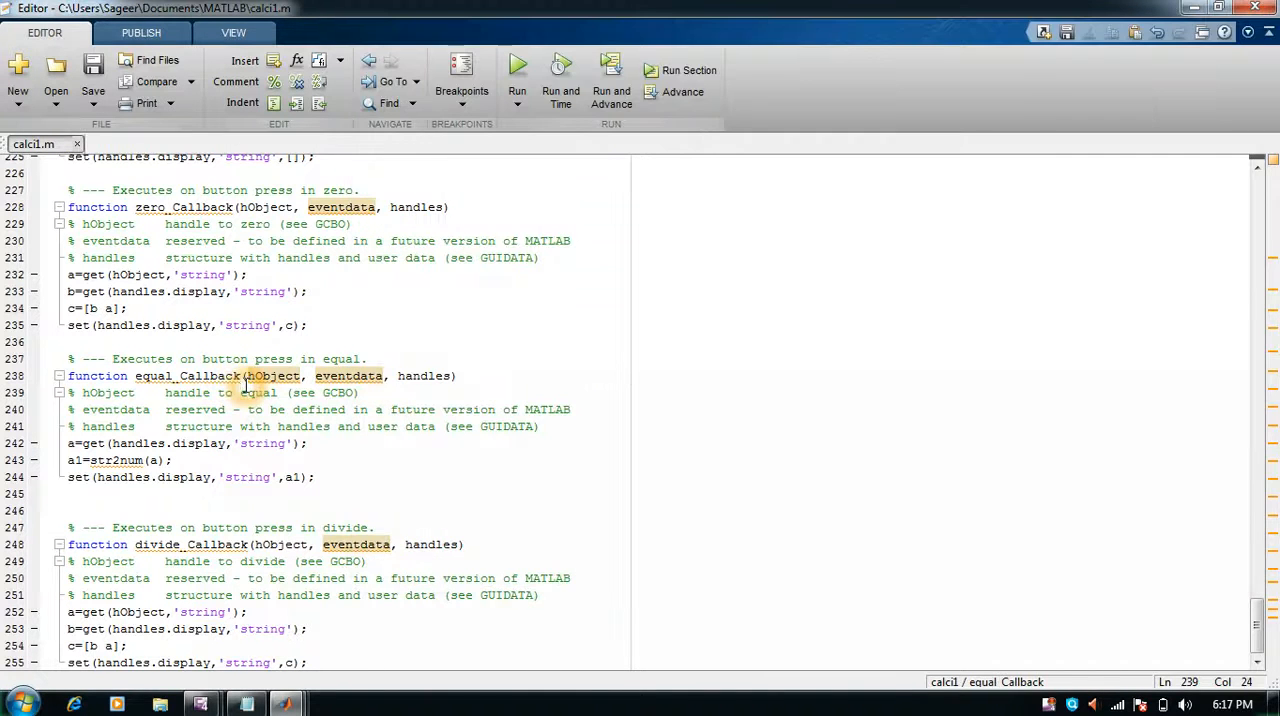
# Scroll up through calci1.m to the eight and nine button callbacks
pyautogui.scroll(3)
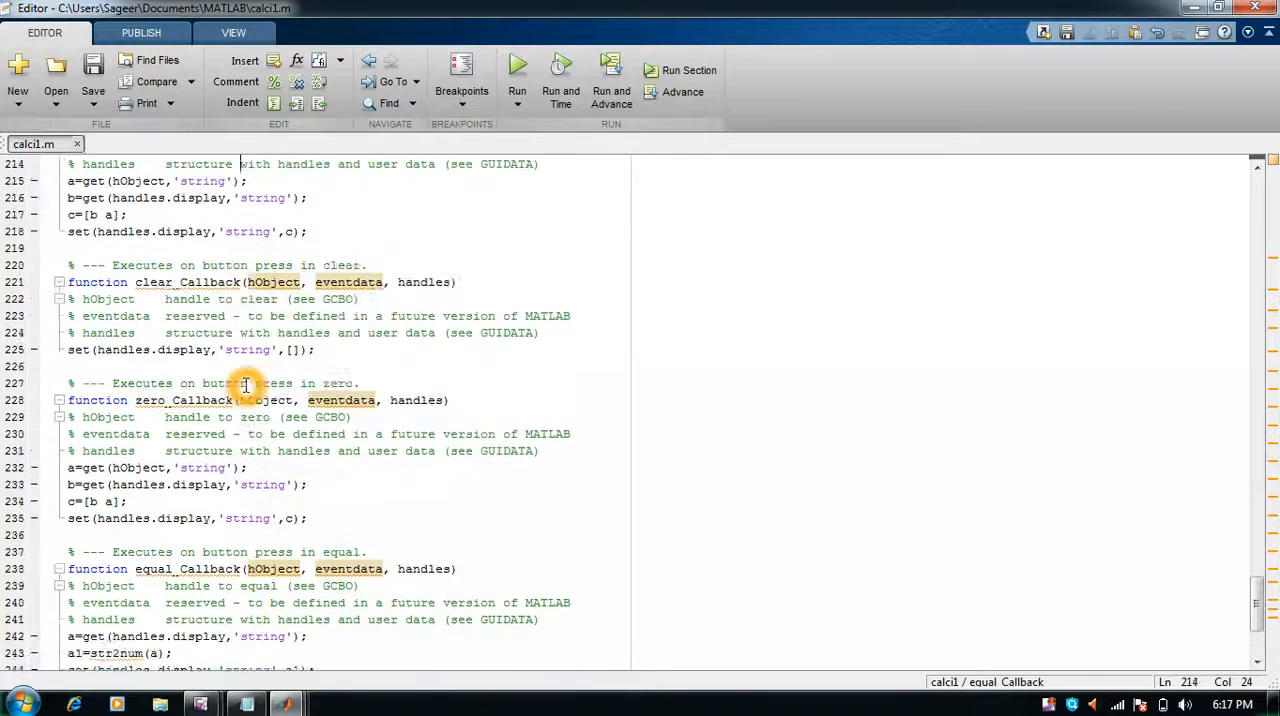
pyautogui.scroll(3)
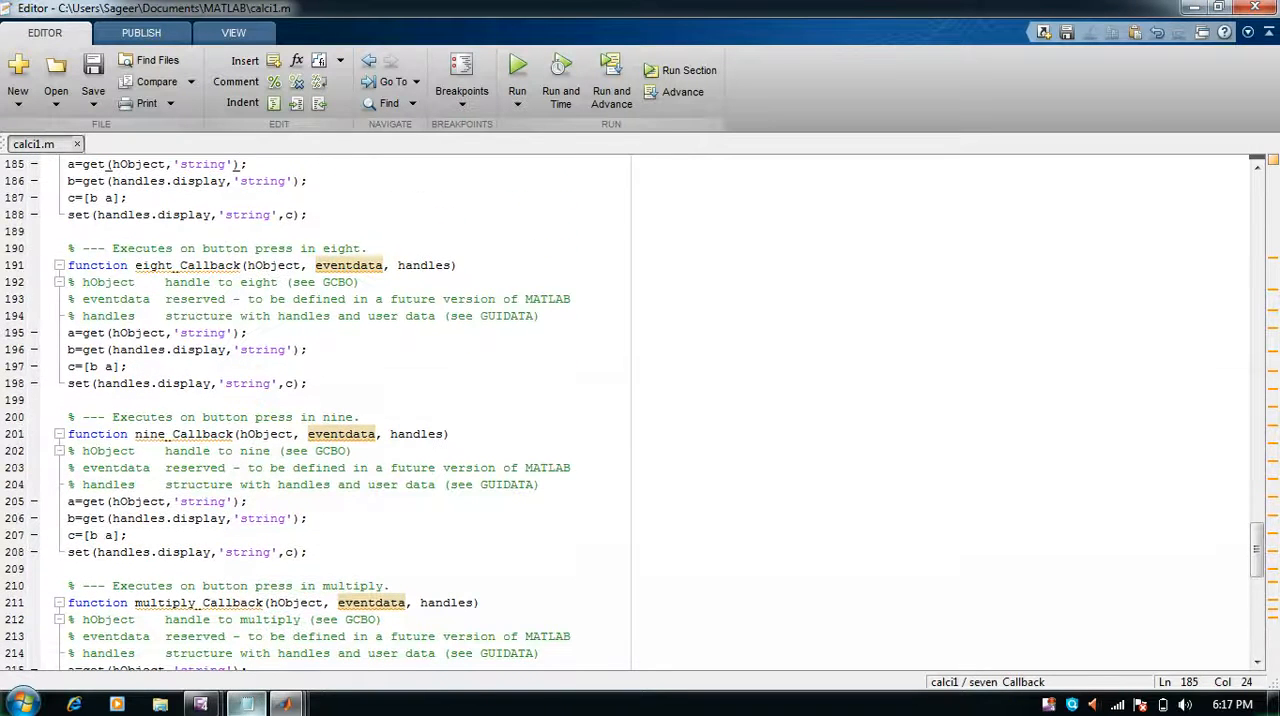